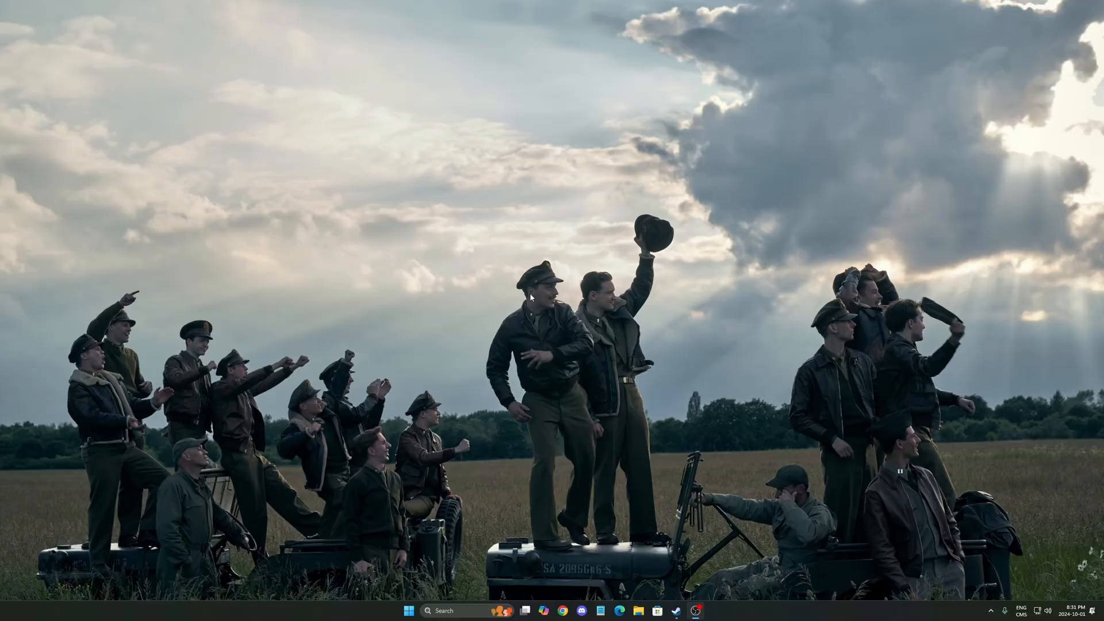
Step: Find Settings via taskbar search, launch it and go to the Gaming section
{"action": "type", "text": "set"}
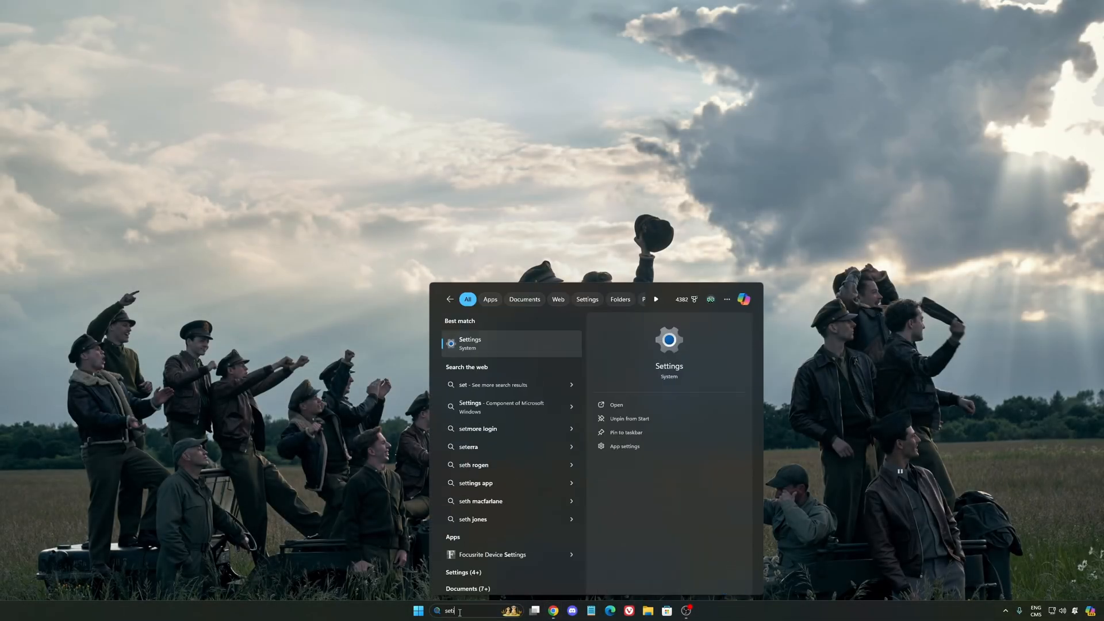
{"action": "left_click", "coordinate": [469, 343]}
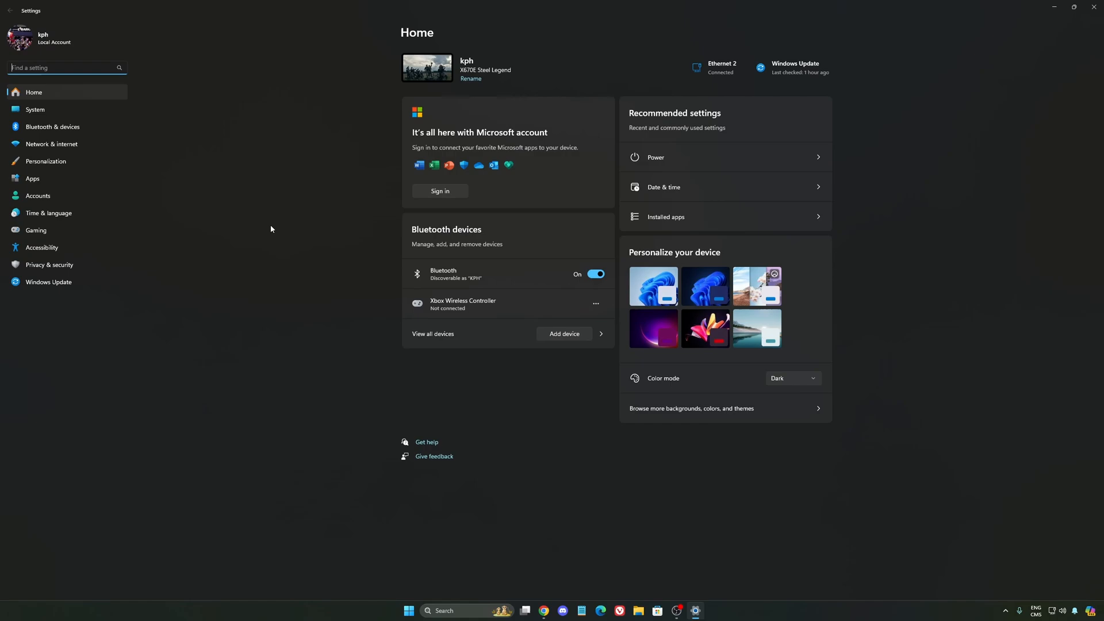
{"action": "left_click", "coordinate": [36, 230]}
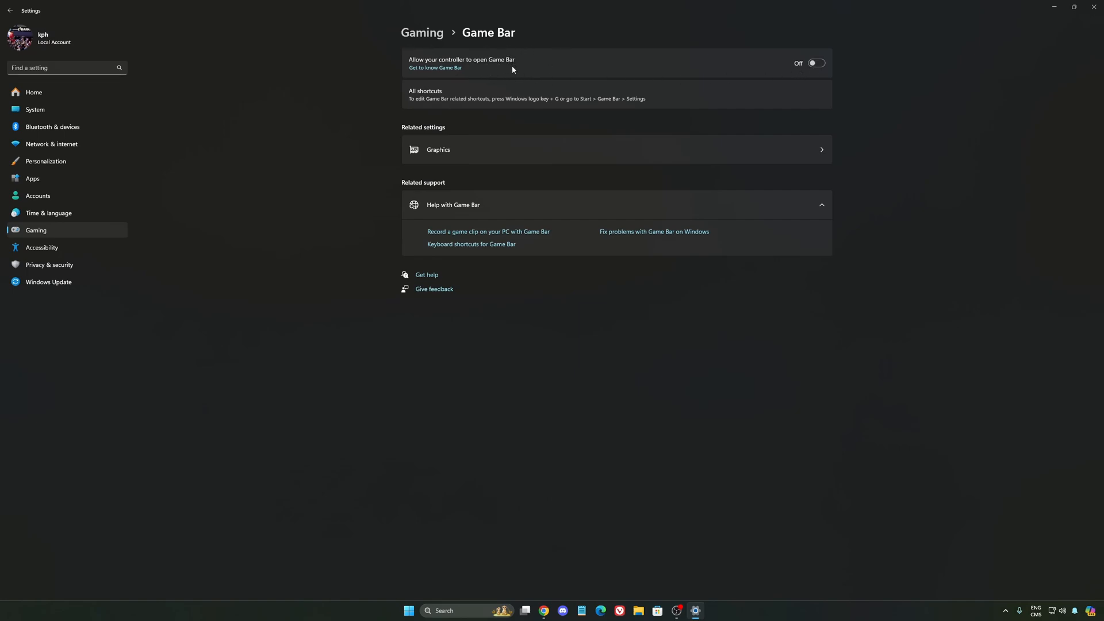
{"action": "mouse_move", "coordinate": [535, 83]}
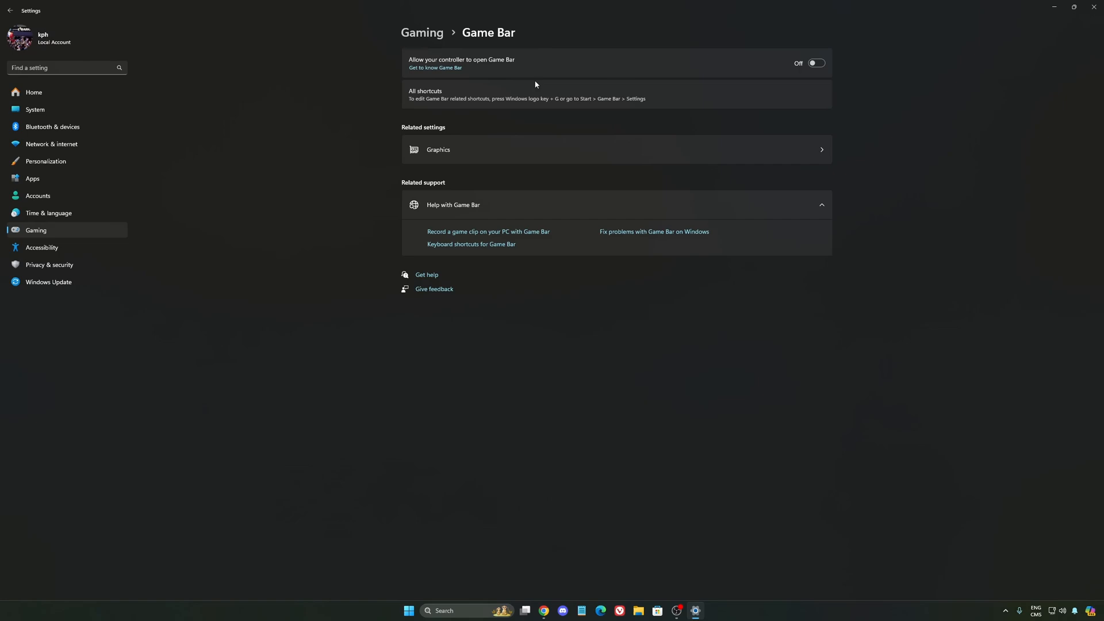
{"action": "mouse_move", "coordinate": [514, 60]}
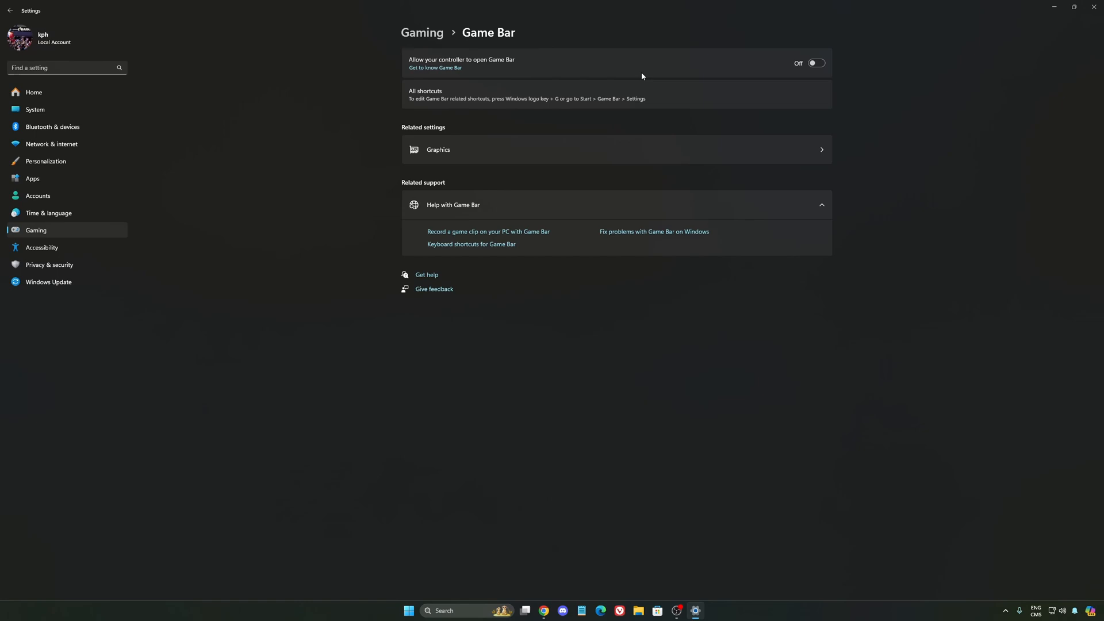
{"action": "mouse_move", "coordinate": [625, 106]}
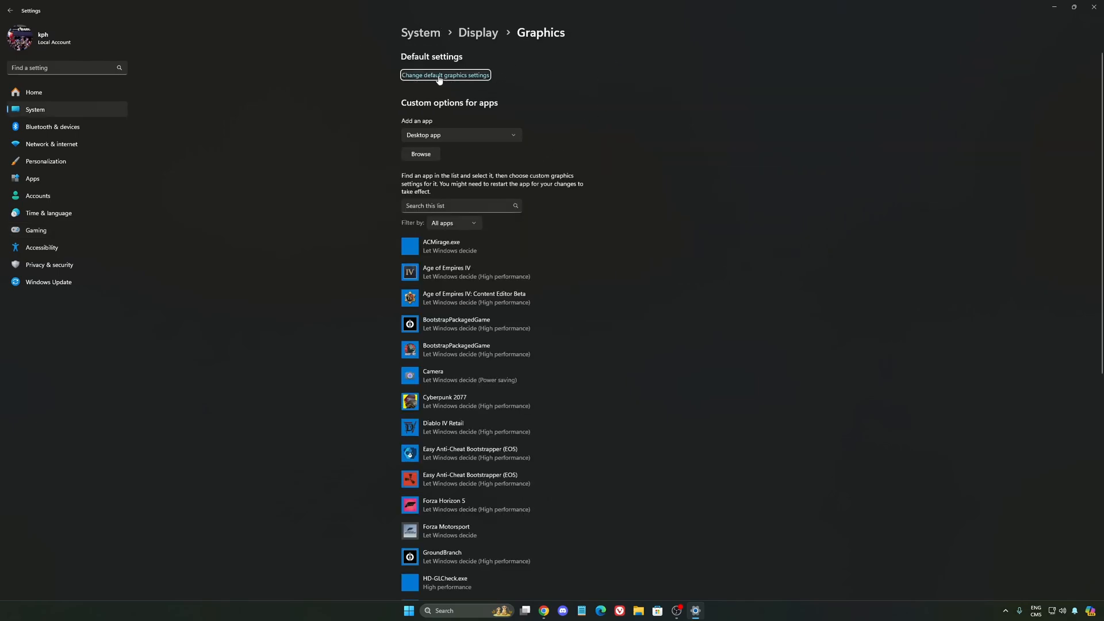
Step: Review the default graphics settings, then return to the Gaming section
{"action": "left_click", "coordinate": [445, 75]}
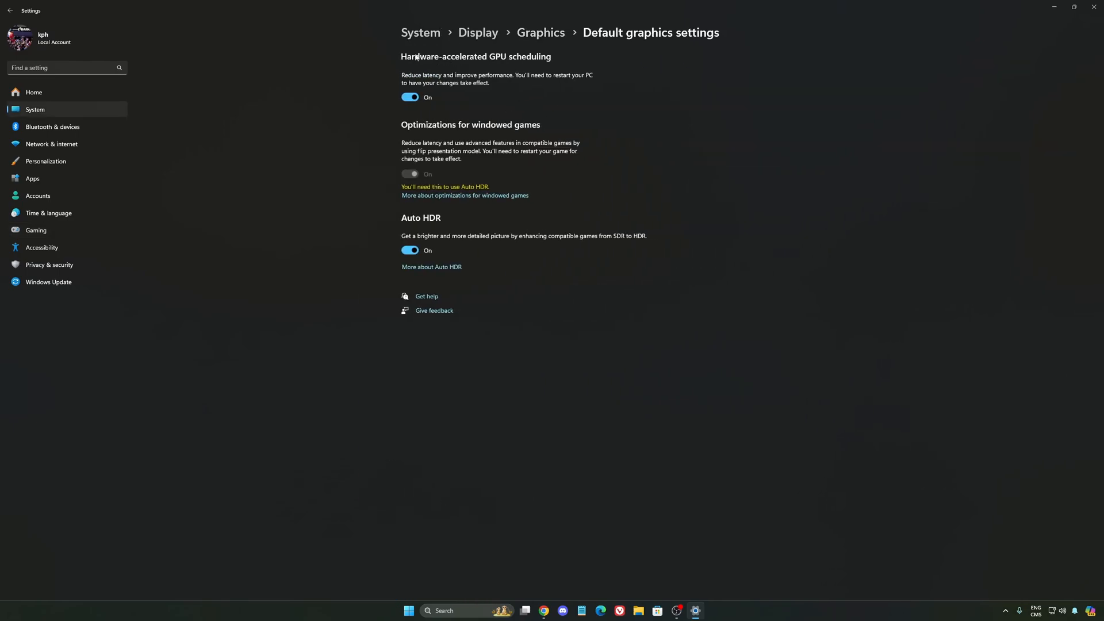
{"action": "mouse_move", "coordinate": [485, 64]}
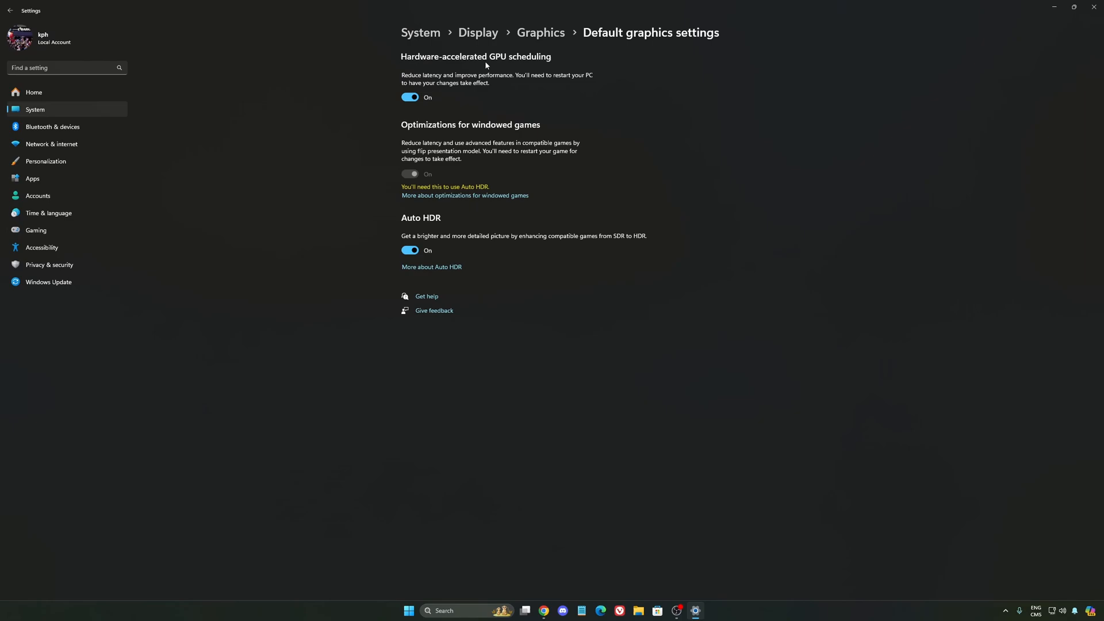
{"action": "mouse_move", "coordinate": [412, 77]}
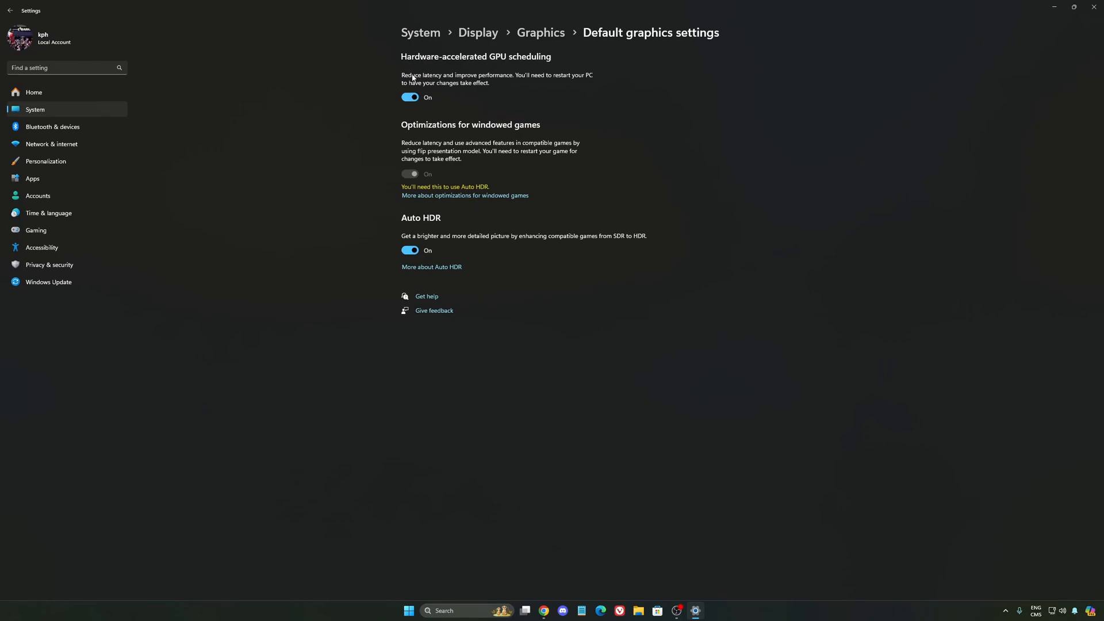
{"action": "mouse_move", "coordinate": [97, 246]}
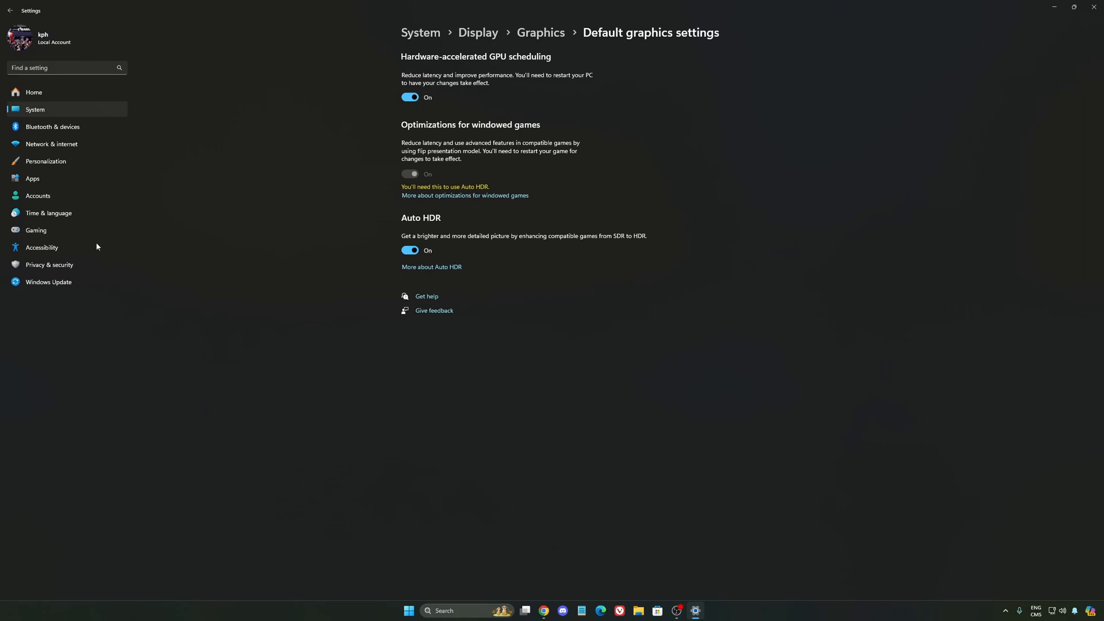
{"action": "left_click", "coordinate": [35, 230]}
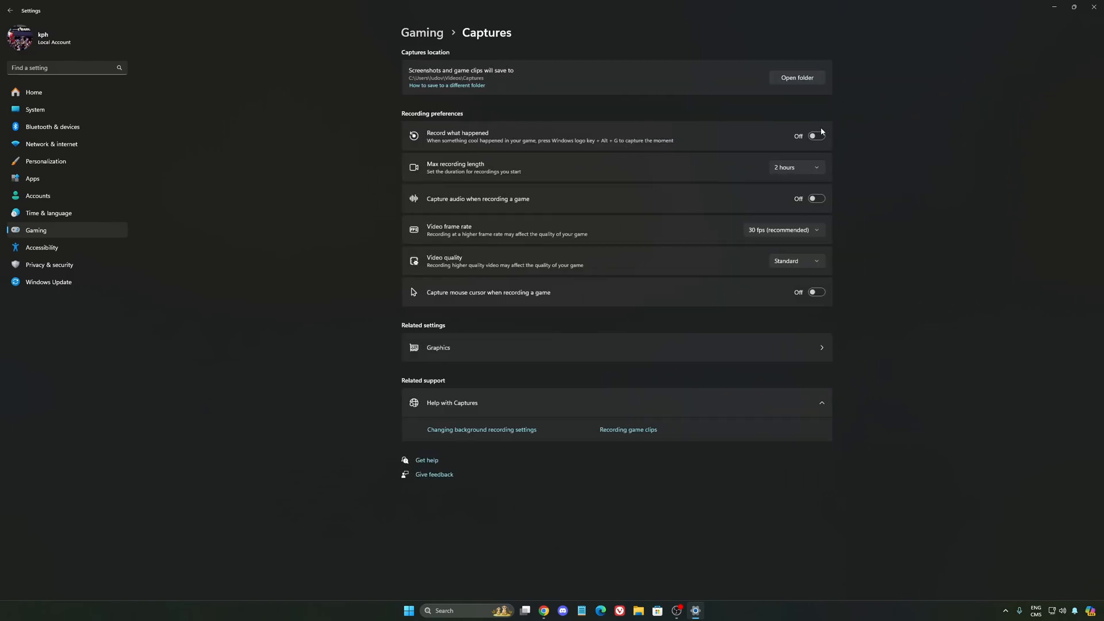
{"action": "mouse_move", "coordinate": [702, 160]}
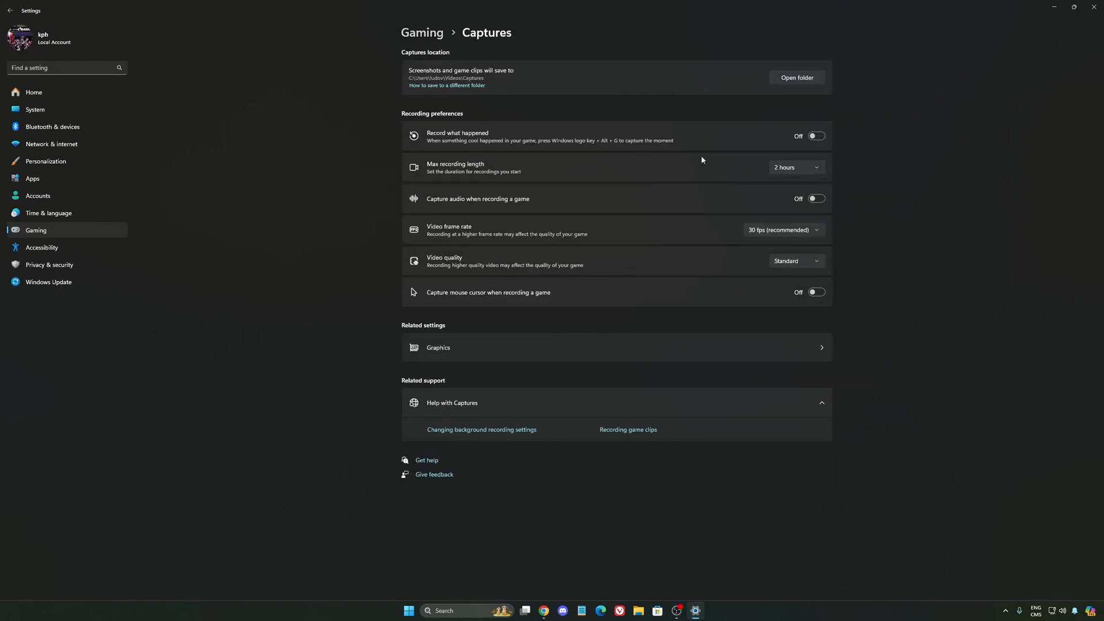
{"action": "mouse_move", "coordinate": [165, 230]}
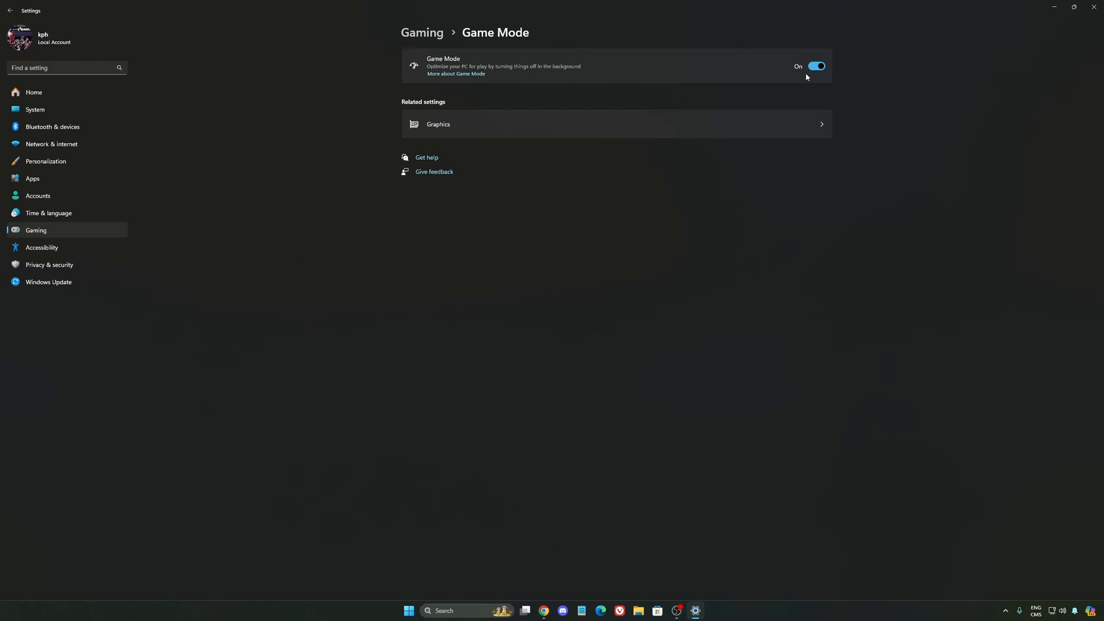
{"action": "mouse_move", "coordinate": [558, 101]}
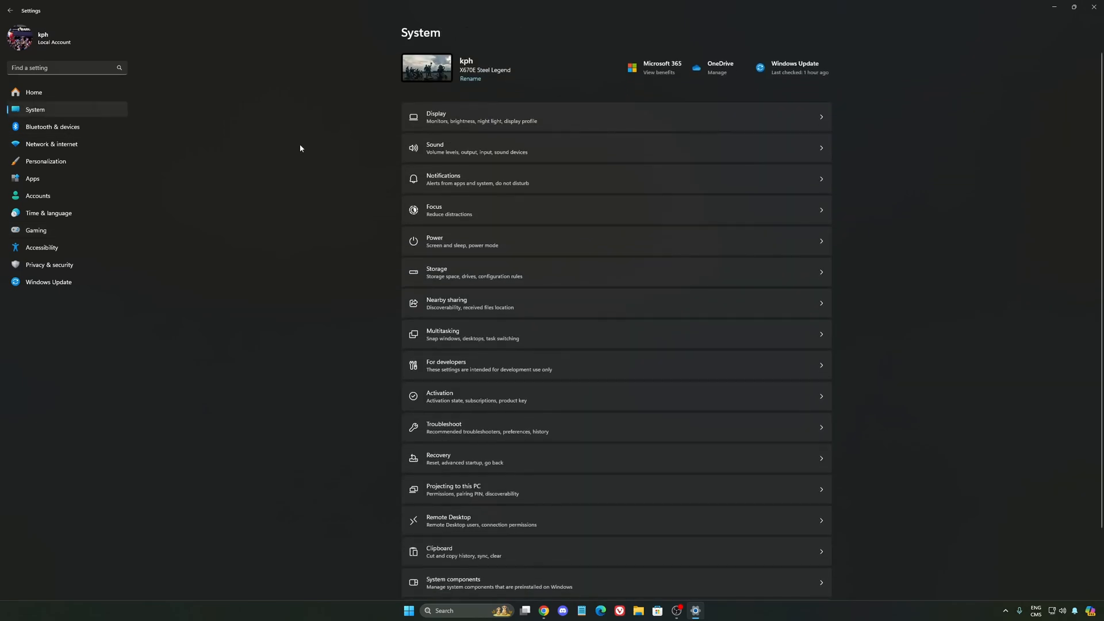
{"action": "mouse_move", "coordinate": [533, 205]}
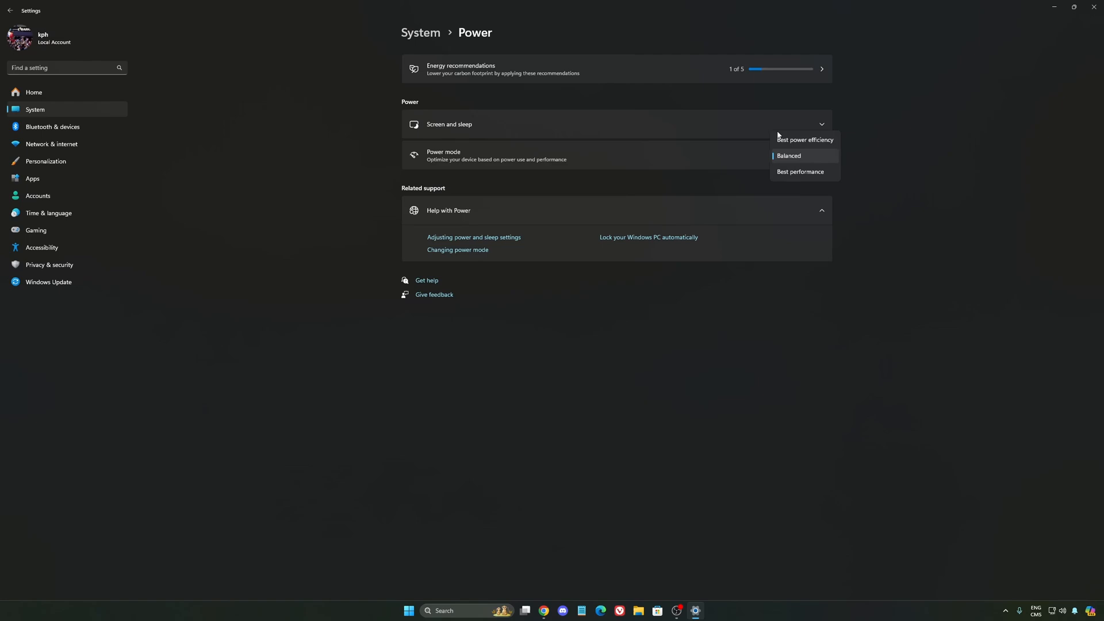
{"action": "mouse_move", "coordinate": [810, 173]}
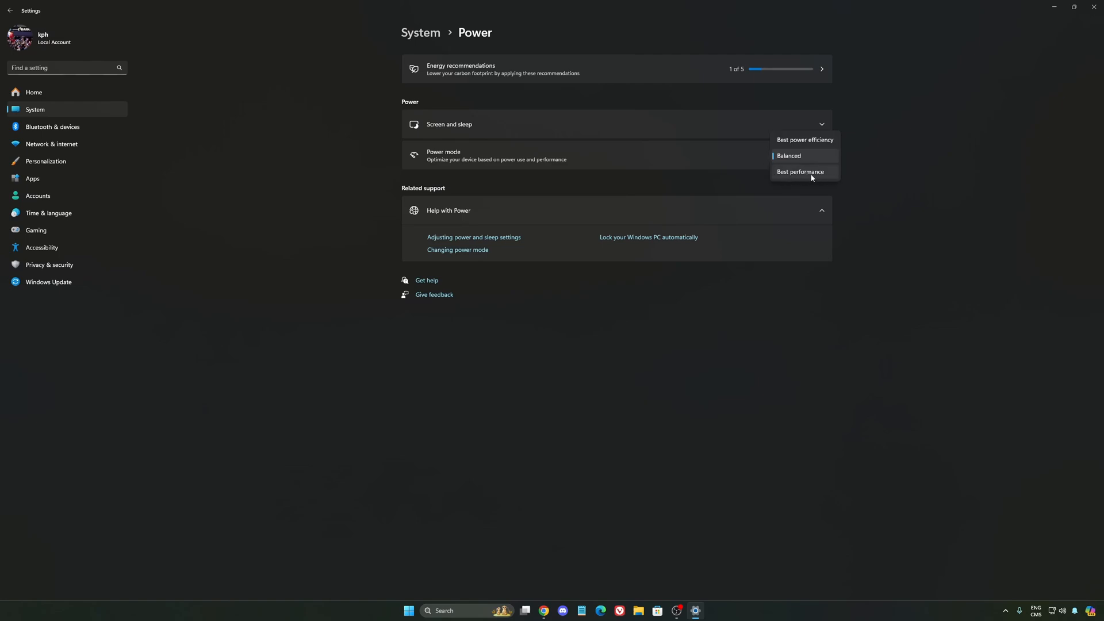
Step: Check the Power mode list, keep Balanced, and return to the Settings home page
{"action": "left_click", "coordinate": [789, 155]}
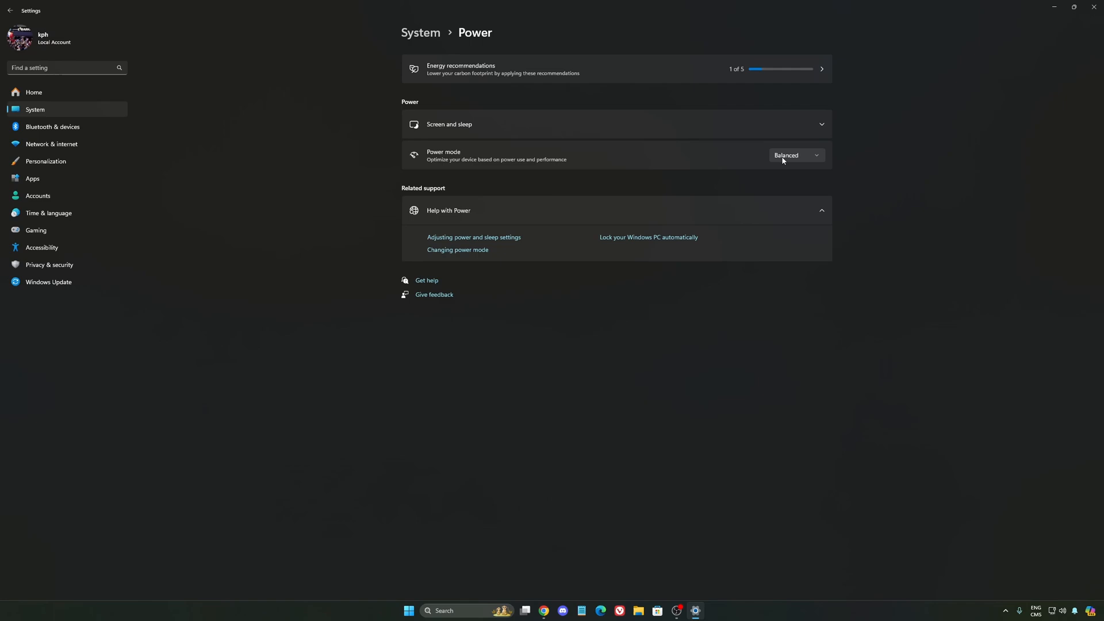
{"action": "mouse_move", "coordinate": [713, 162]}
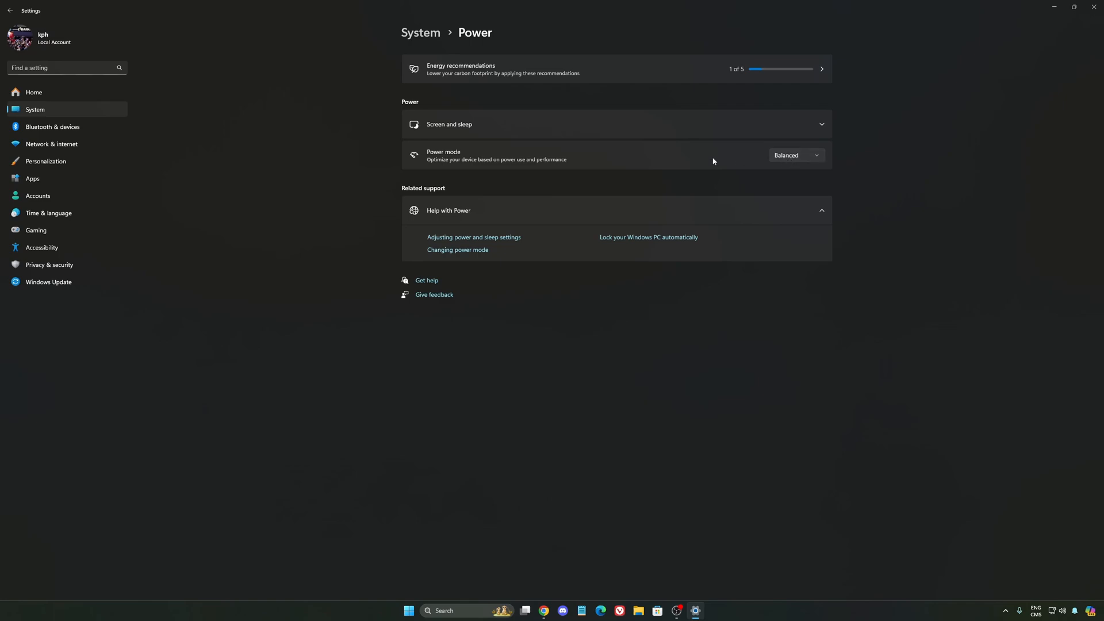
{"action": "left_click", "coordinate": [795, 156]}
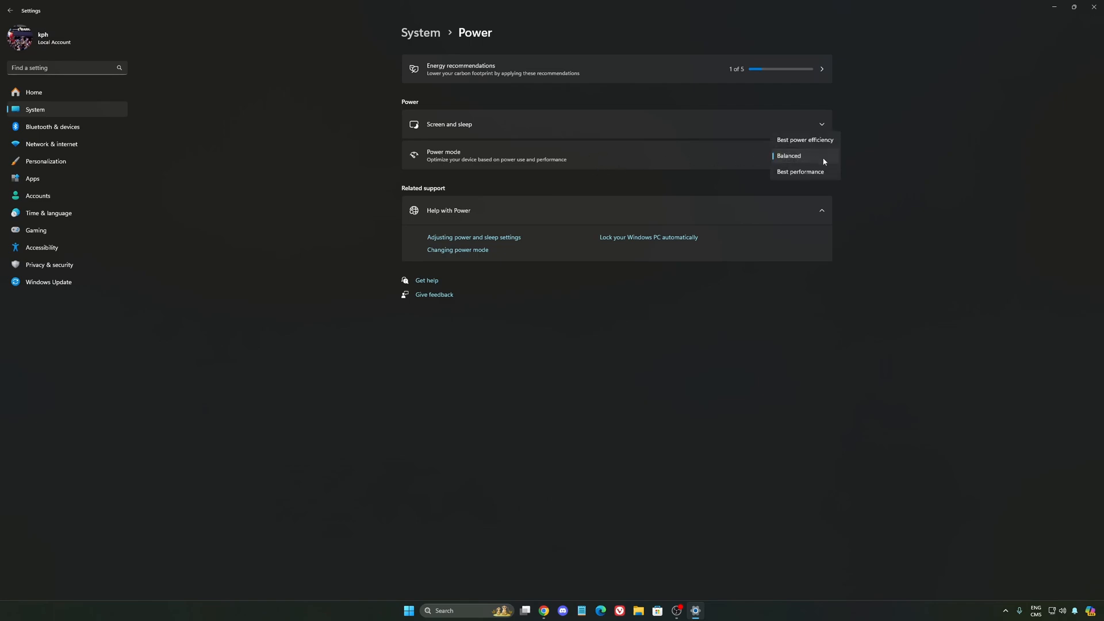
{"action": "left_click", "coordinate": [789, 155]}
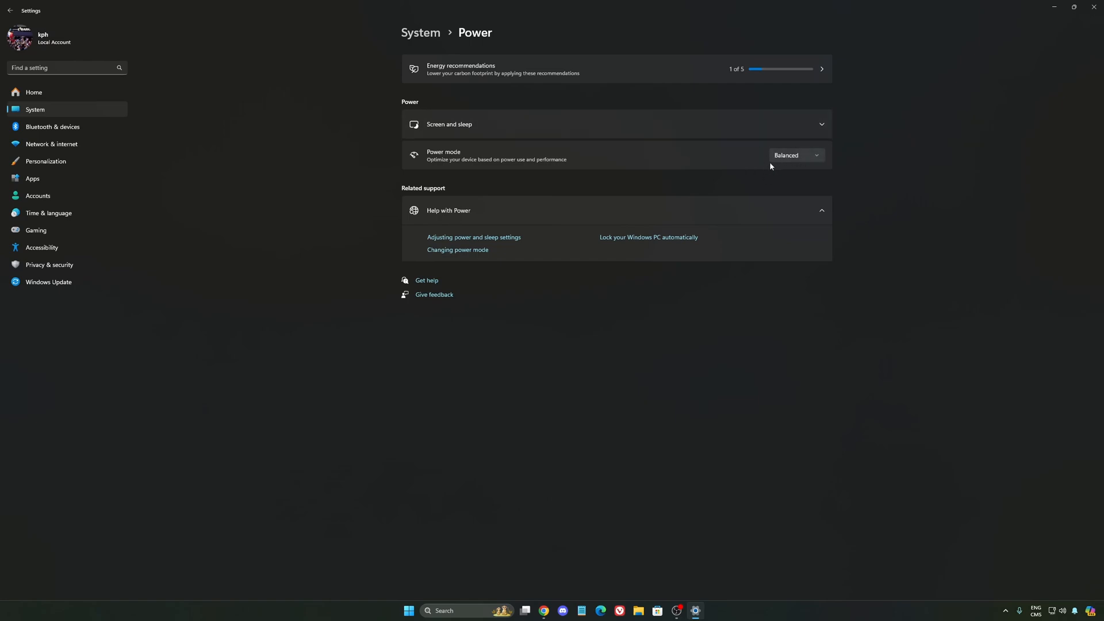
{"action": "mouse_move", "coordinate": [165, 127]}
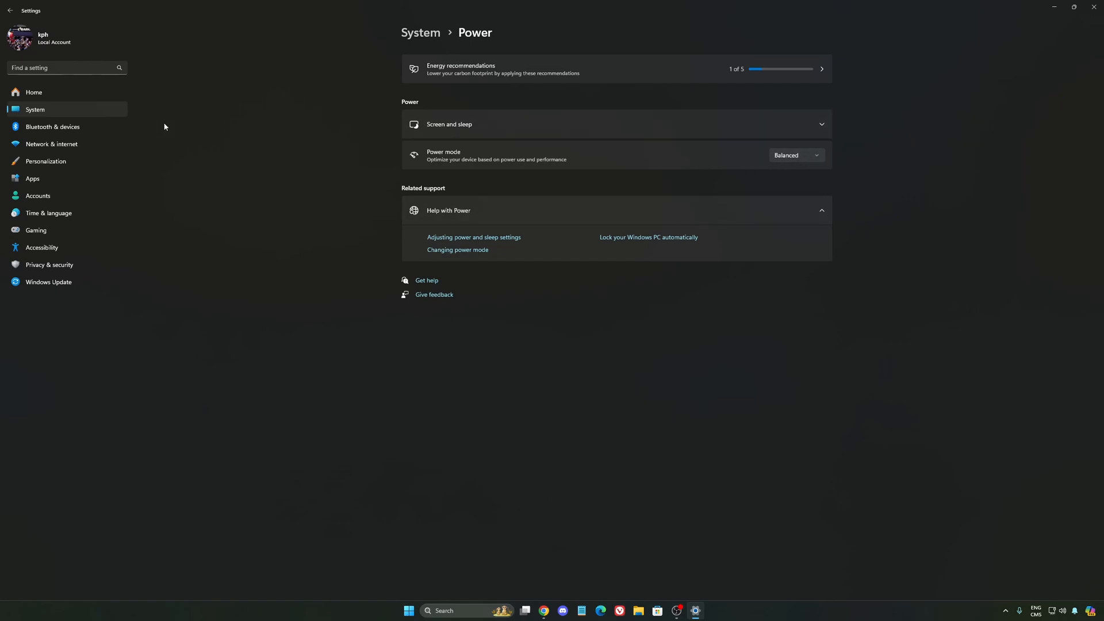
{"action": "left_click", "coordinate": [33, 92]}
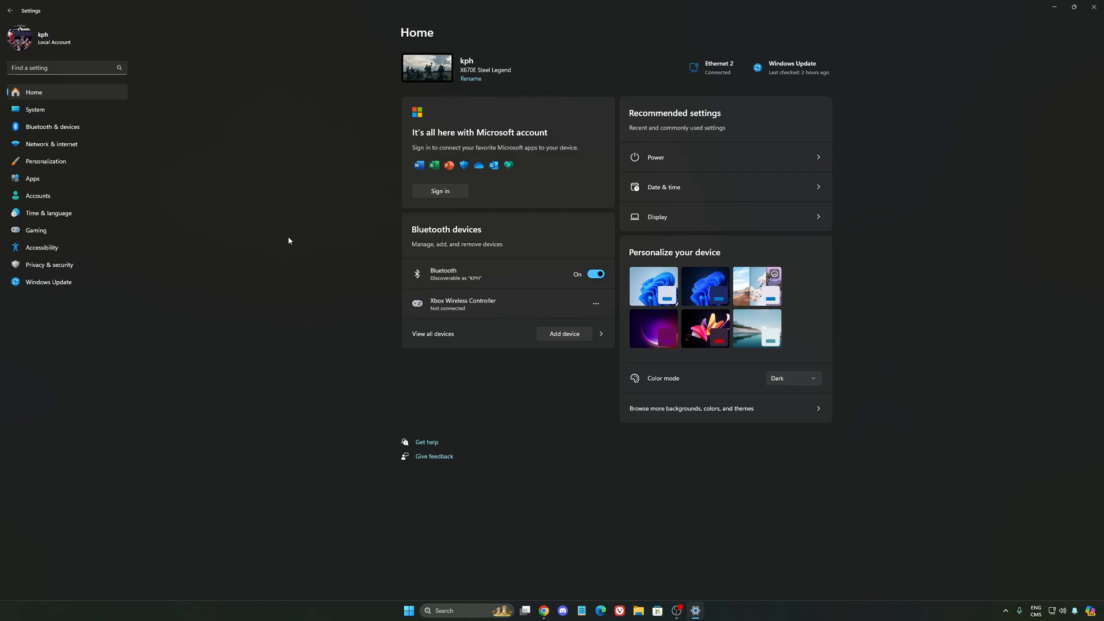
Step: Show the Windows Update page confirming the PC is up to date
{"action": "left_click", "coordinate": [48, 282]}
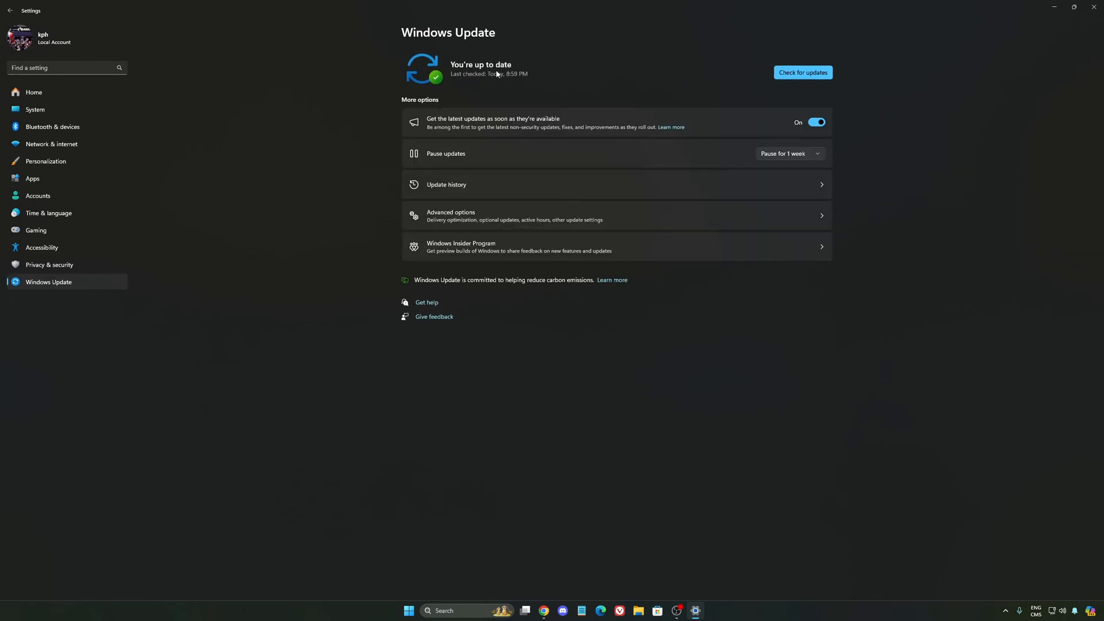
{"action": "mouse_move", "coordinate": [604, 111]}
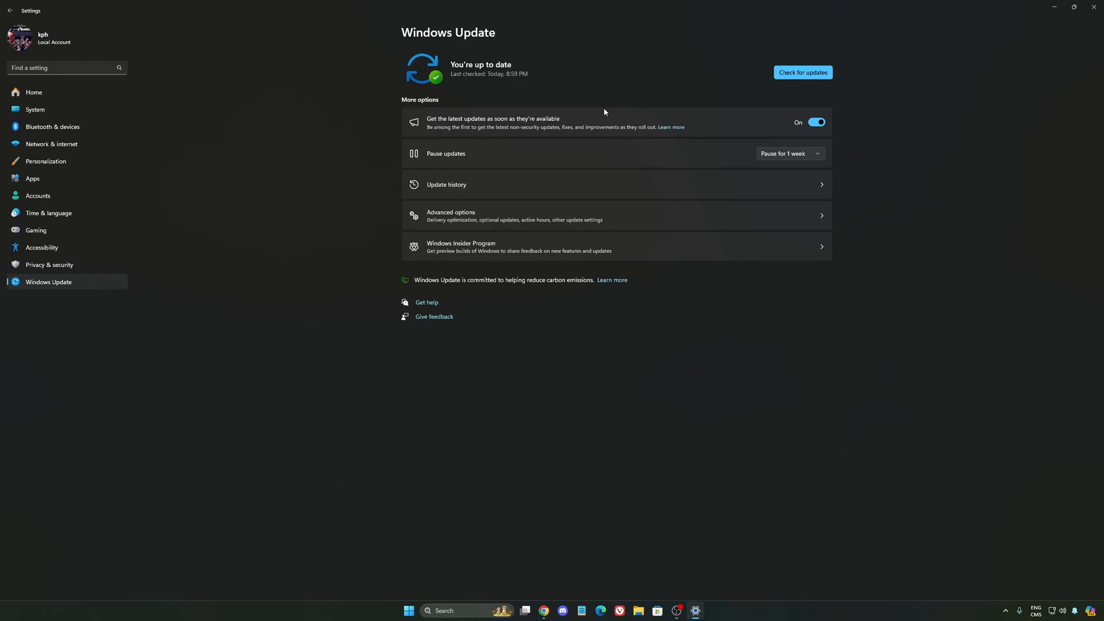
{"action": "mouse_move", "coordinate": [654, 90]}
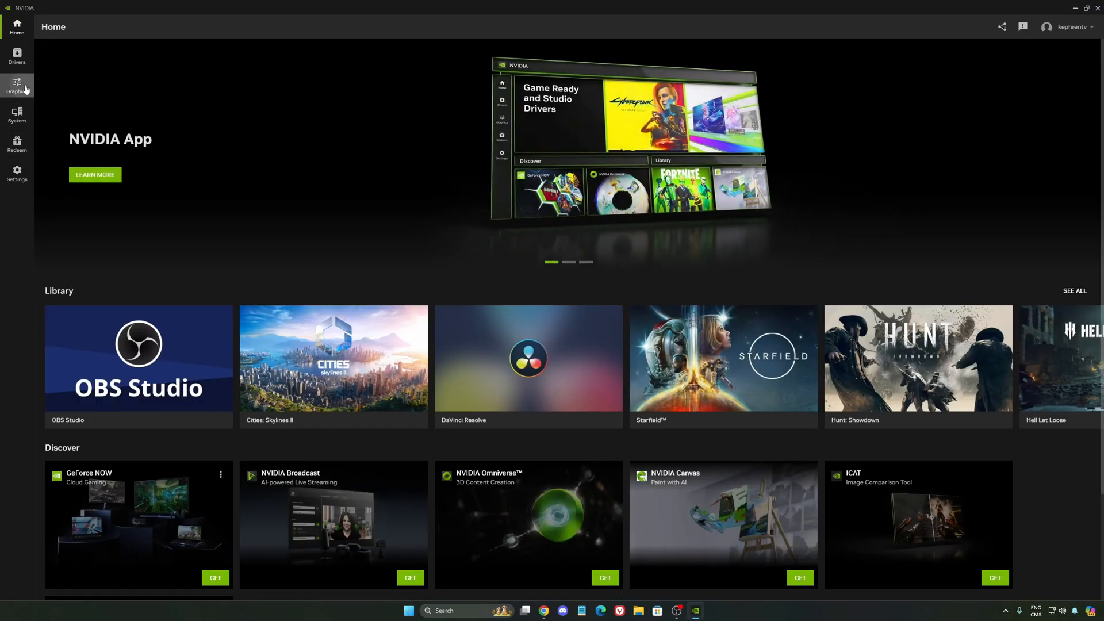
Step: In NVIDIA App settings, toggle the NVIDIA overlay feature
{"action": "left_click", "coordinate": [17, 174]}
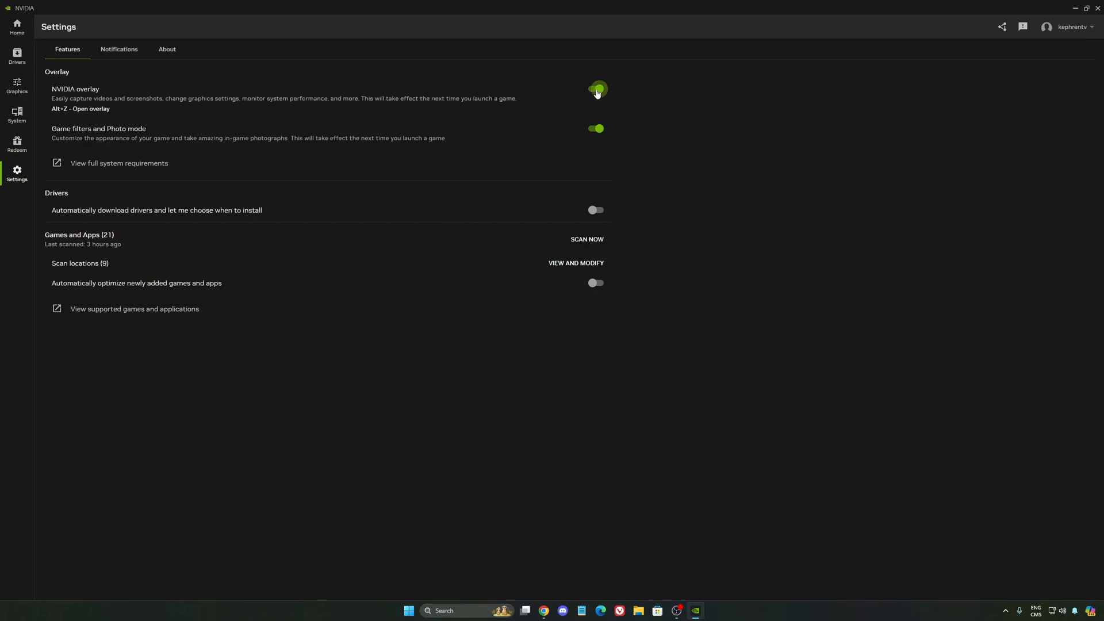
{"action": "left_click", "coordinate": [596, 89]}
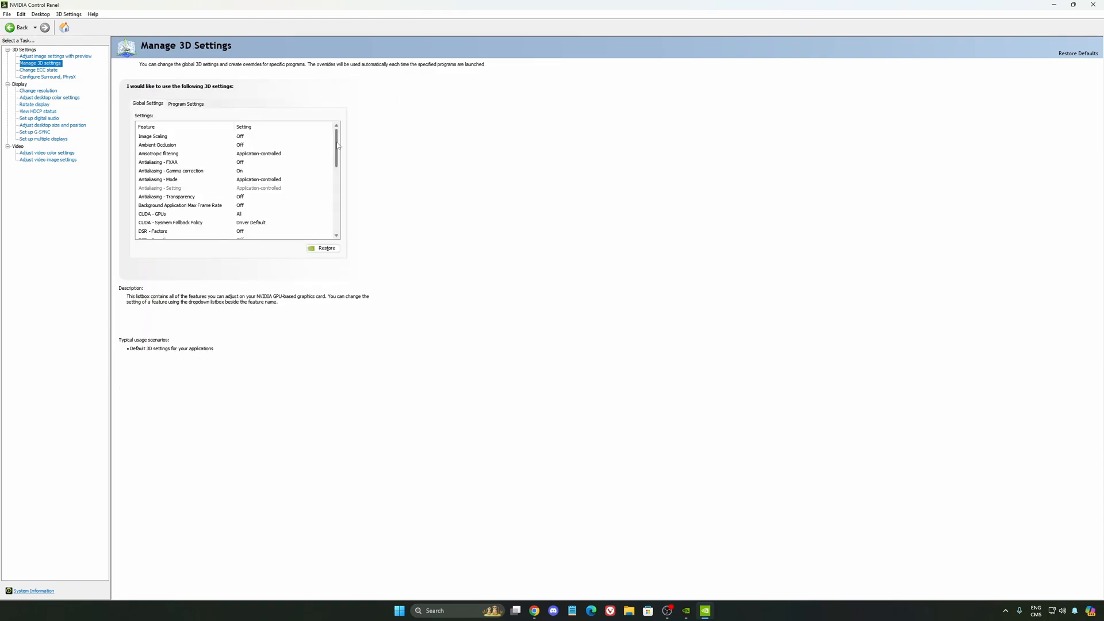
Step: In Global 3D settings keep Power management mode Normal and Shader Cache Size 100 GB
{"action": "scroll", "scroll_direction": "down", "scroll_amount": 3}
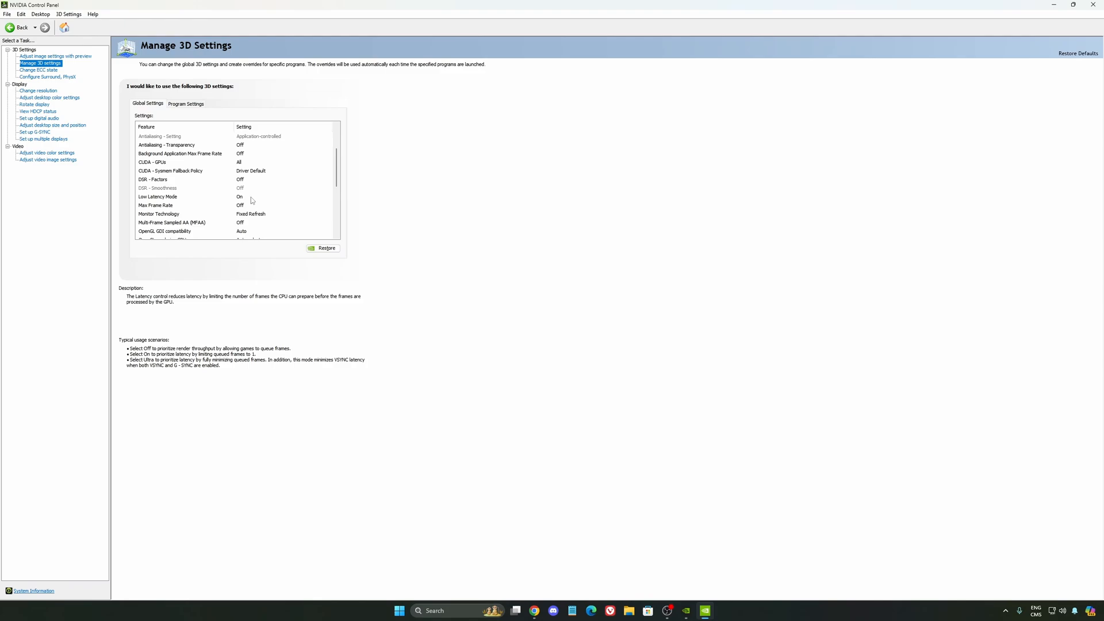
{"action": "scroll", "scroll_direction": "down", "scroll_amount": 3}
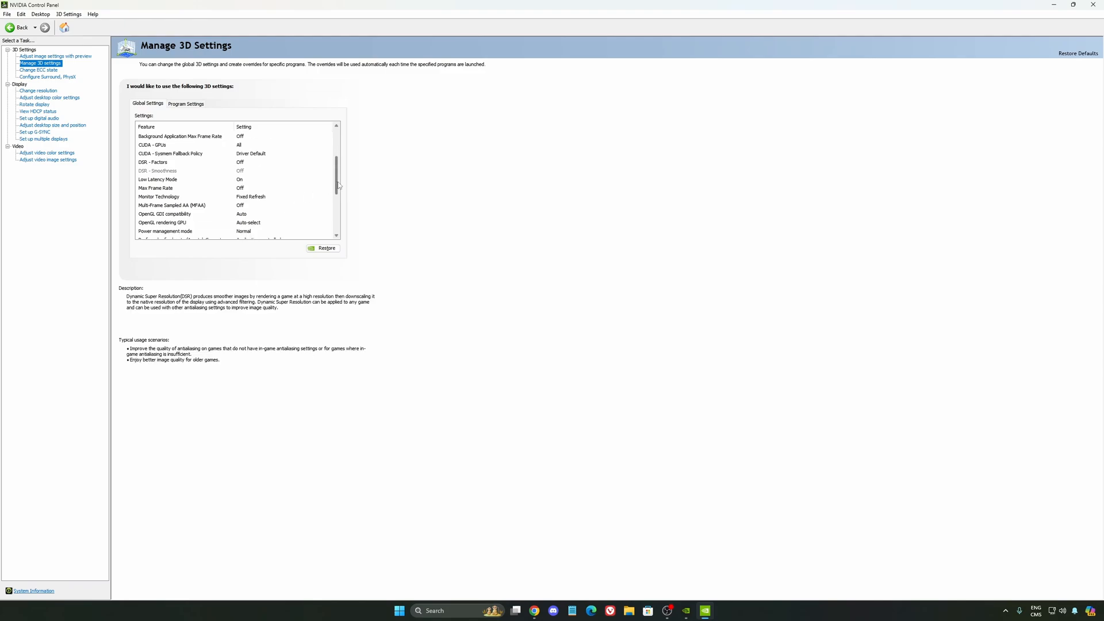
{"action": "scroll", "scroll_direction": "down", "scroll_amount": 3}
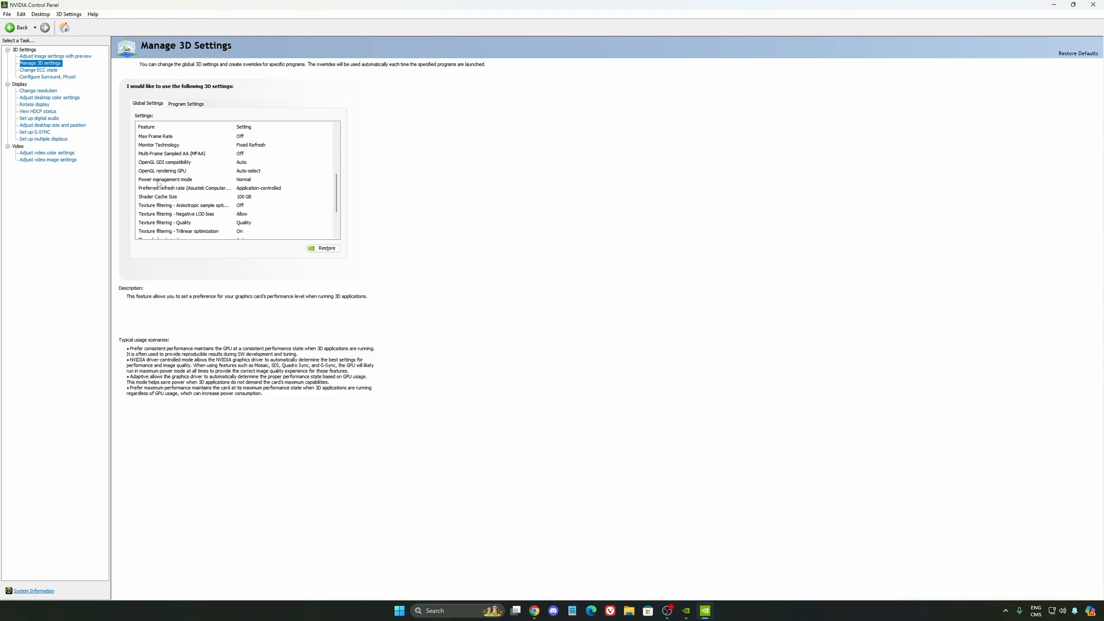
{"action": "left_click", "coordinate": [282, 179]}
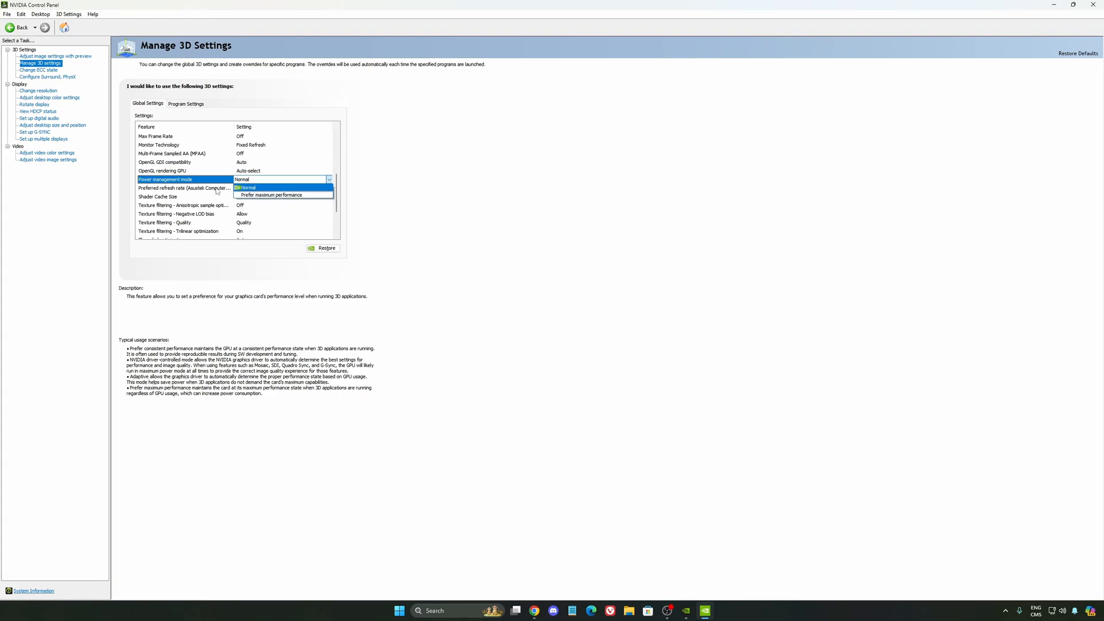
{"action": "mouse_move", "coordinate": [281, 196]}
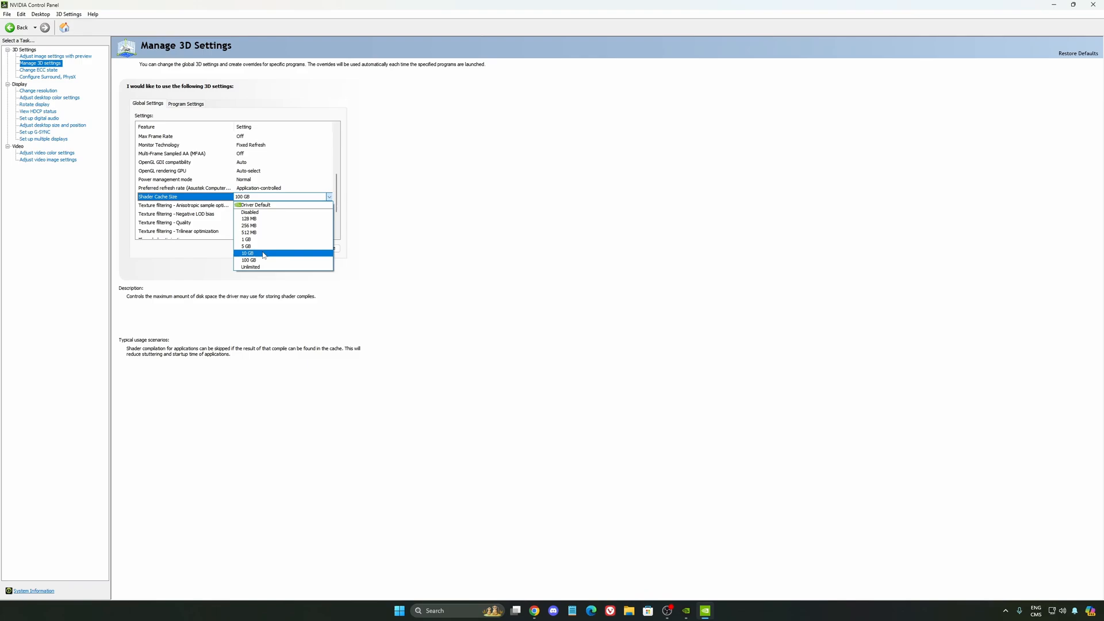
{"action": "mouse_move", "coordinate": [250, 260]}
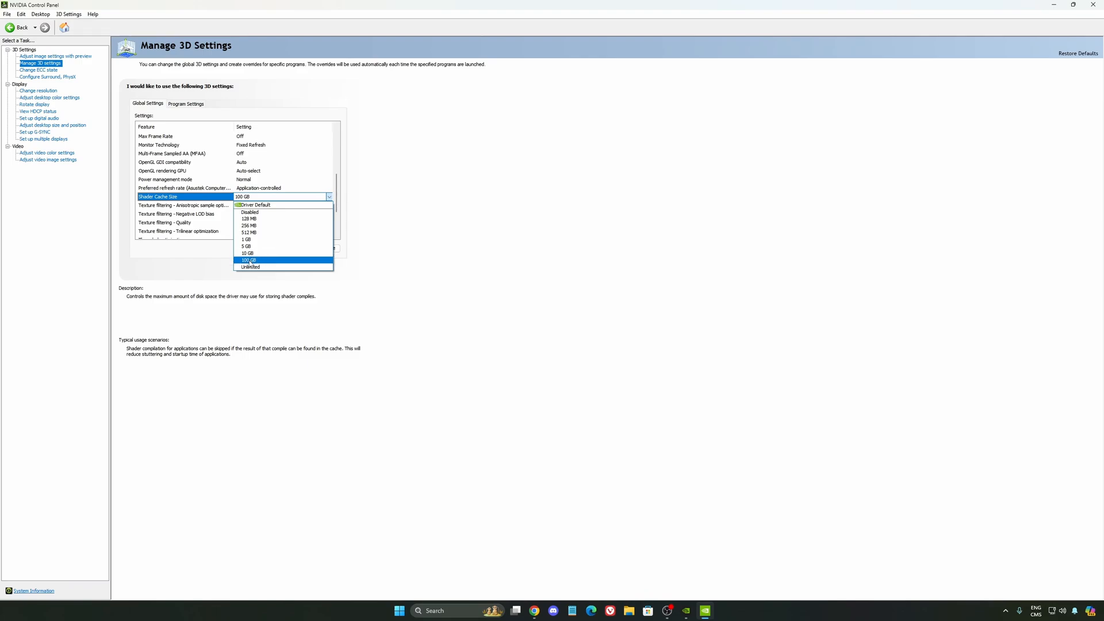
{"action": "mouse_move", "coordinate": [250, 232]}
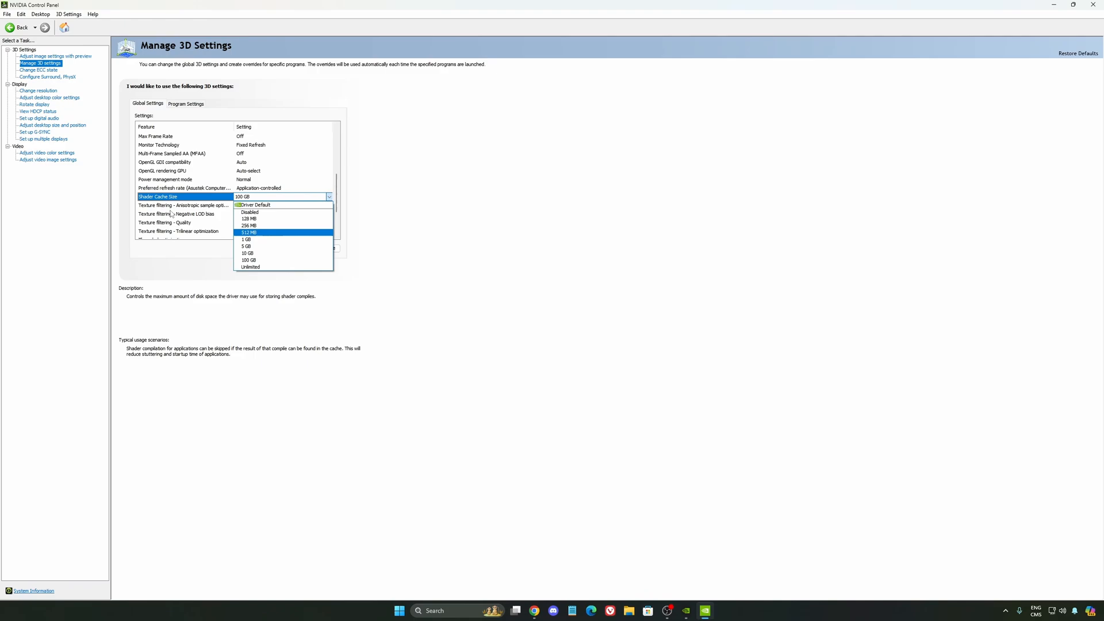
{"action": "mouse_move", "coordinate": [289, 239]}
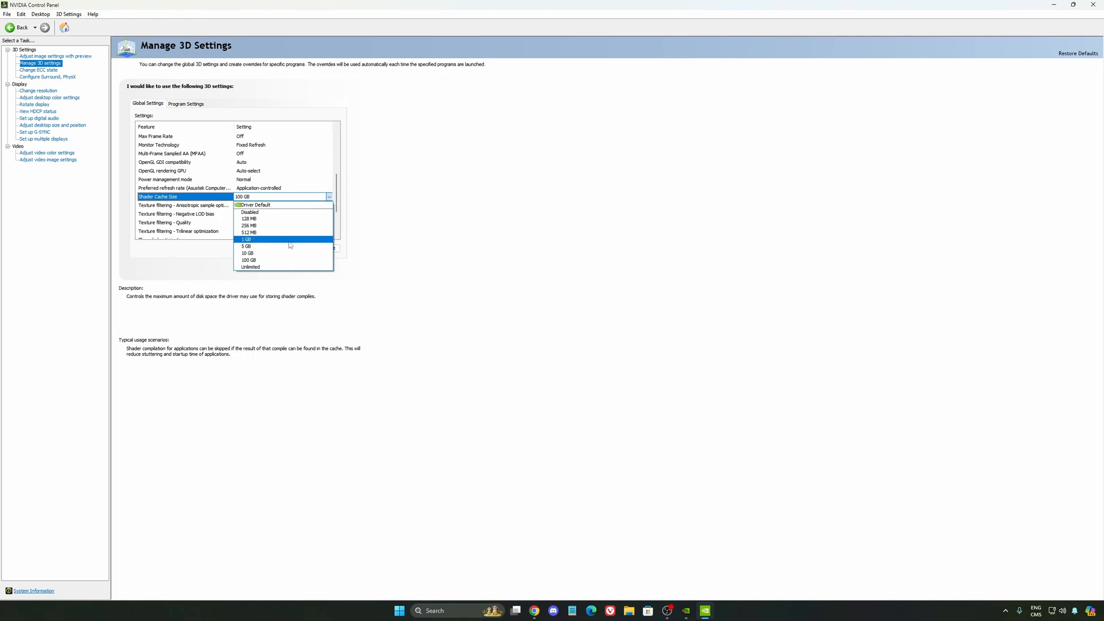
{"action": "mouse_move", "coordinate": [298, 260]}
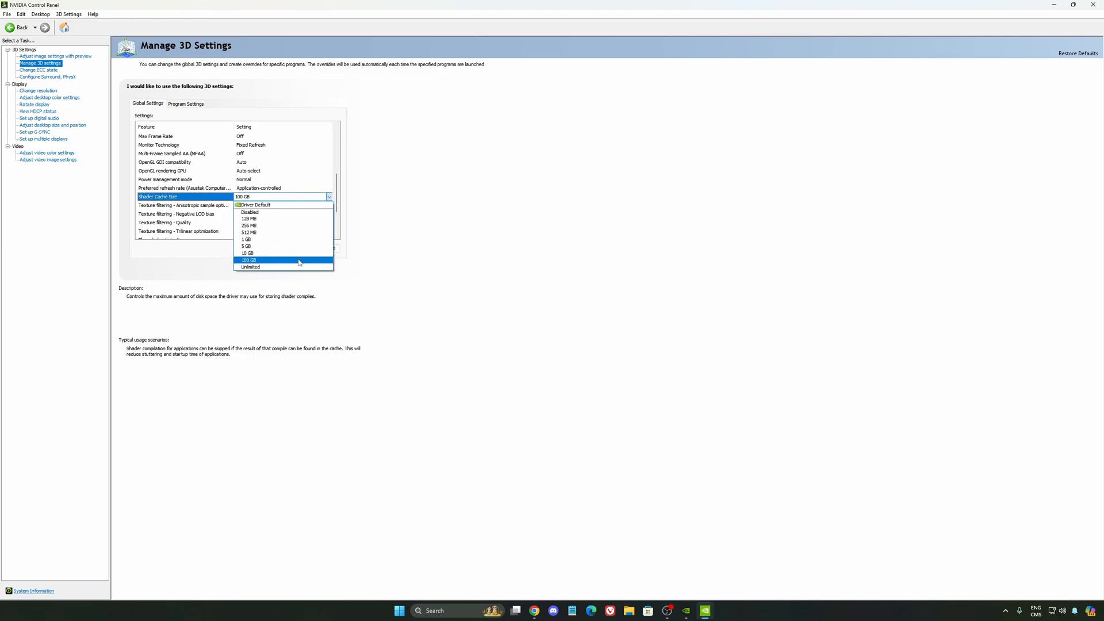
{"action": "left_click", "coordinate": [249, 260]}
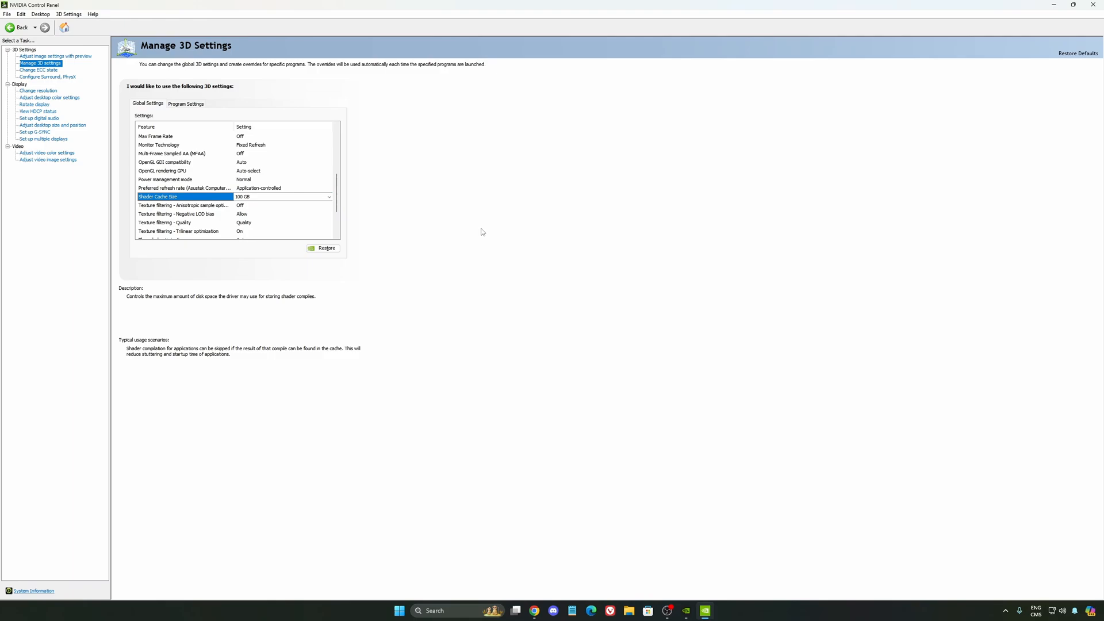
Step: On Change resolution, keep 2560 × 1440 native and the 240Hz refresh rate
{"action": "left_click", "coordinate": [38, 89]}
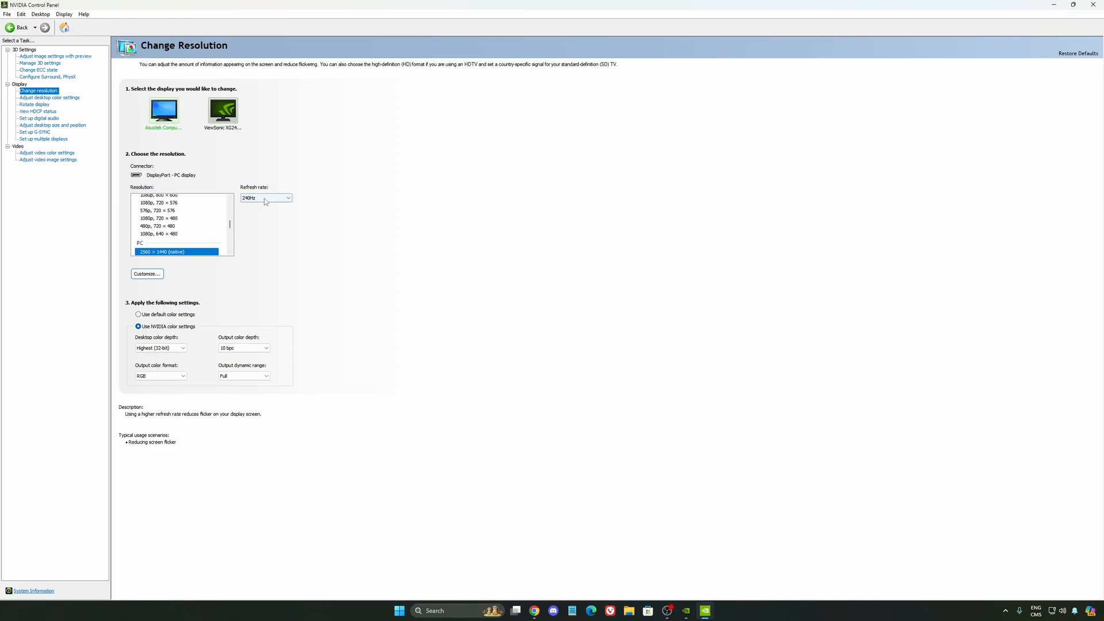
{"action": "left_click", "coordinate": [288, 197]}
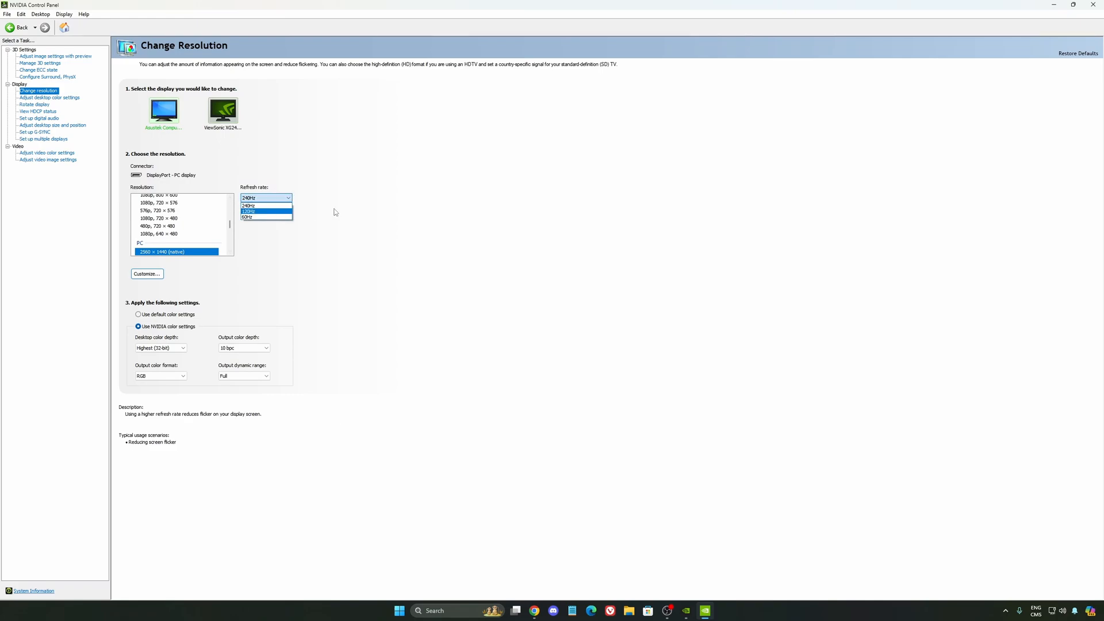
{"action": "left_click", "coordinate": [249, 205]}
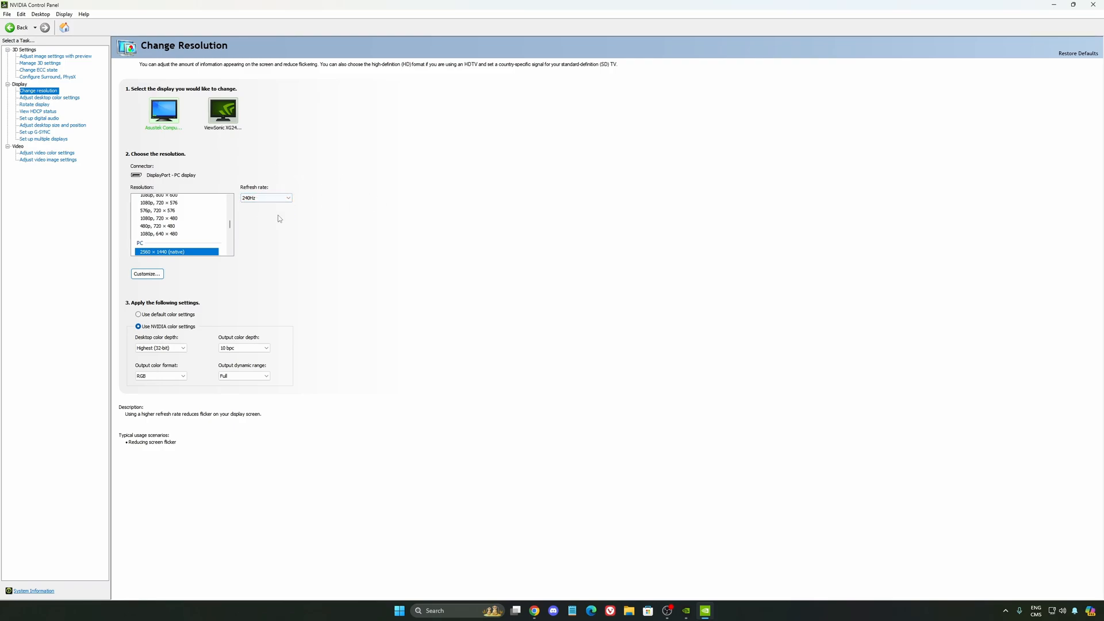
{"action": "mouse_move", "coordinate": [351, 230]}
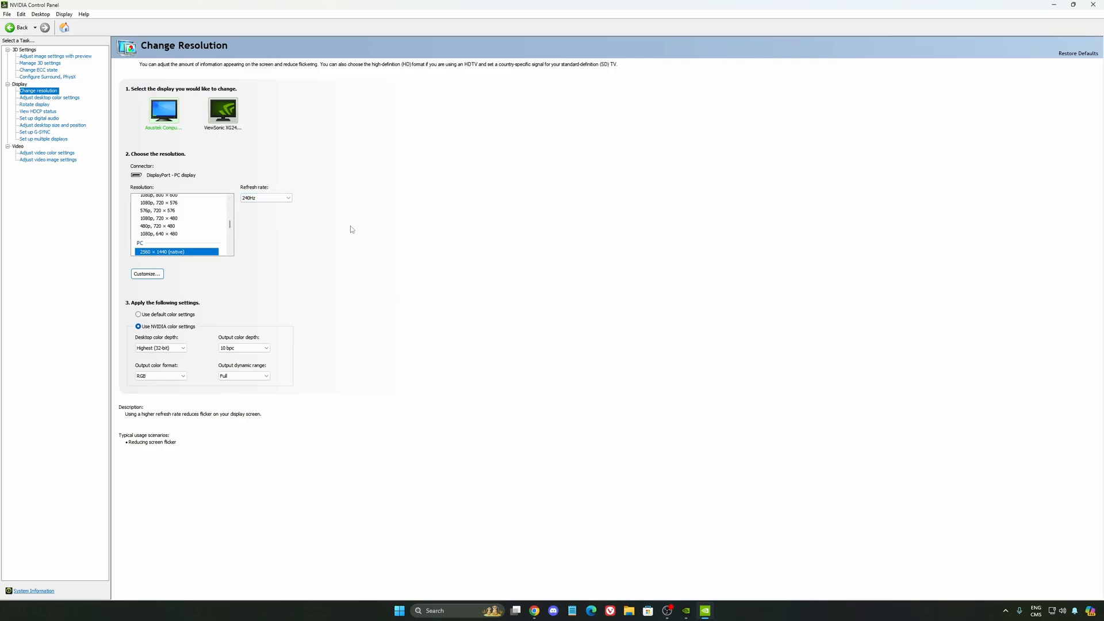
{"action": "mouse_move", "coordinate": [293, 205]}
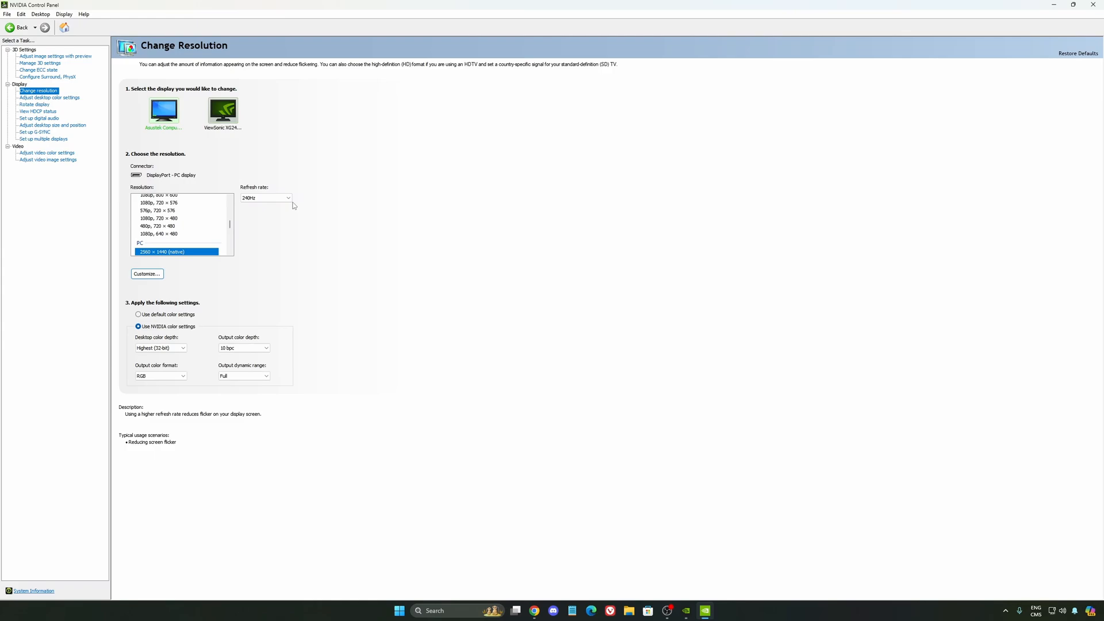
{"action": "left_click", "coordinate": [33, 132]}
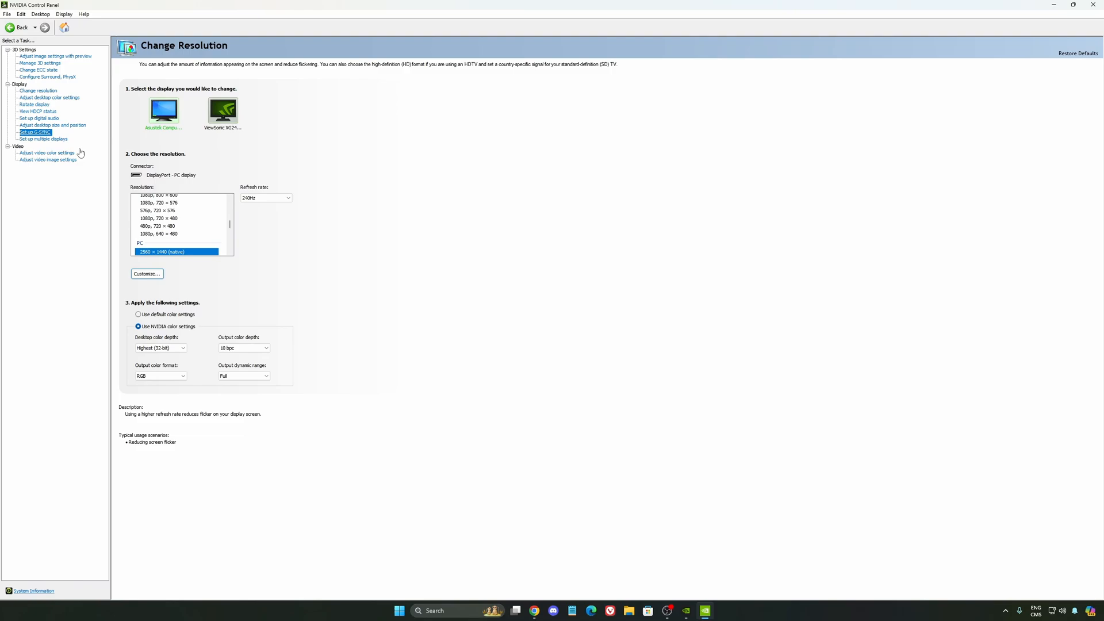
Step: Show the Set up G-SYNC page, leaving G-SYNC / G-SYNC Compatible disabled
{"action": "left_click", "coordinate": [35, 132]}
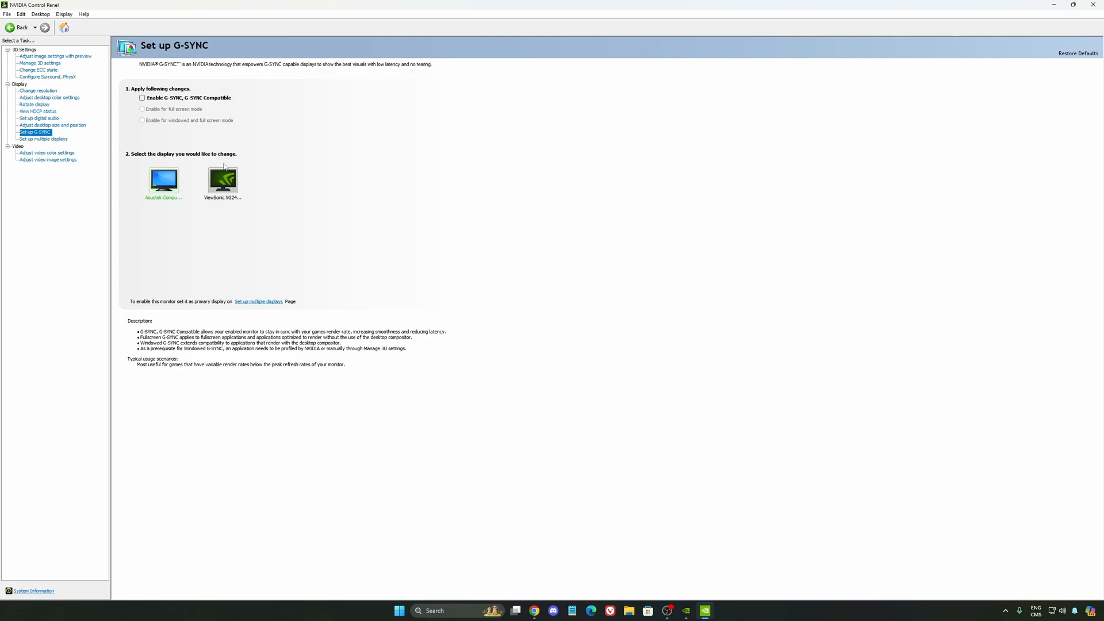
{"action": "mouse_move", "coordinate": [356, 287]}
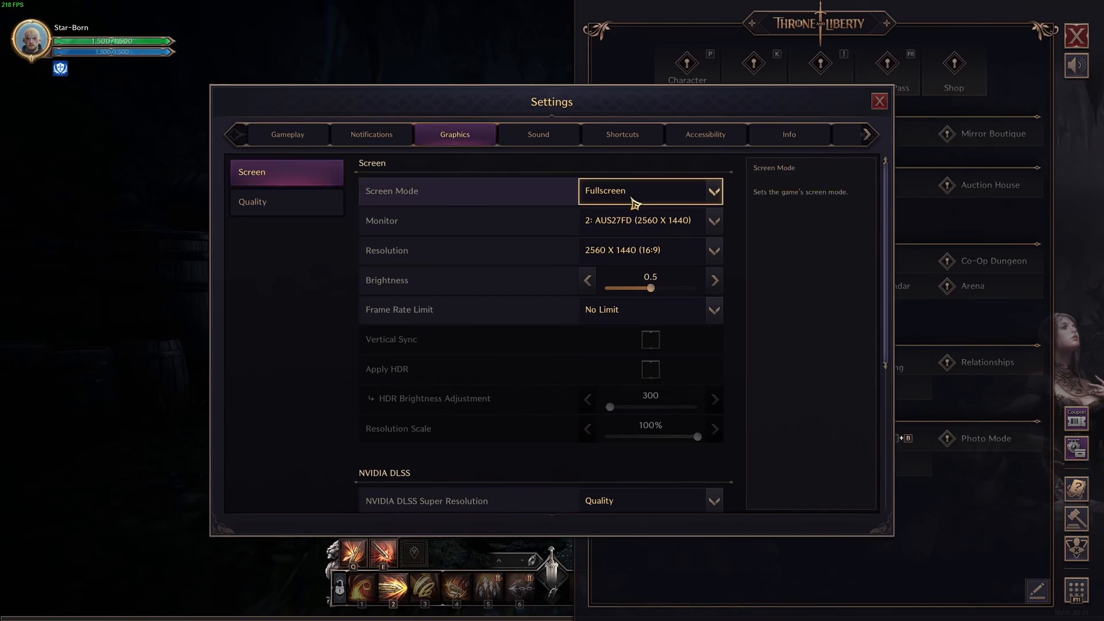
{"action": "mouse_move", "coordinate": [656, 199]}
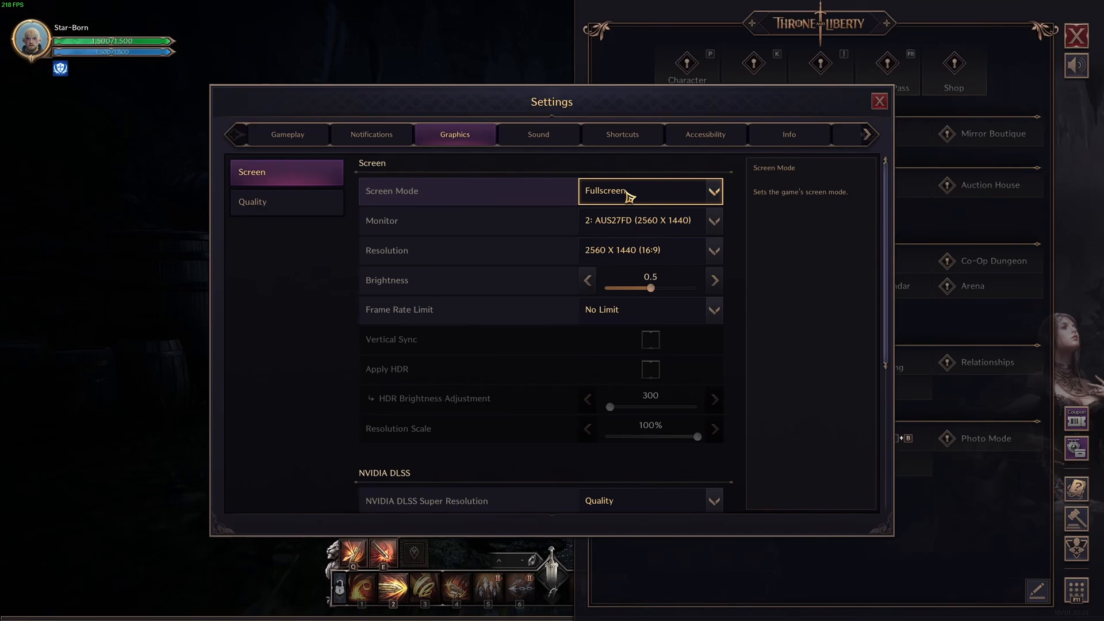
{"action": "mouse_move", "coordinate": [620, 249]}
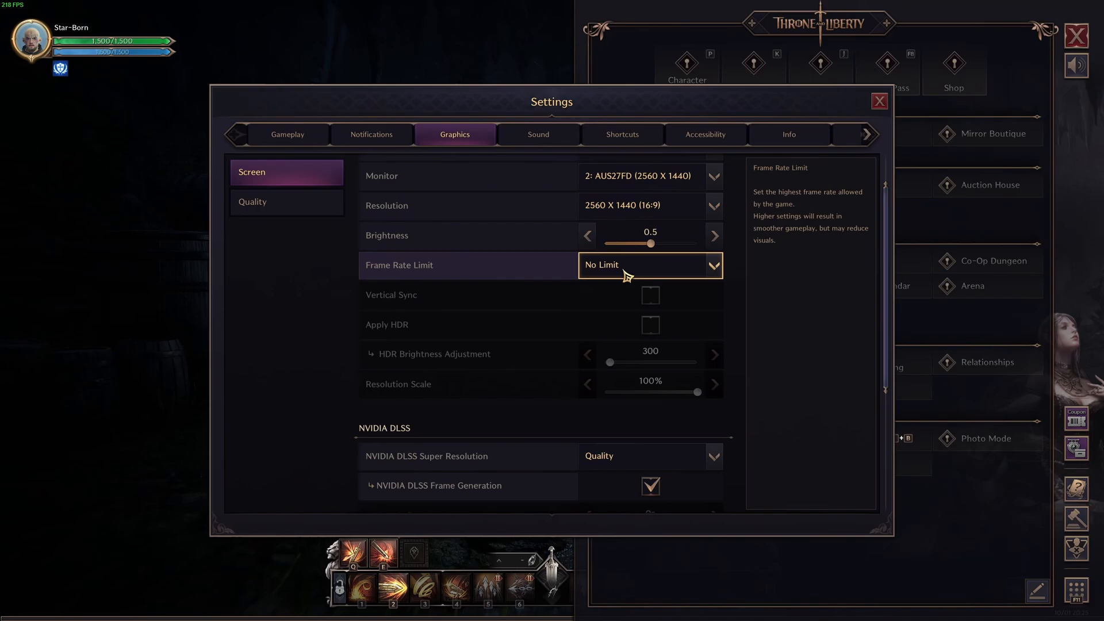
{"action": "mouse_move", "coordinate": [656, 277]}
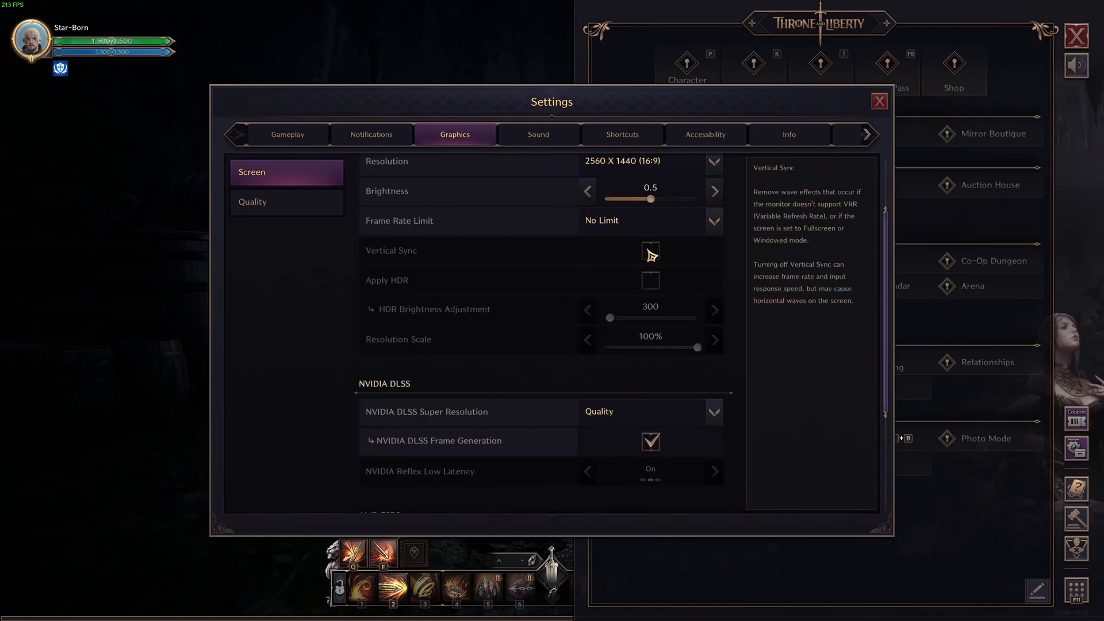
Step: Scroll the Screen graphics settings down to the DLSS and upscaling options
{"action": "scroll", "scroll_direction": "down", "scroll_amount": 3}
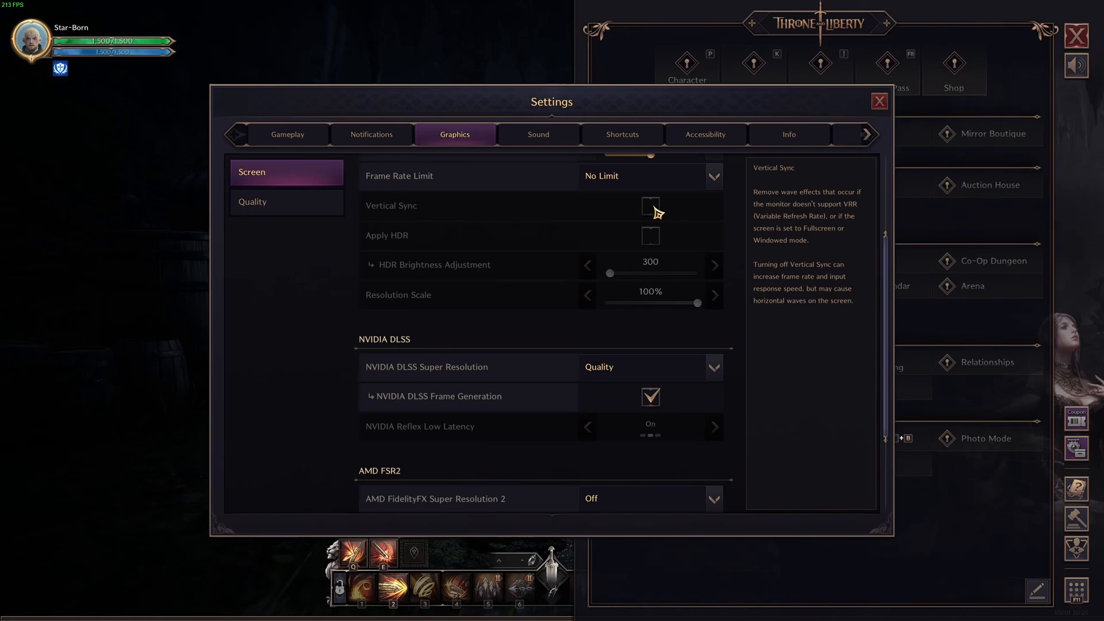
{"action": "mouse_move", "coordinate": [485, 408]}
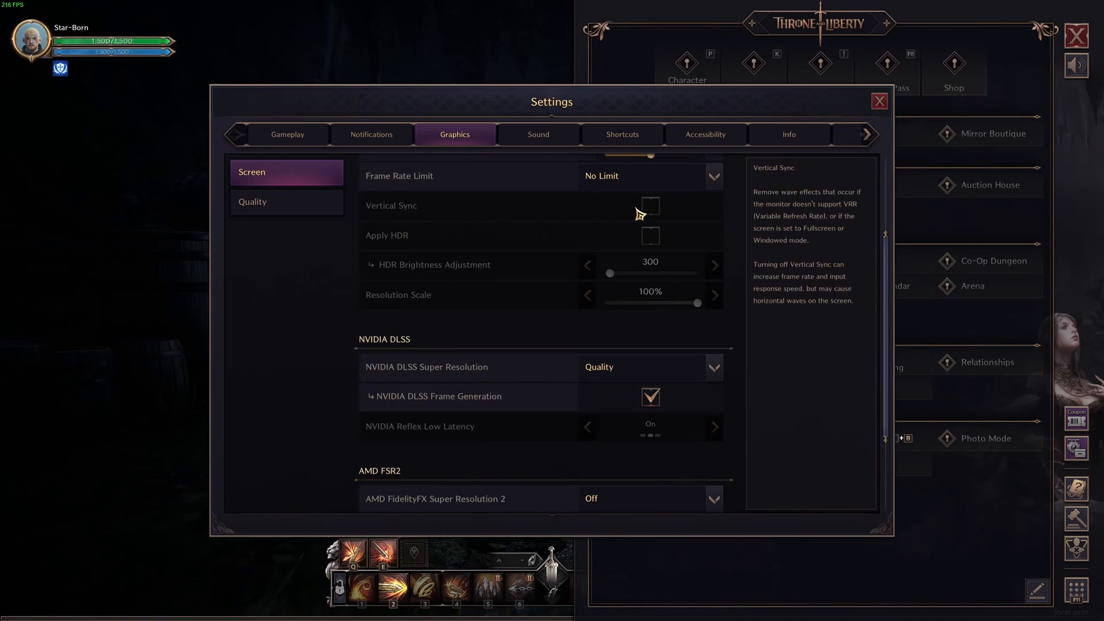
{"action": "scroll", "scroll_direction": "down", "scroll_amount": 3}
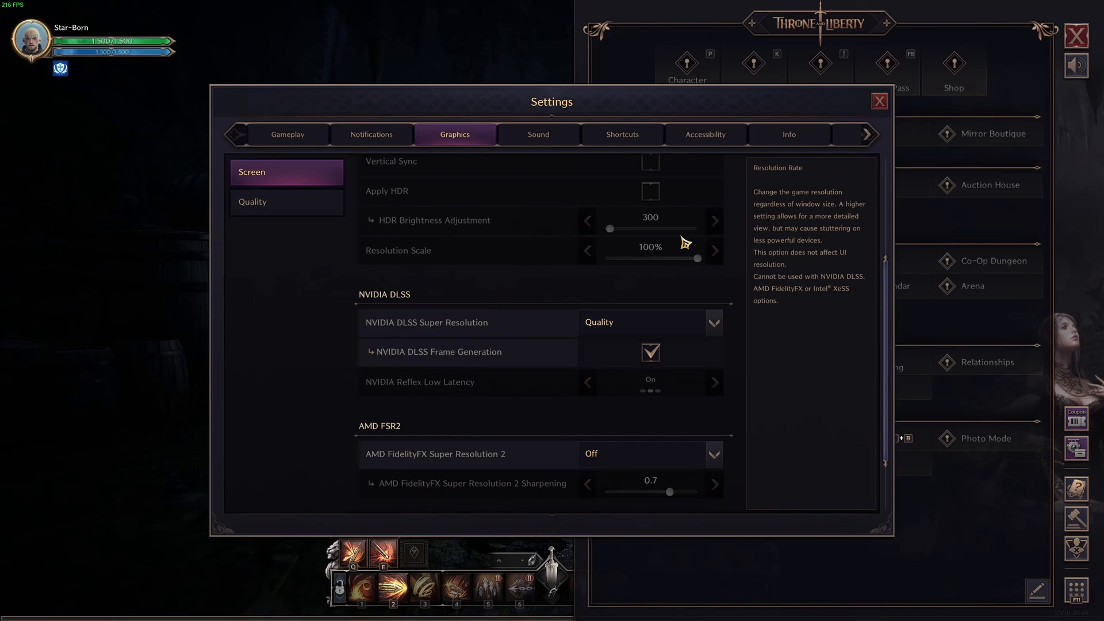
{"action": "mouse_move", "coordinate": [382, 367]}
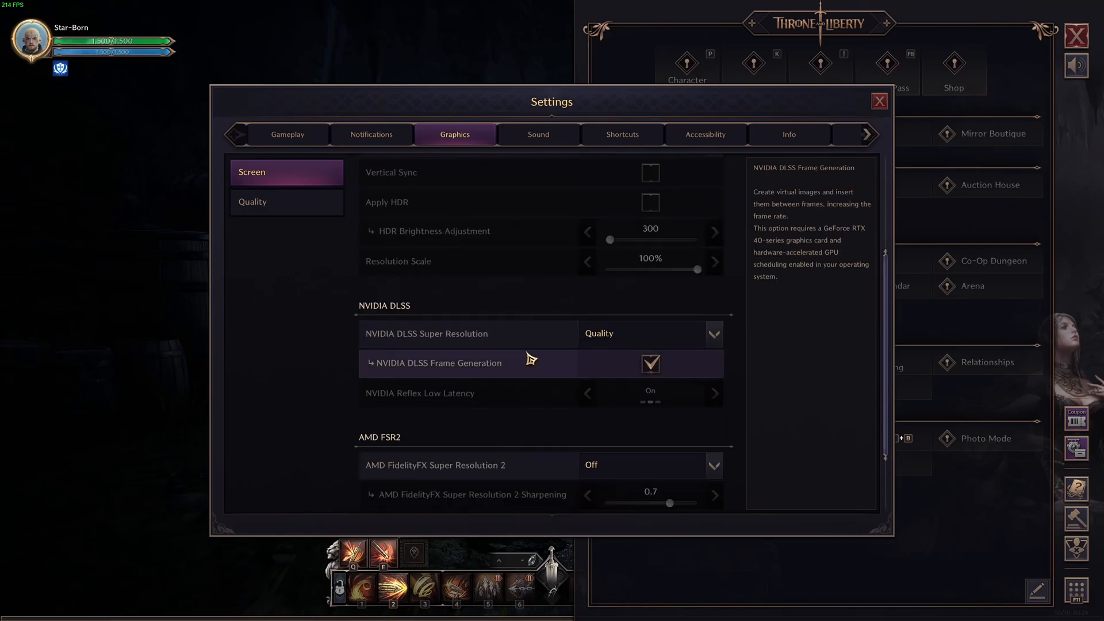
{"action": "scroll", "scroll_direction": "down", "scroll_amount": 3}
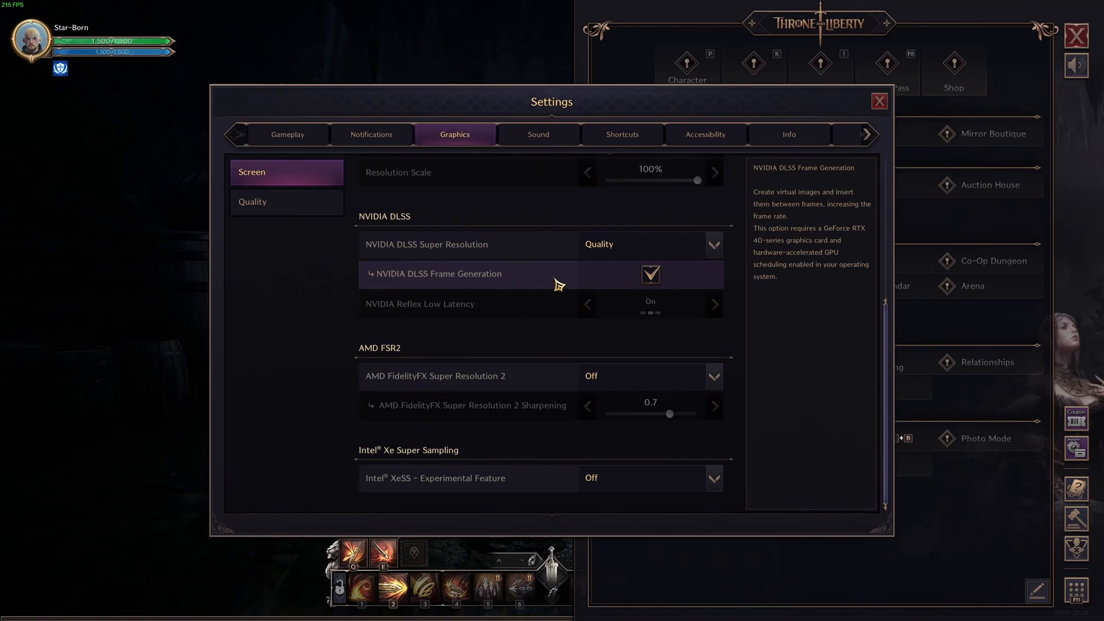
{"action": "mouse_move", "coordinate": [529, 249]}
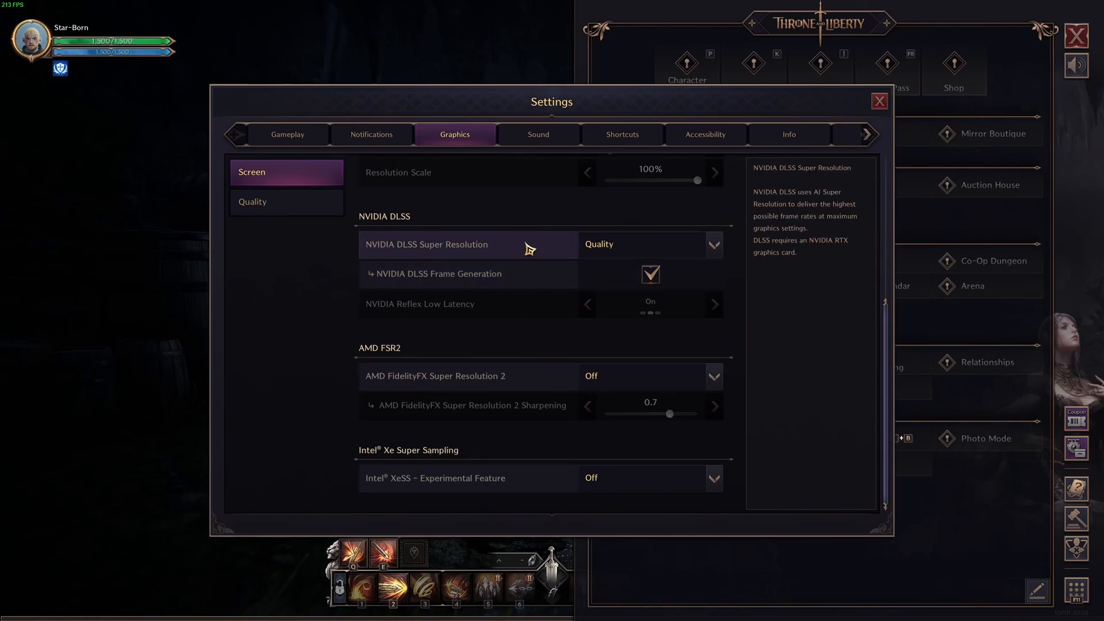
Step: Re-enable DLSS Frame Generation and set AMD FSR2 upscaling to Quality
{"action": "left_click", "coordinate": [713, 244]}
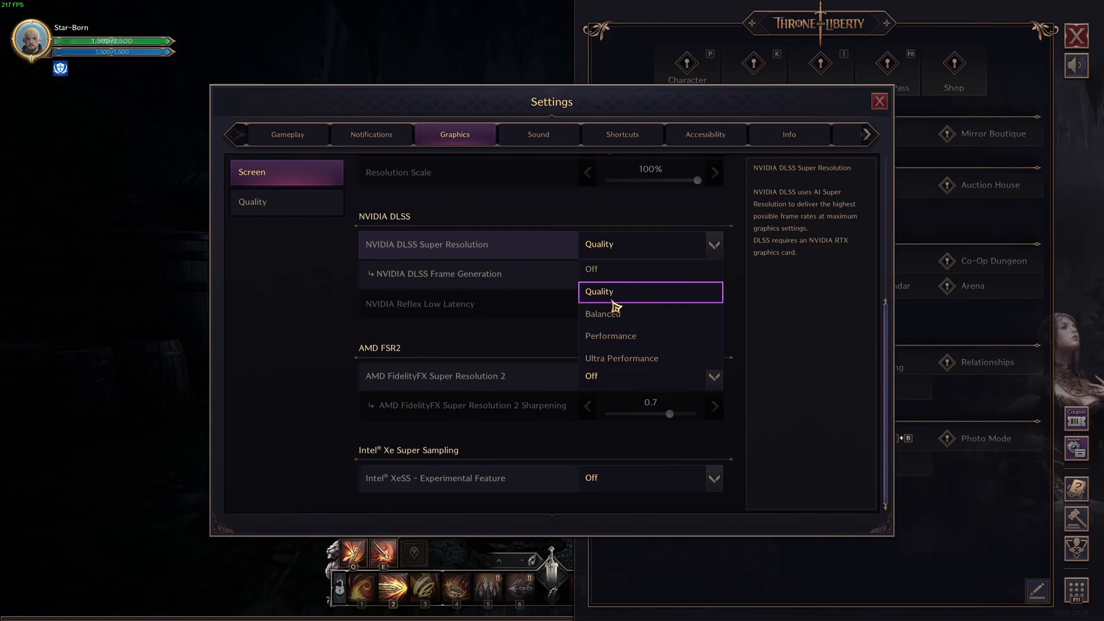
{"action": "mouse_move", "coordinate": [620, 363]}
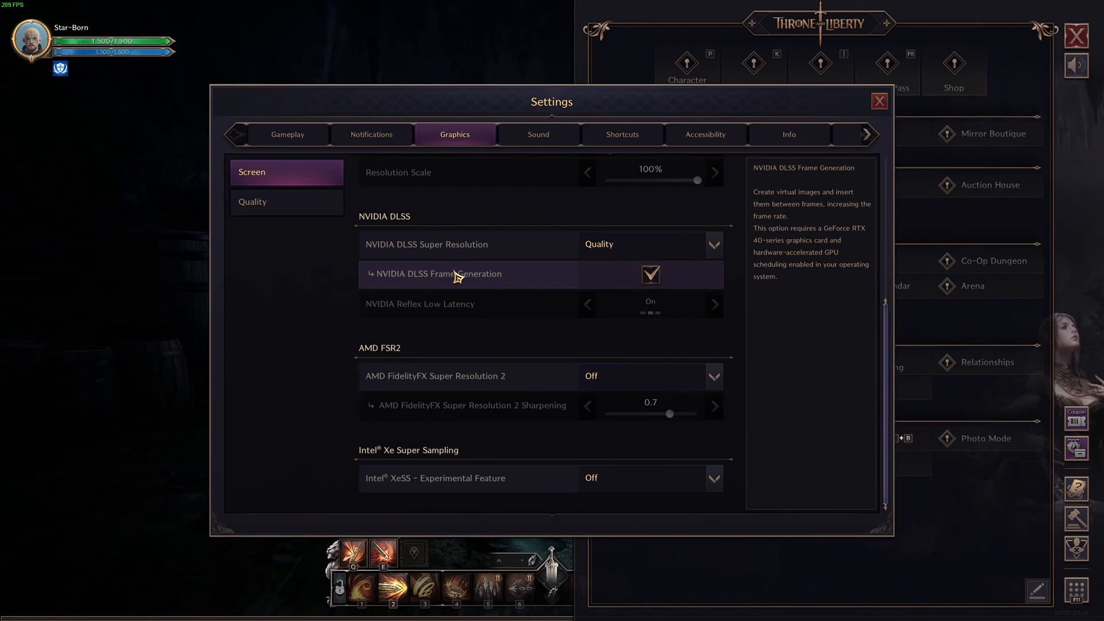
{"action": "mouse_move", "coordinate": [650, 278]}
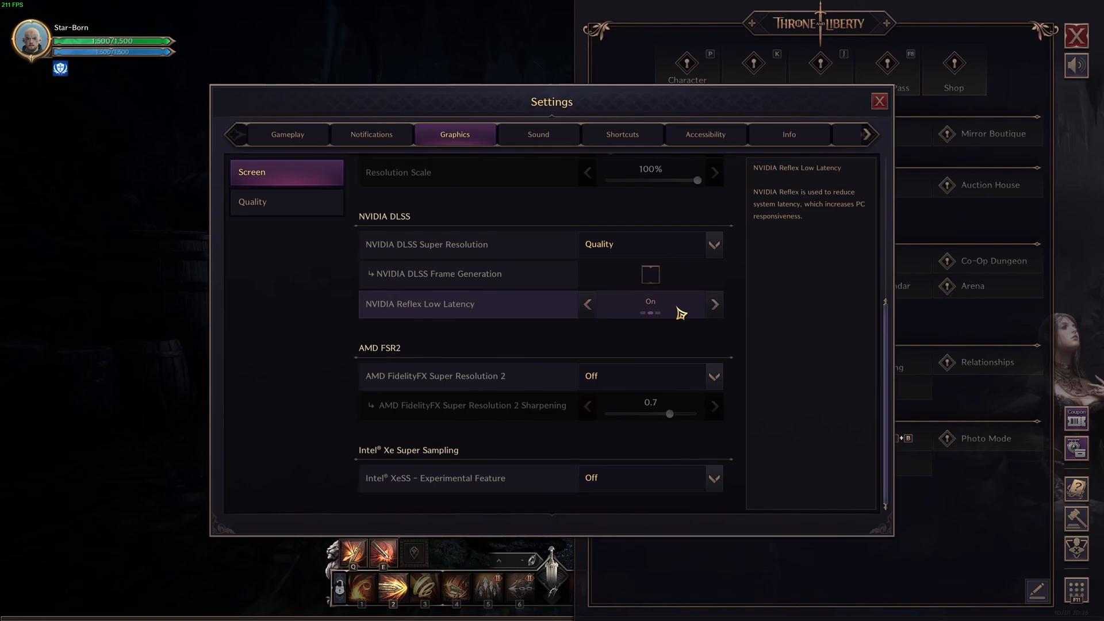
{"action": "left_click", "coordinate": [649, 273]}
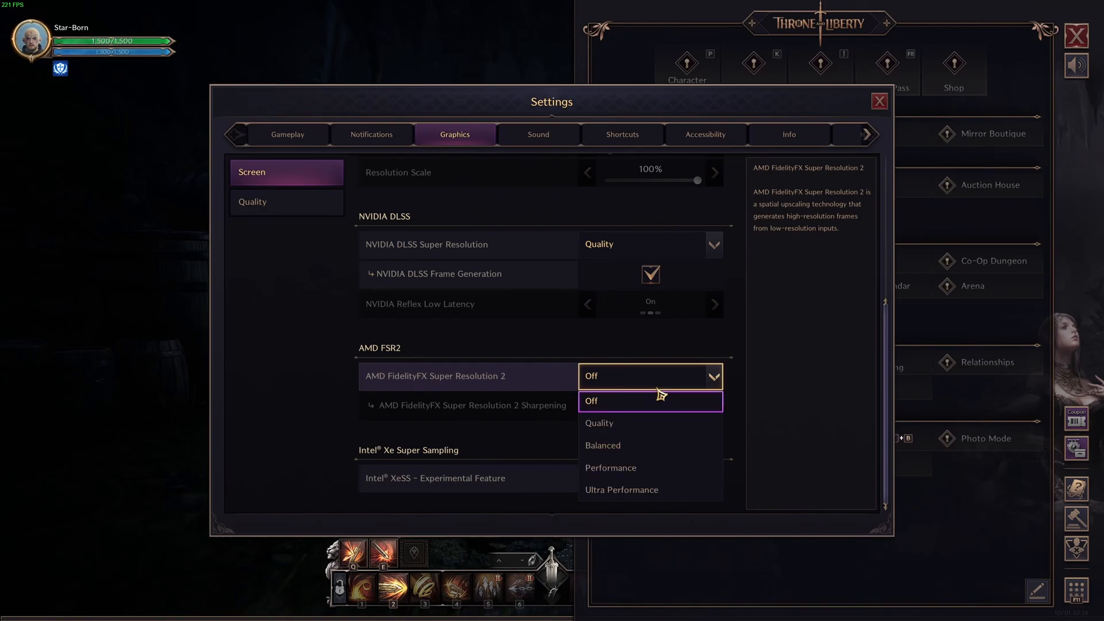
{"action": "left_click", "coordinate": [598, 422]}
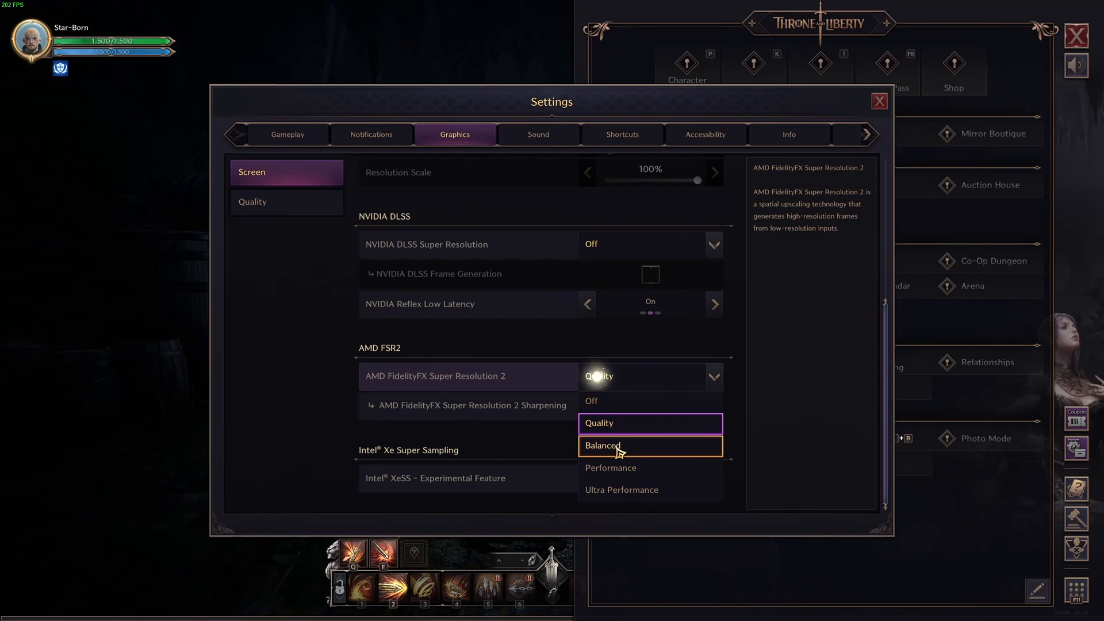
{"action": "left_click", "coordinate": [598, 422]}
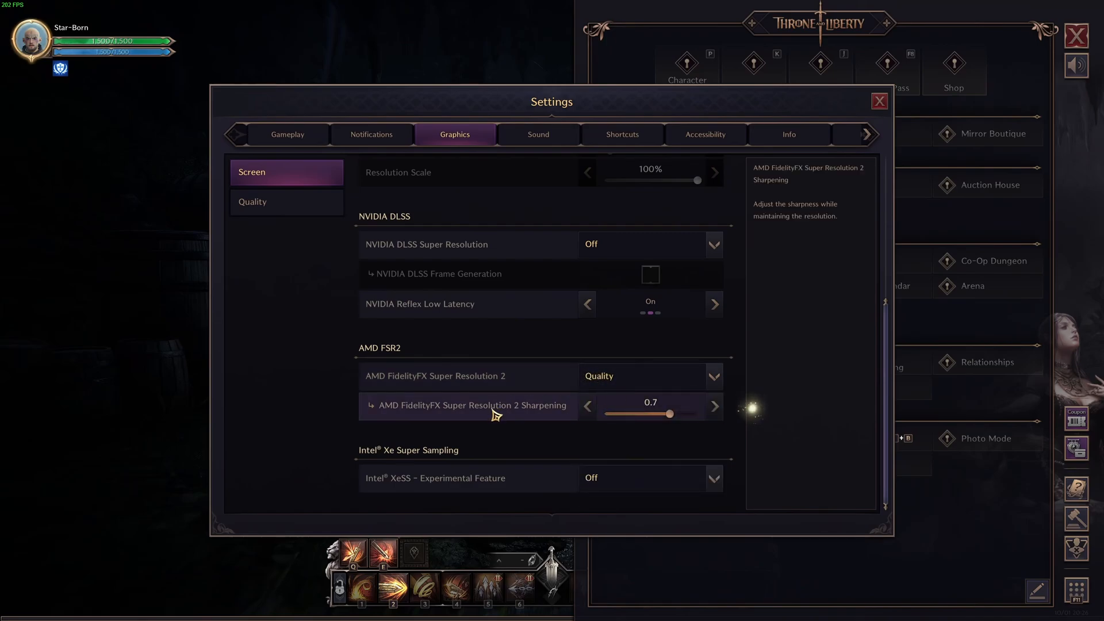
Step: Try FSR2 sharpening values ending at 0.7, then set DLSS Super Resolution back to Quality
{"action": "left_click_drag", "start_coordinate": [667, 414], "coordinate": [658, 414]}
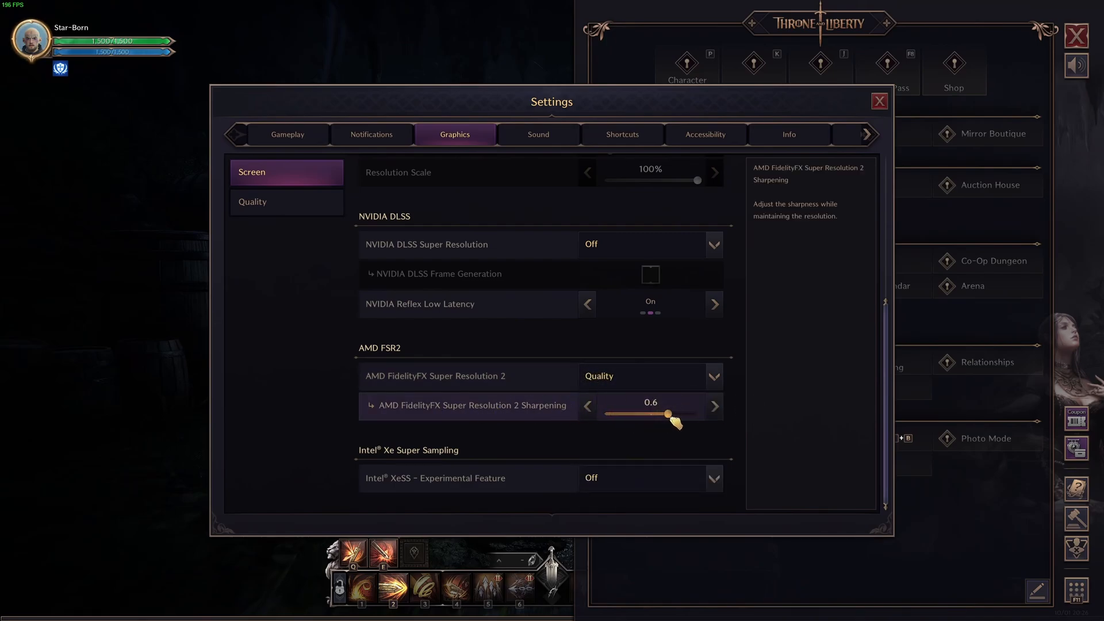
{"action": "left_click_drag", "start_coordinate": [671, 415], "coordinate": [670, 413]}
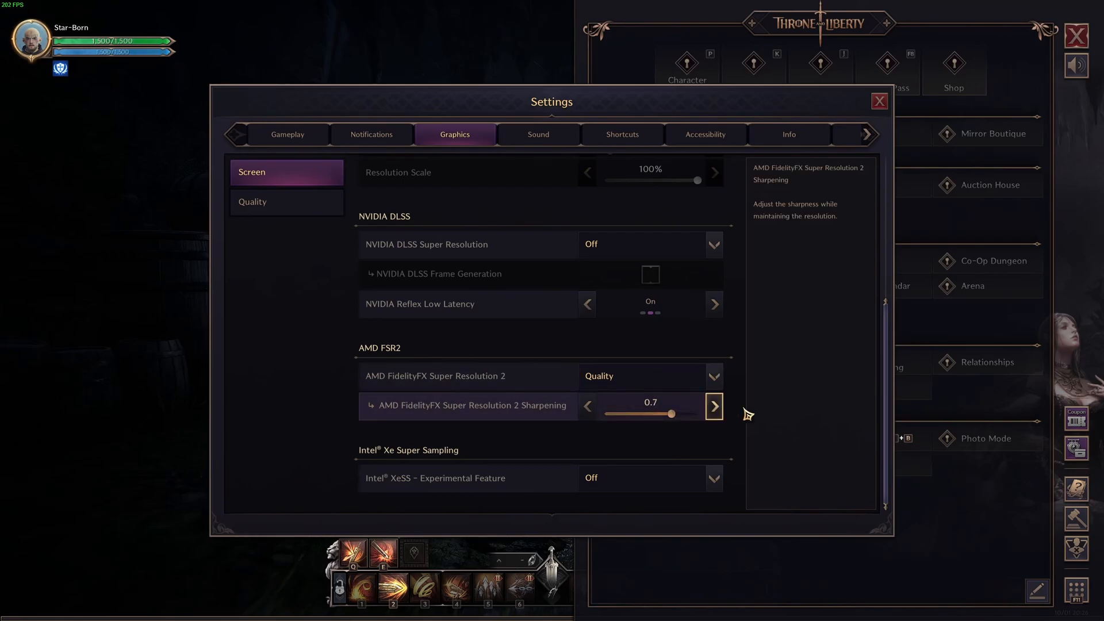
{"action": "mouse_move", "coordinate": [739, 423]}
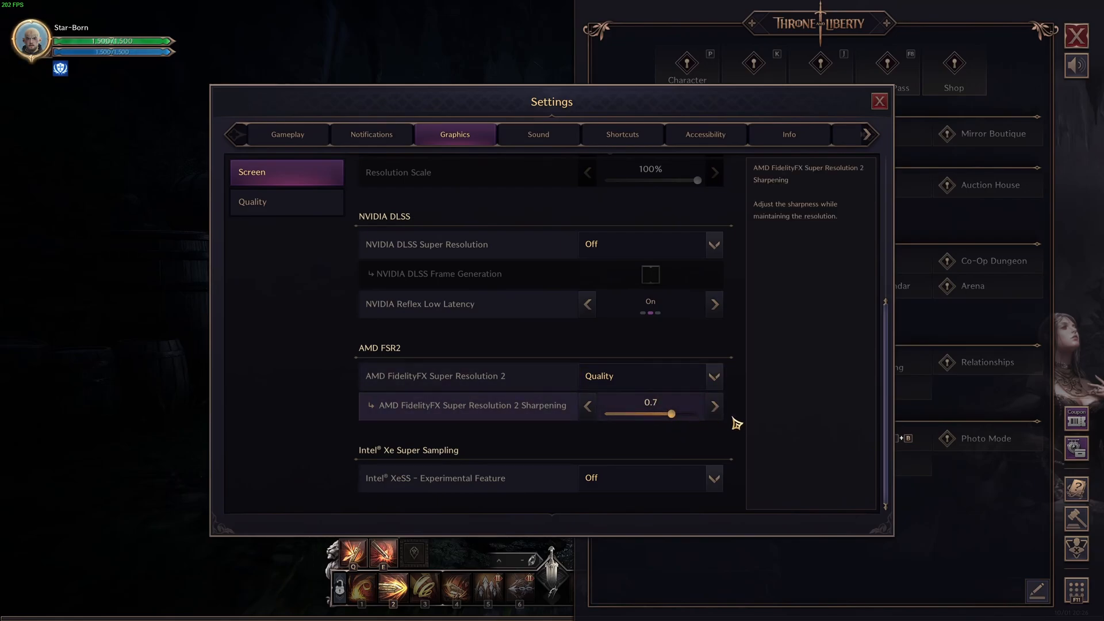
{"action": "left_click_drag", "start_coordinate": [672, 413], "coordinate": [629, 413]}
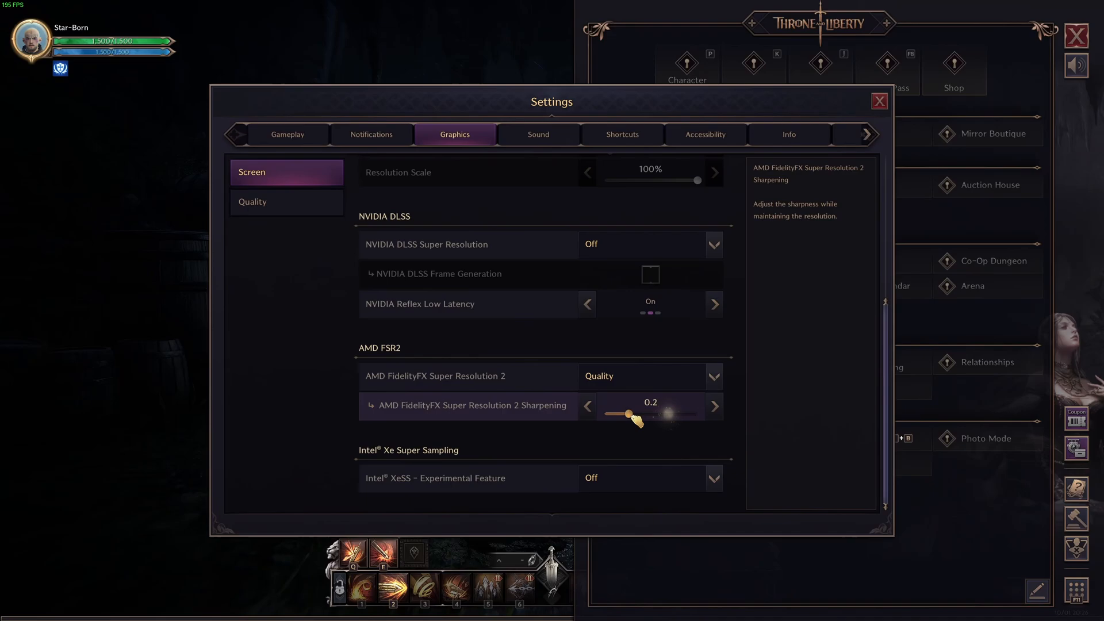
{"action": "left_click_drag", "start_coordinate": [630, 414], "coordinate": [673, 414]}
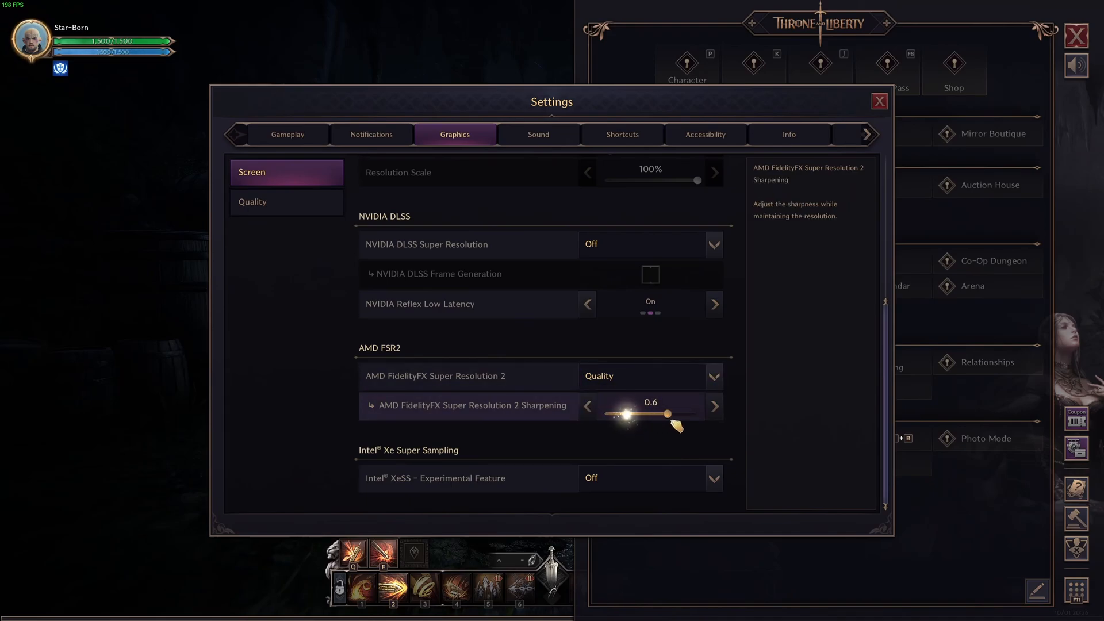
{"action": "left_click", "coordinate": [713, 243]}
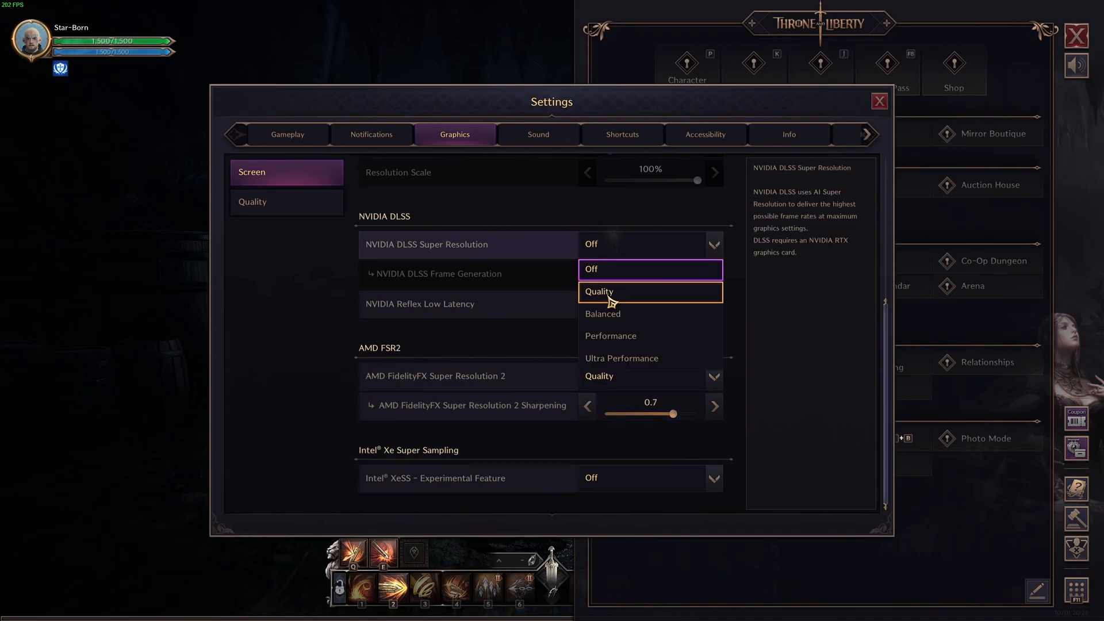
{"action": "left_click", "coordinate": [599, 291]}
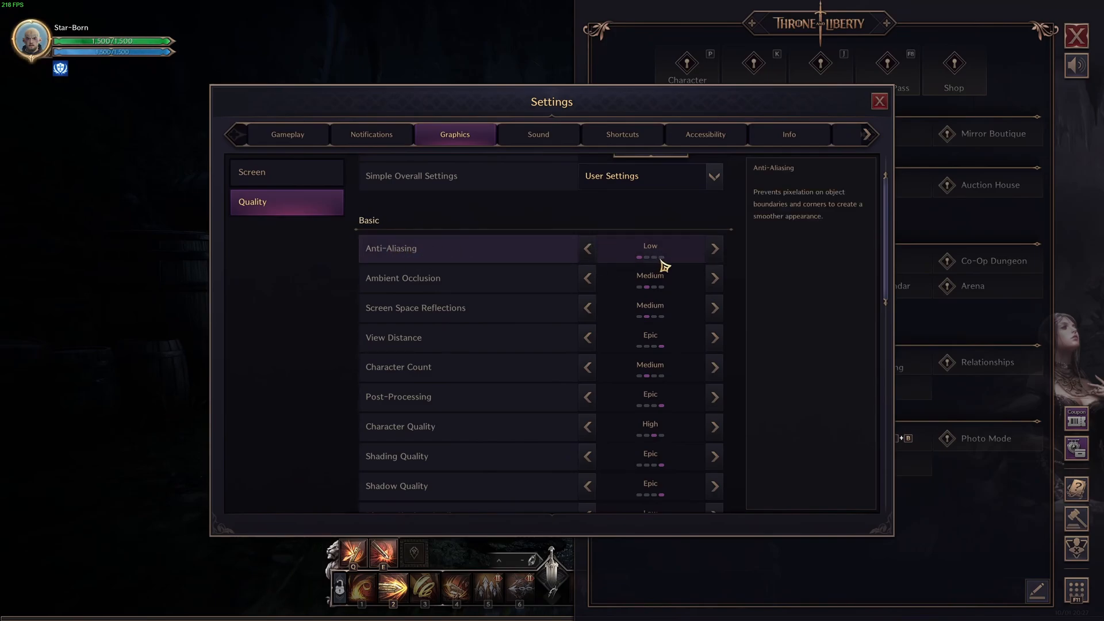
{"action": "mouse_move", "coordinate": [497, 264]}
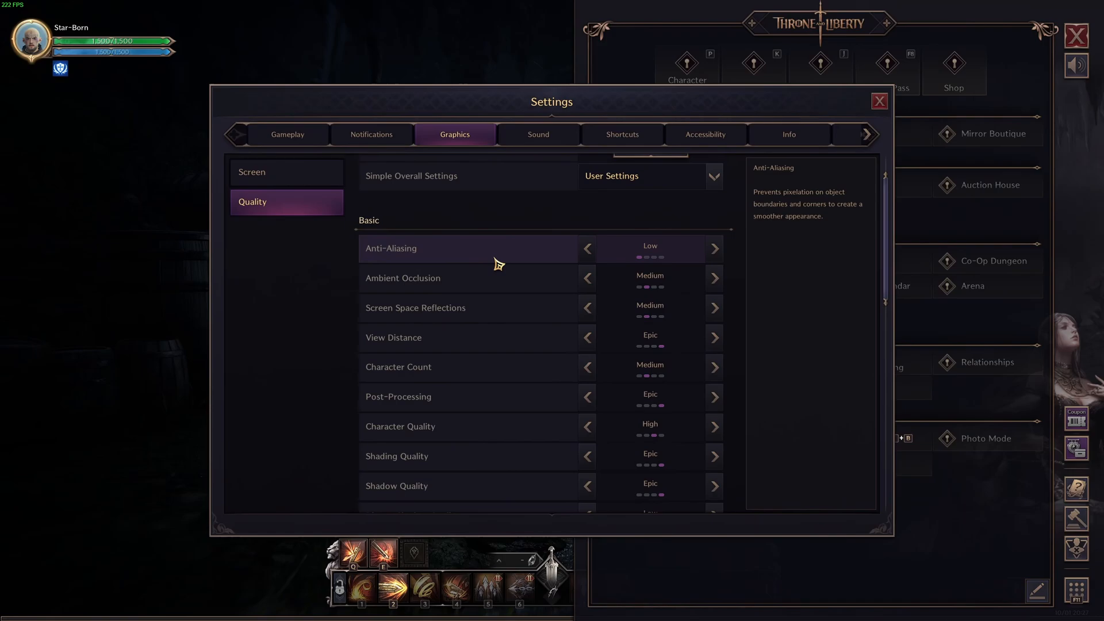
Step: Cycle View Distance through its options and leave it at Medium
{"action": "scroll", "scroll_direction": "down", "scroll_amount": 3}
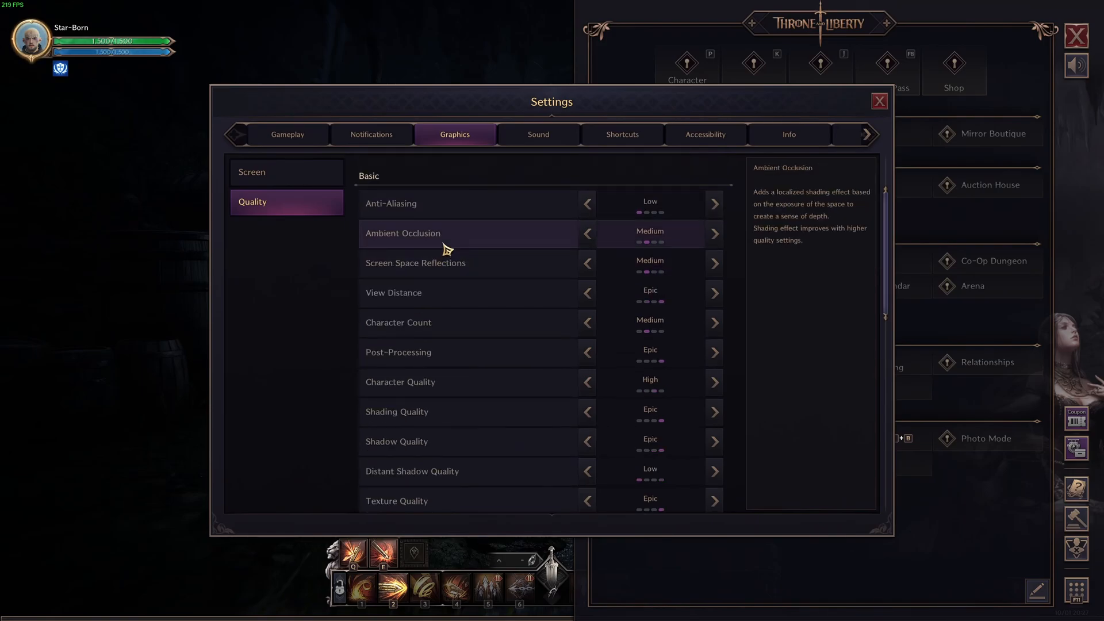
{"action": "mouse_move", "coordinate": [681, 230]}
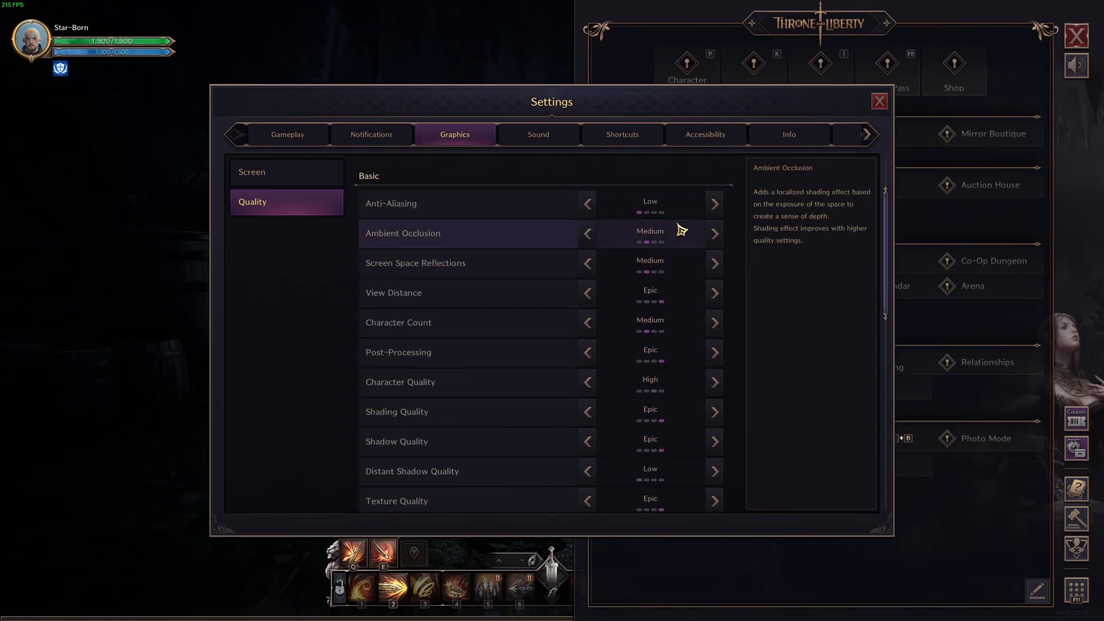
{"action": "mouse_move", "coordinate": [664, 253]}
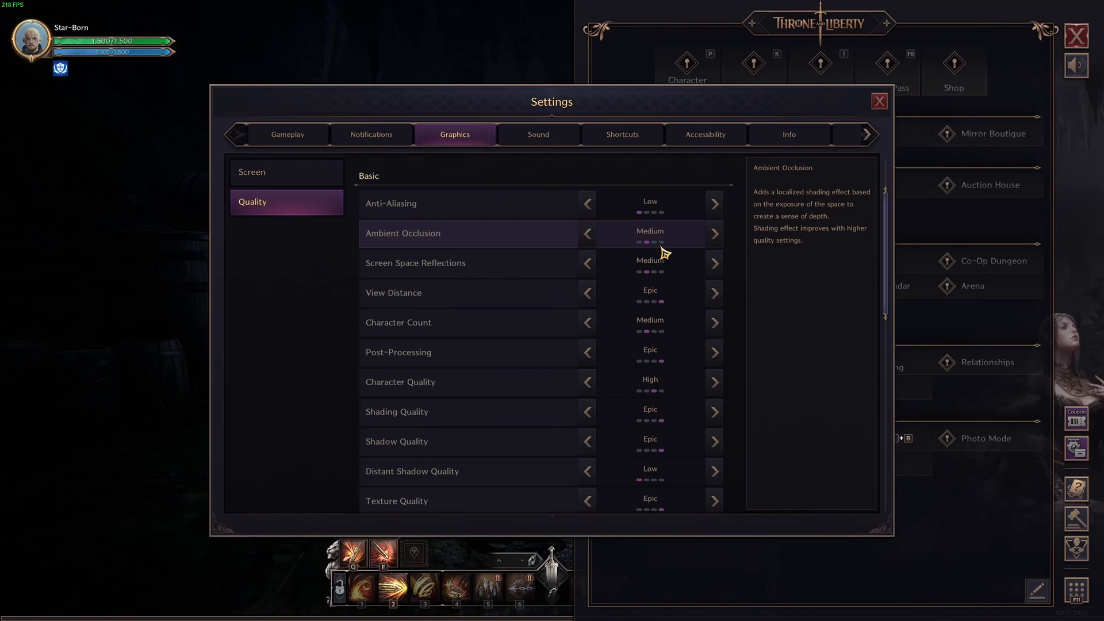
{"action": "mouse_move", "coordinate": [414, 243]}
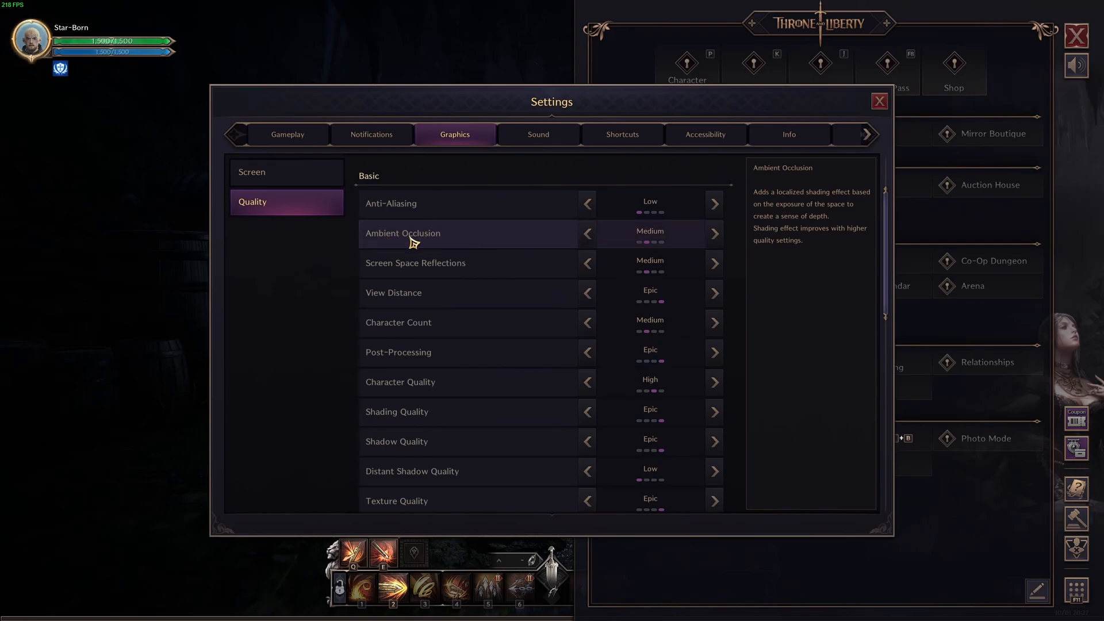
{"action": "left_click", "coordinate": [713, 234]}
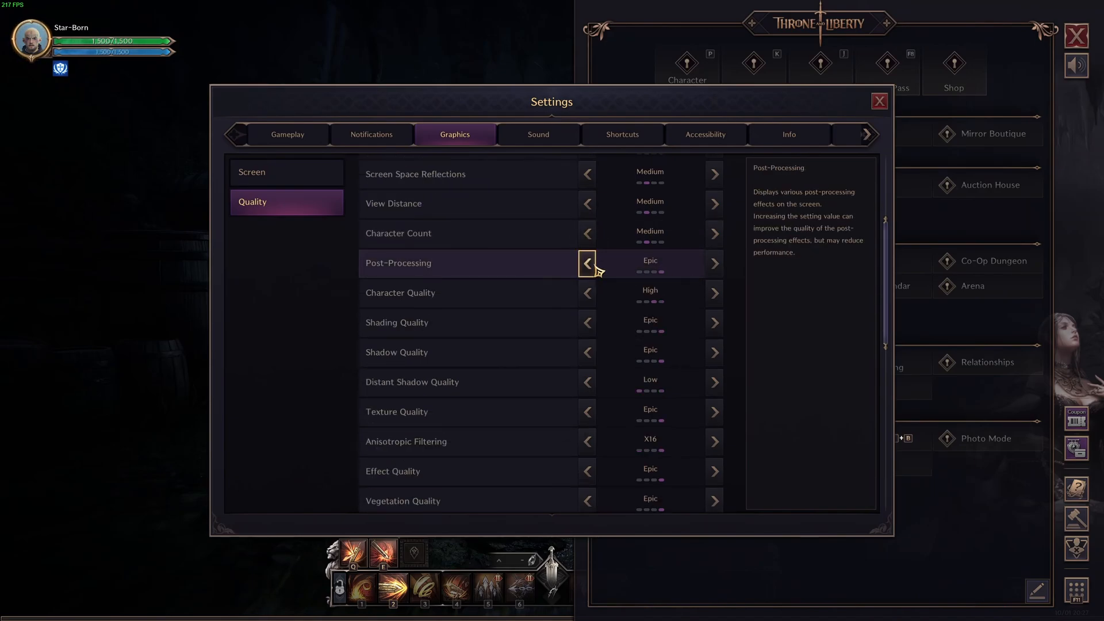
{"action": "mouse_move", "coordinate": [666, 204]}
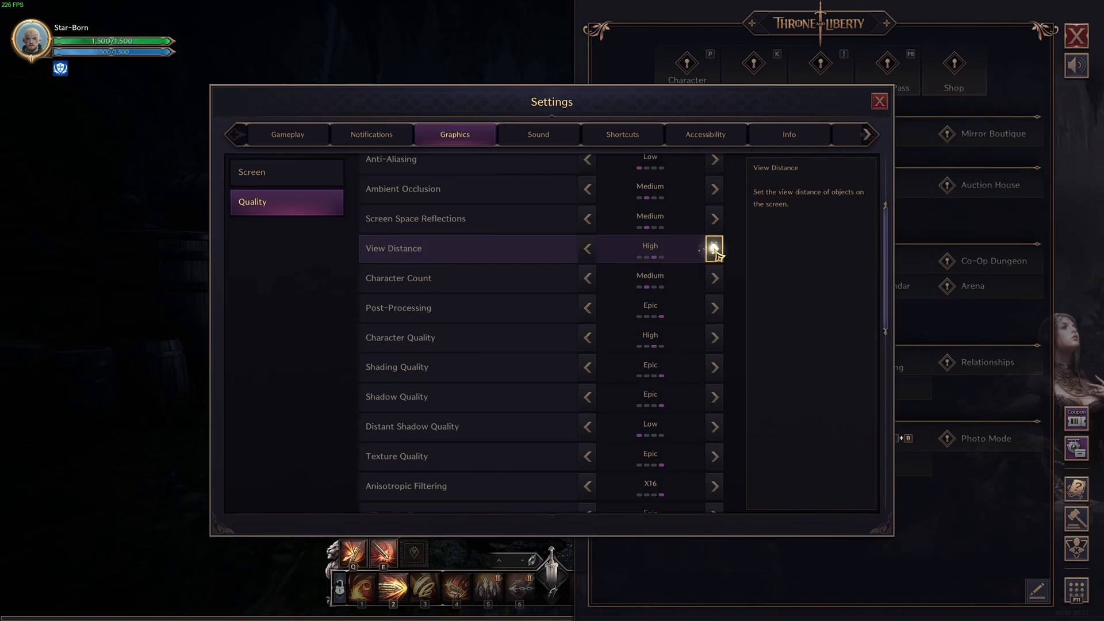
{"action": "left_click", "coordinate": [713, 248]}
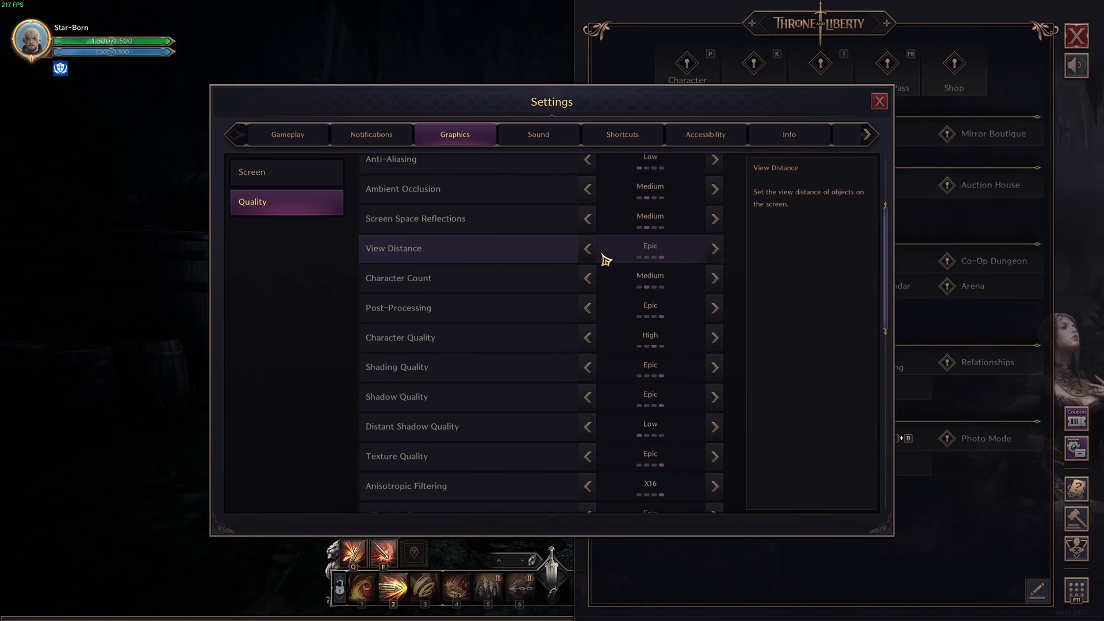
{"action": "left_click", "coordinate": [586, 248]}
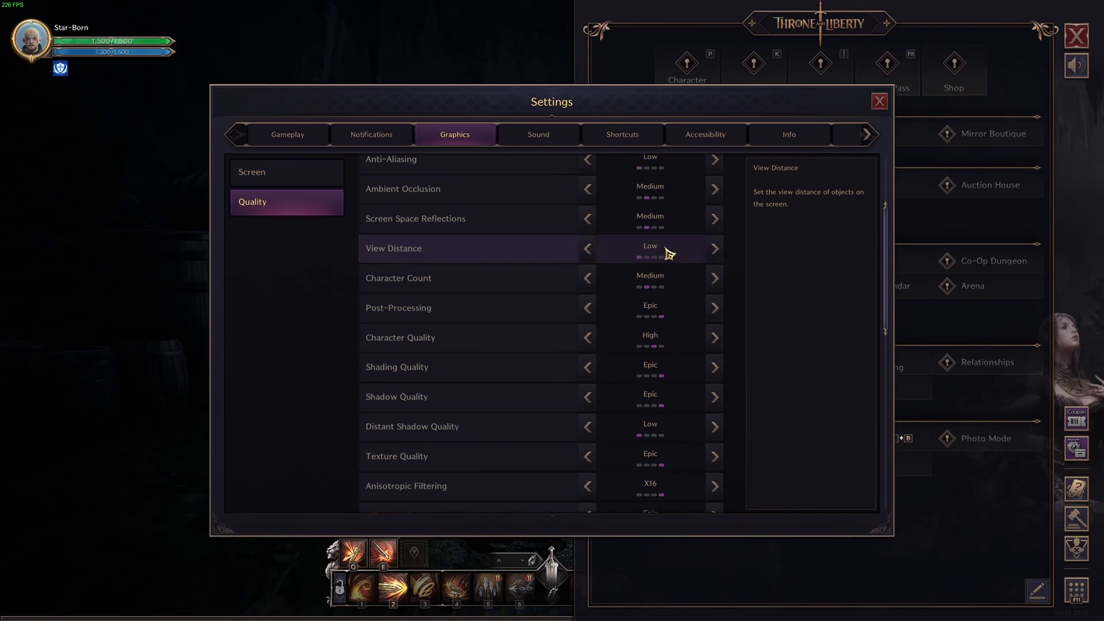
{"action": "mouse_move", "coordinate": [678, 265]}
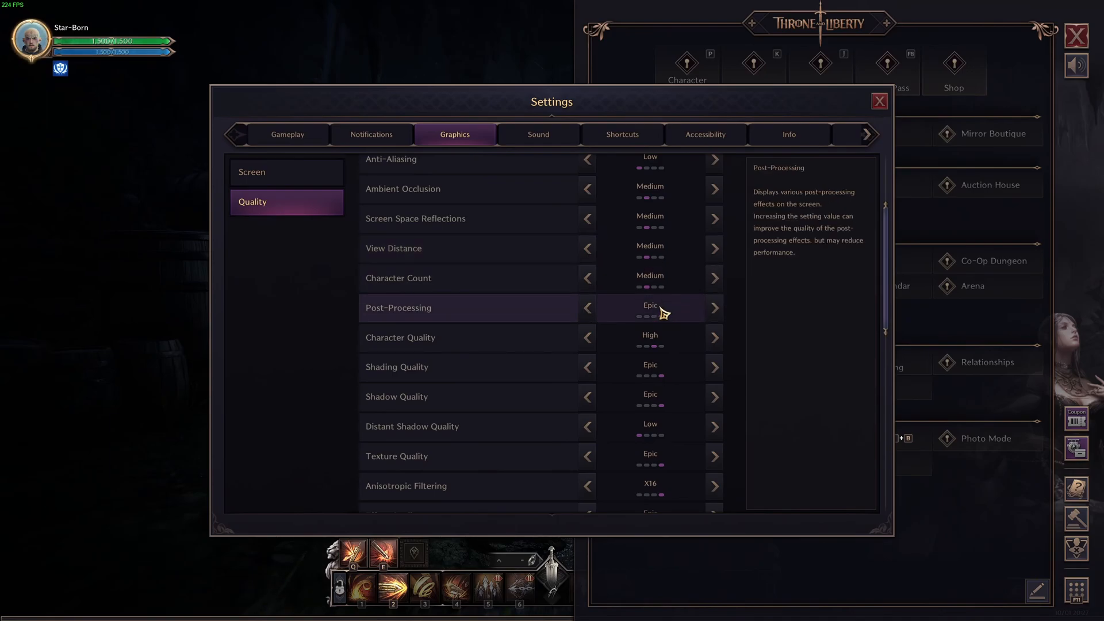
Step: Set Post-Processing to Medium after dropping it to Low
{"action": "scroll", "scroll_direction": "down", "scroll_amount": 3}
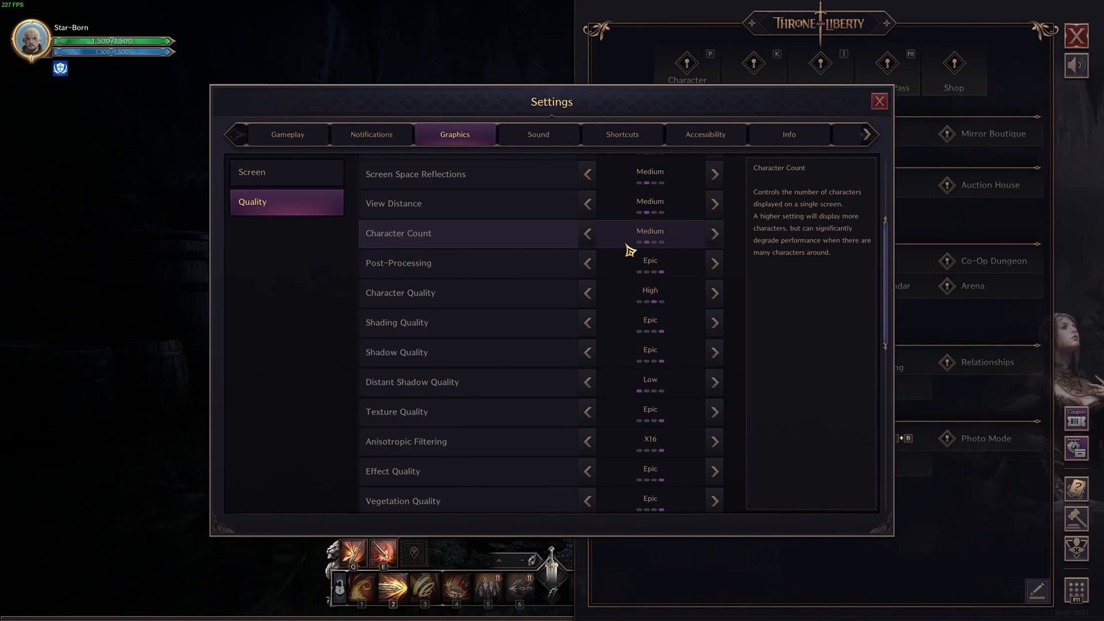
{"action": "mouse_move", "coordinate": [667, 246]}
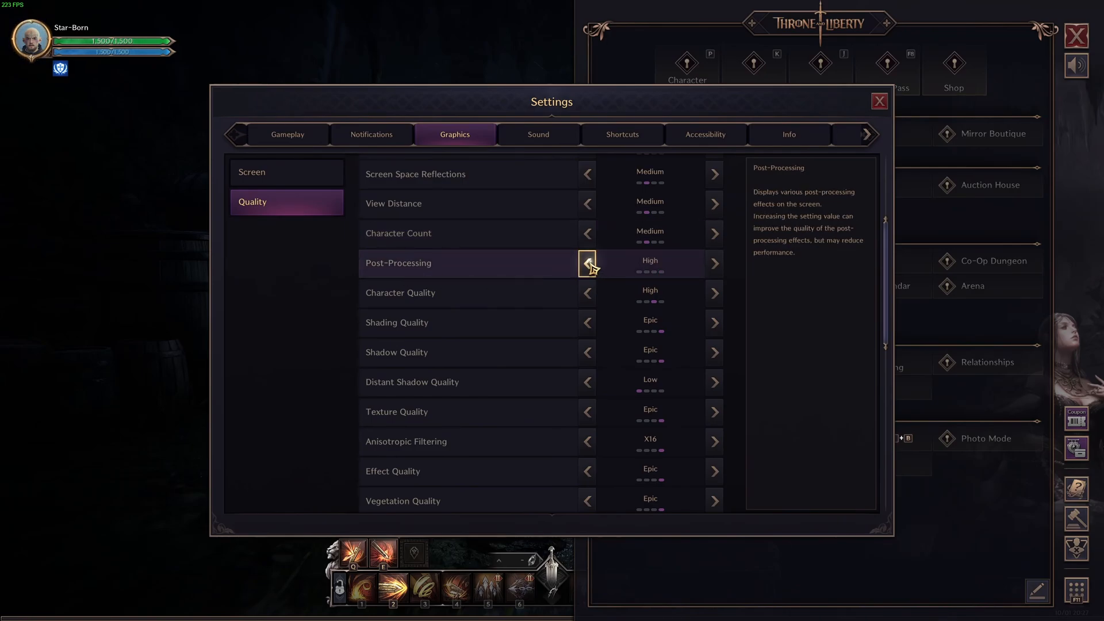
{"action": "left_click", "coordinate": [585, 262]}
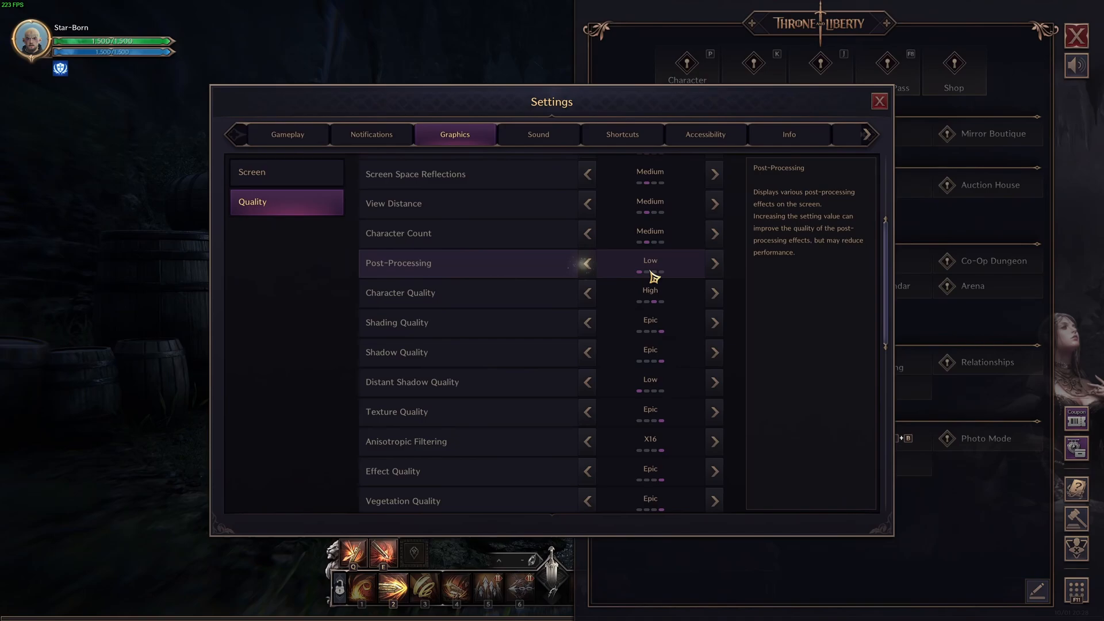
{"action": "mouse_move", "coordinate": [403, 279]}
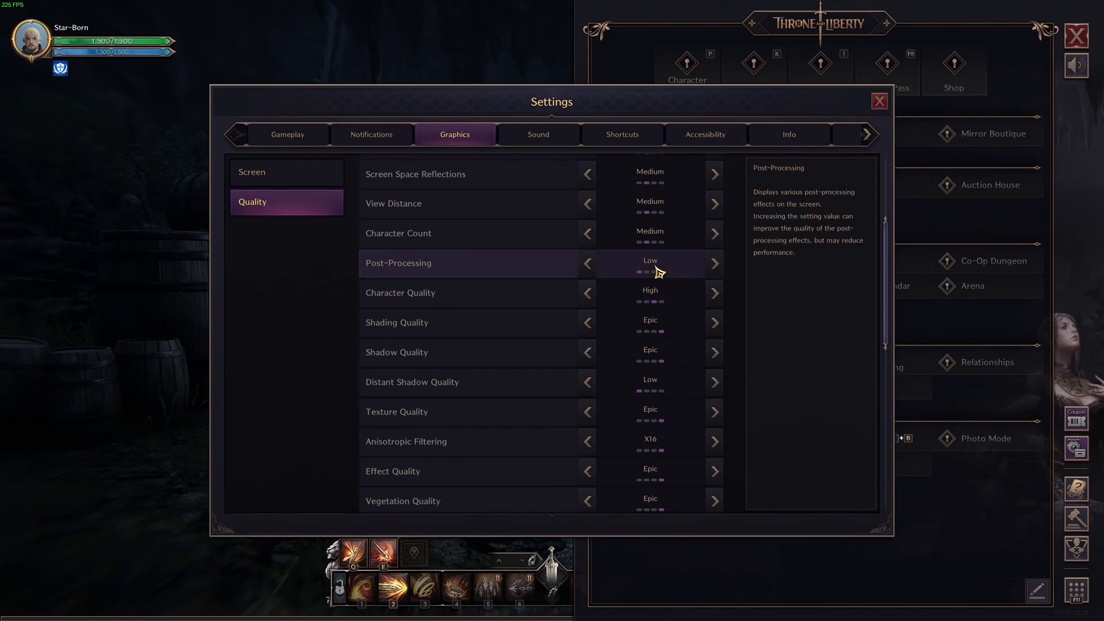
{"action": "mouse_move", "coordinate": [666, 260]}
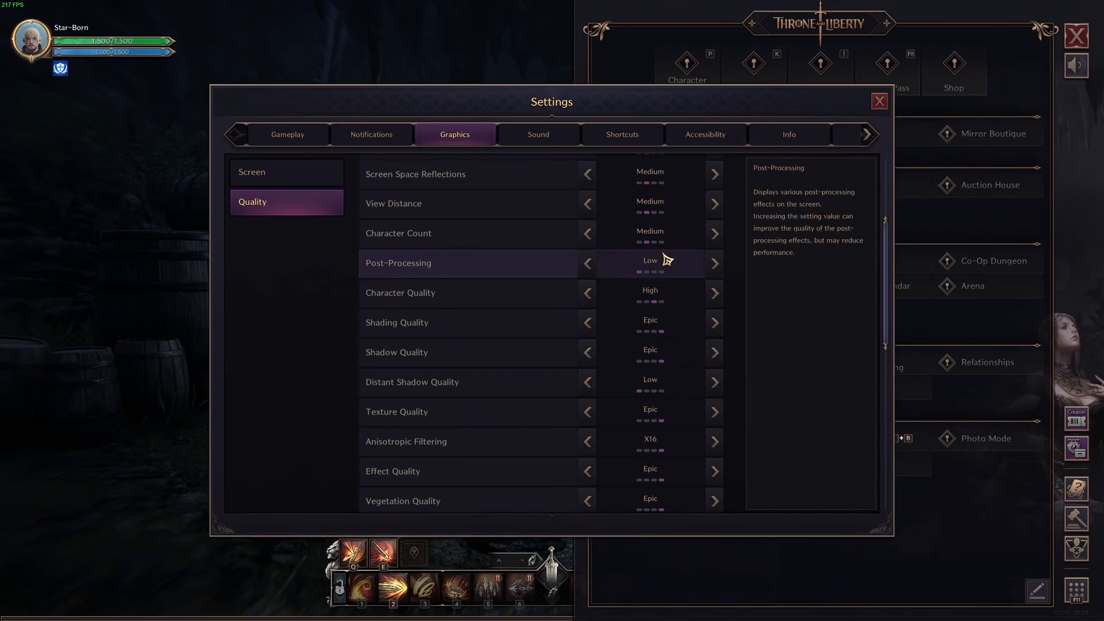
{"action": "left_click", "coordinate": [713, 263]}
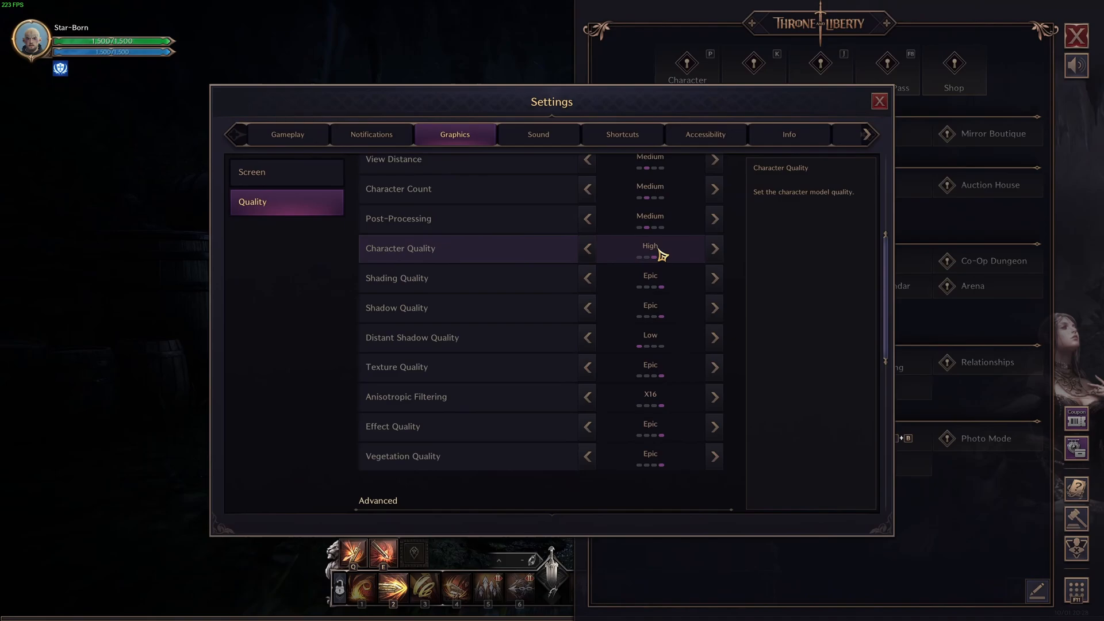
{"action": "mouse_move", "coordinate": [411, 337]}
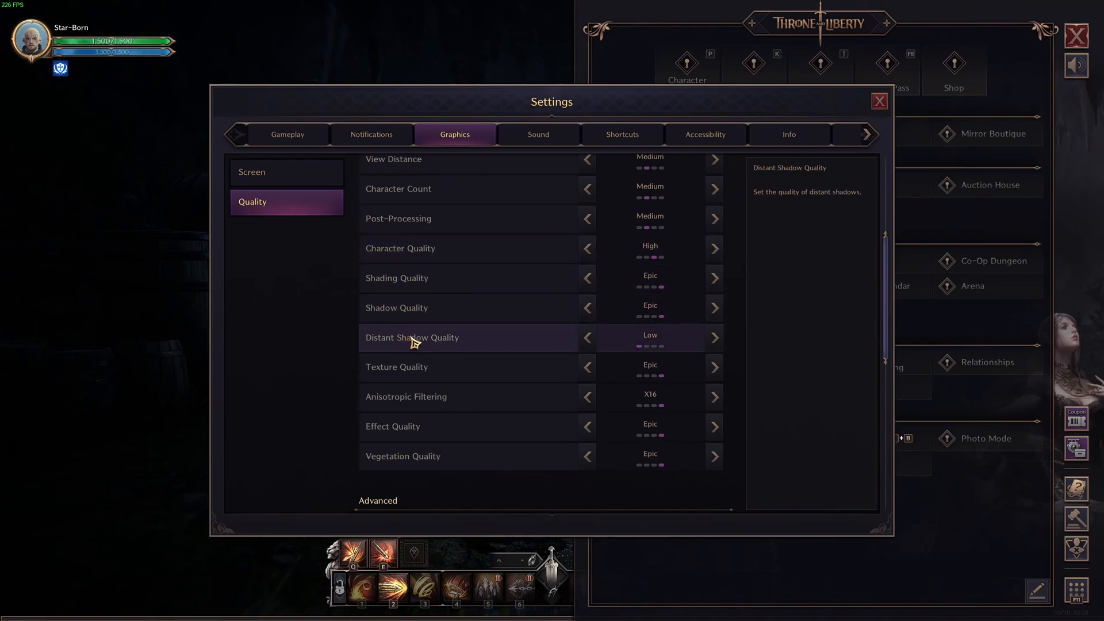
{"action": "mouse_move", "coordinate": [678, 308]}
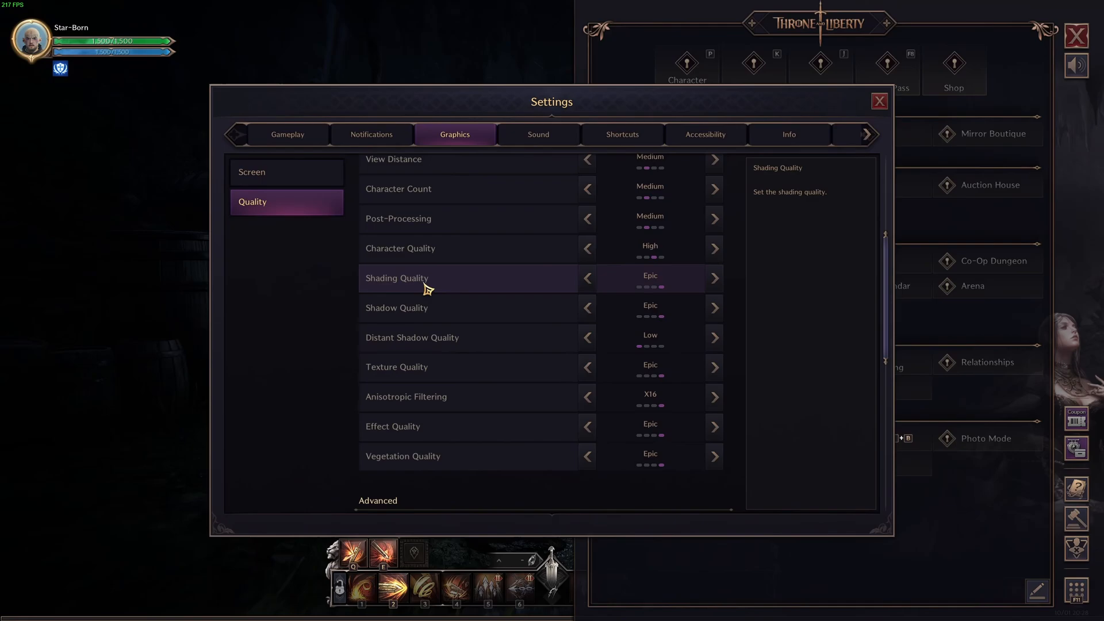
Step: Set Shading Quality Medium, Shadow Quality Low, Texture Quality Epic, and Effect Quality Low
{"action": "left_click", "coordinate": [586, 278]}
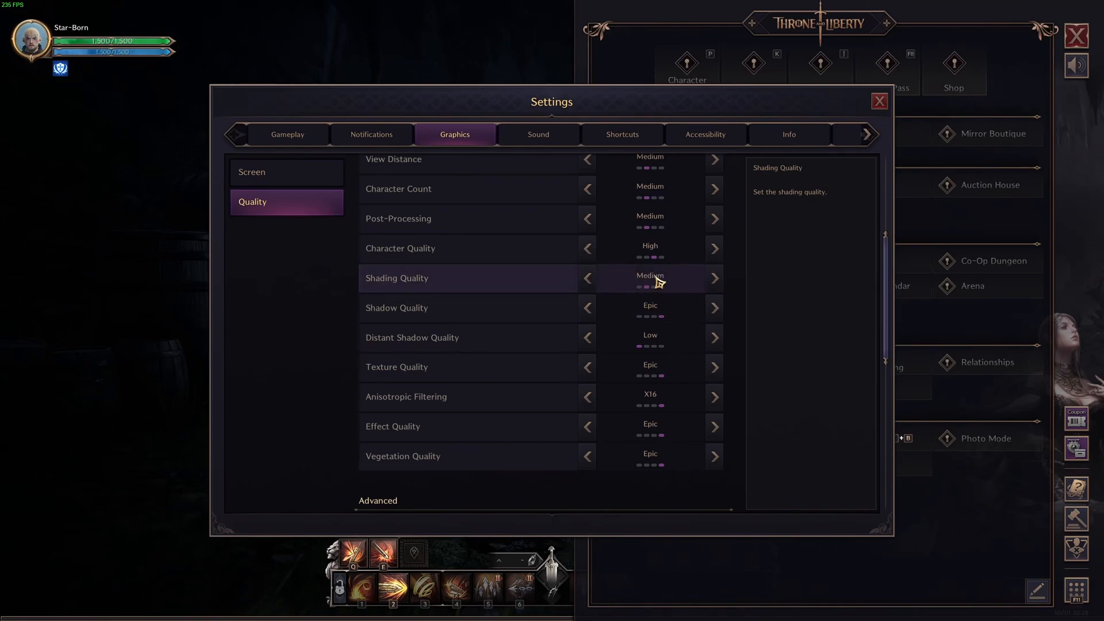
{"action": "mouse_move", "coordinate": [433, 292]}
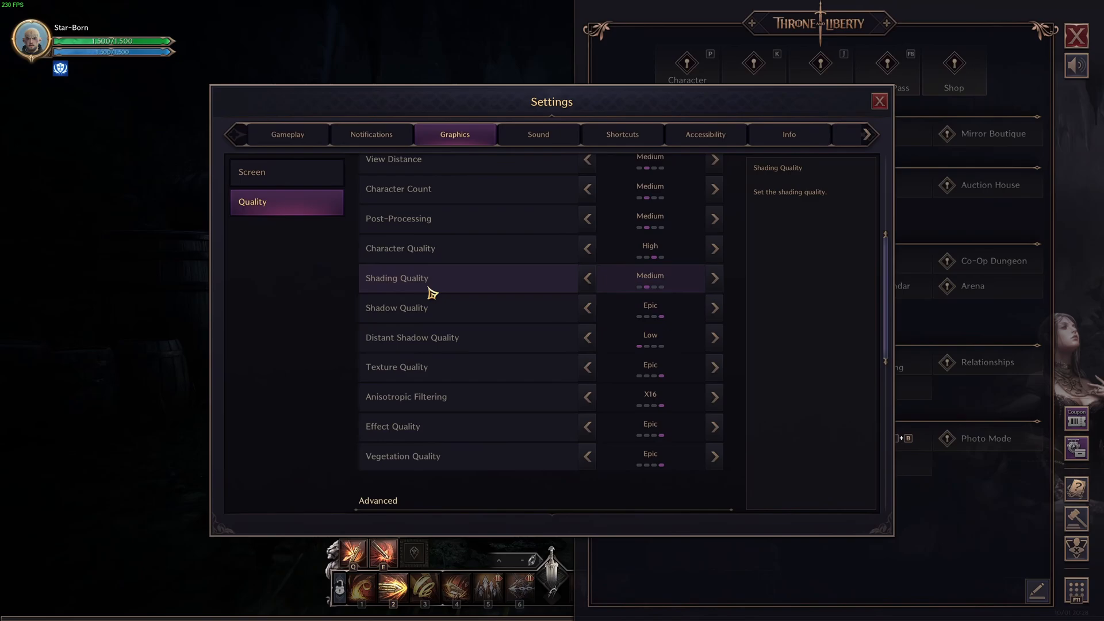
{"action": "left_click", "coordinate": [587, 308]}
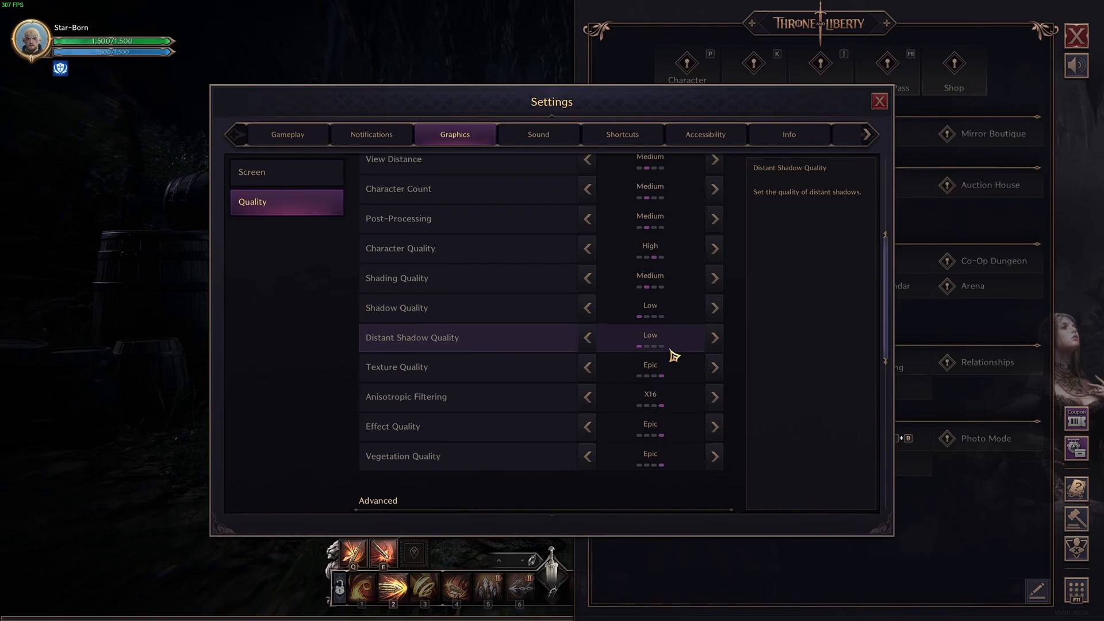
{"action": "mouse_move", "coordinate": [667, 306]}
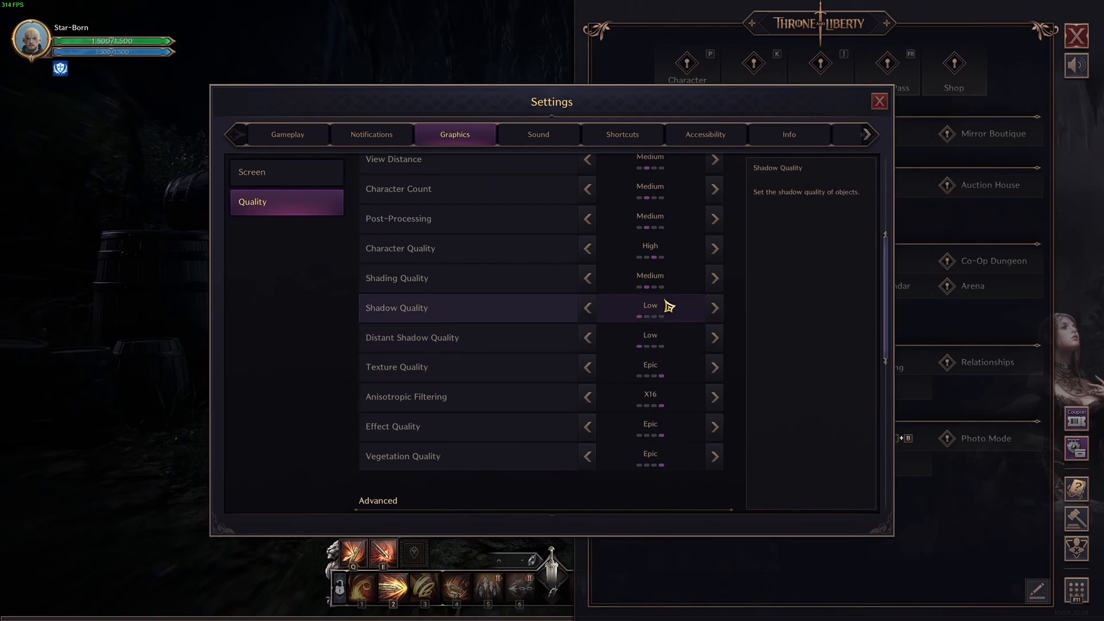
{"action": "mouse_move", "coordinate": [649, 343]}
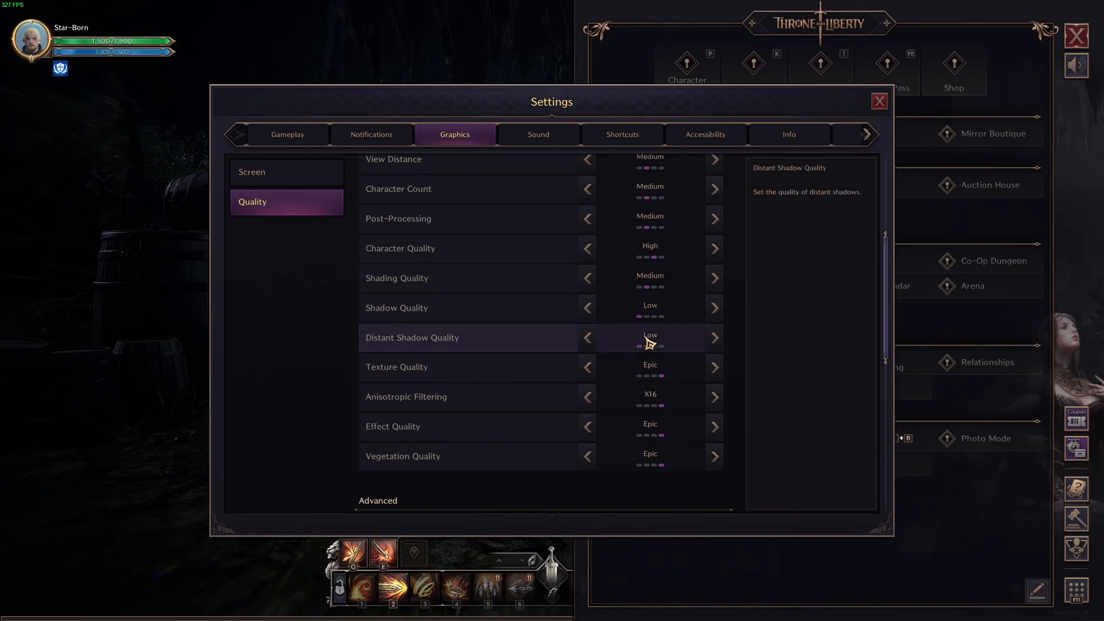
{"action": "scroll", "scroll_direction": "down", "scroll_amount": 3}
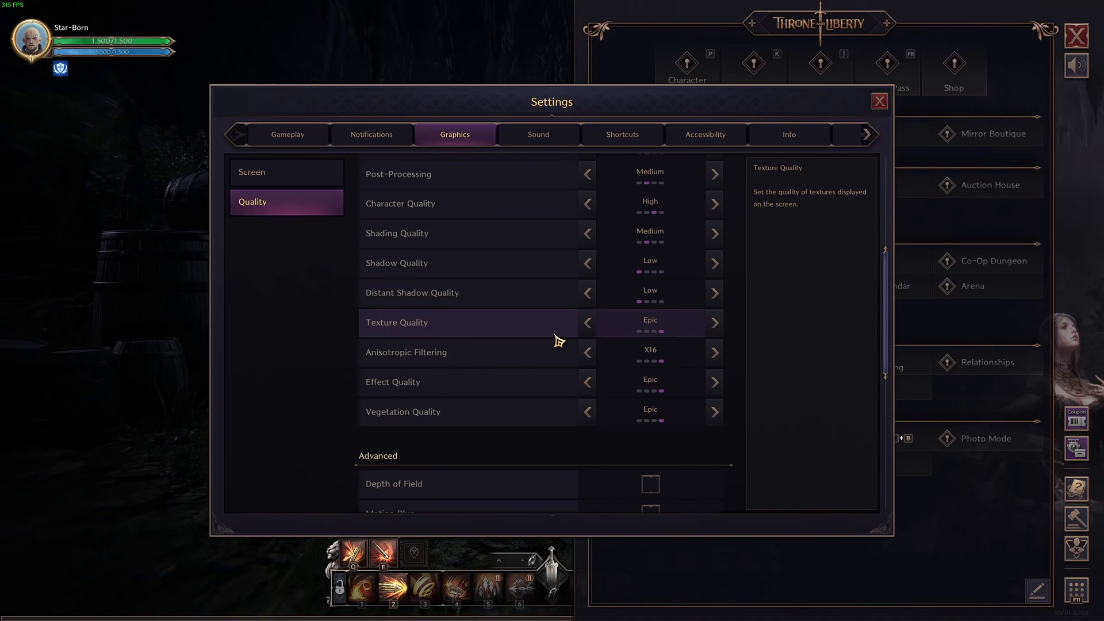
{"action": "mouse_move", "coordinate": [449, 366]}
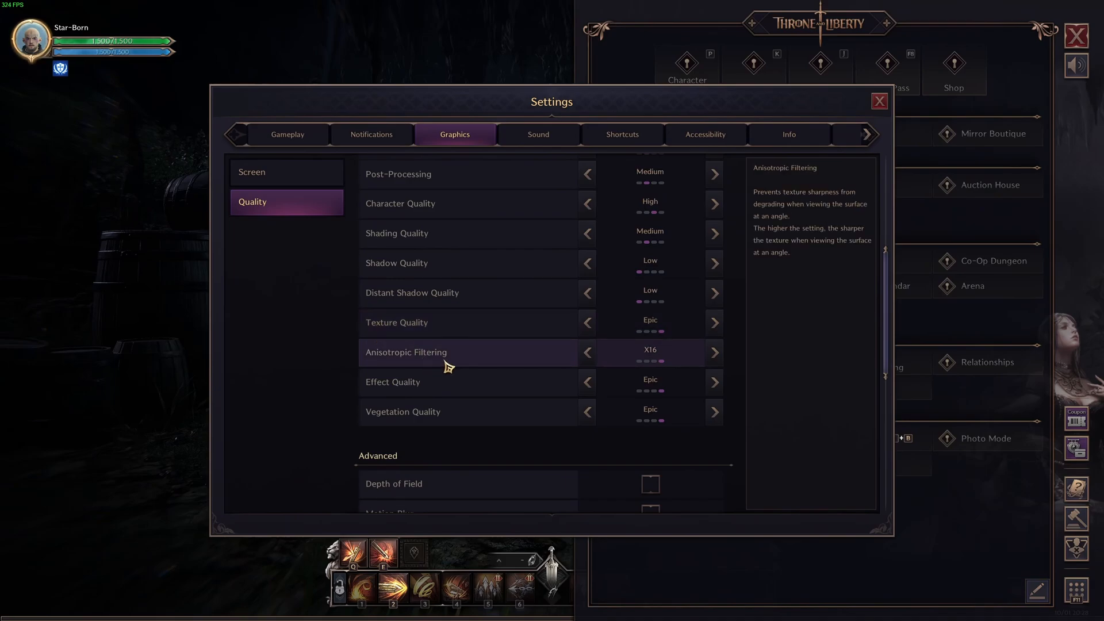
{"action": "mouse_move", "coordinate": [667, 350]}
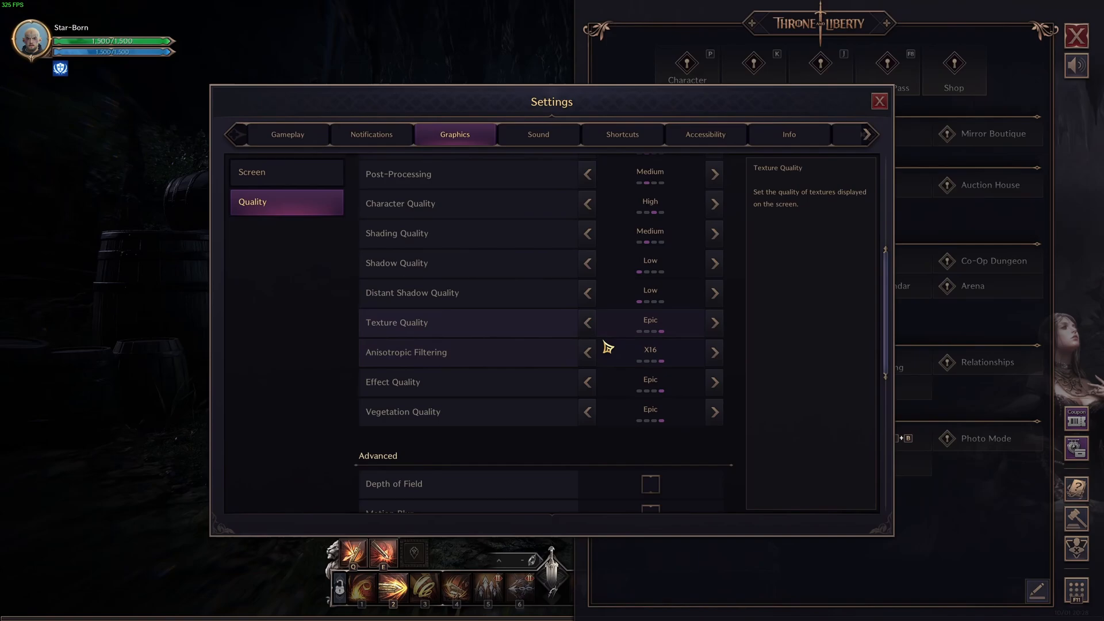
{"action": "mouse_move", "coordinate": [713, 323]}
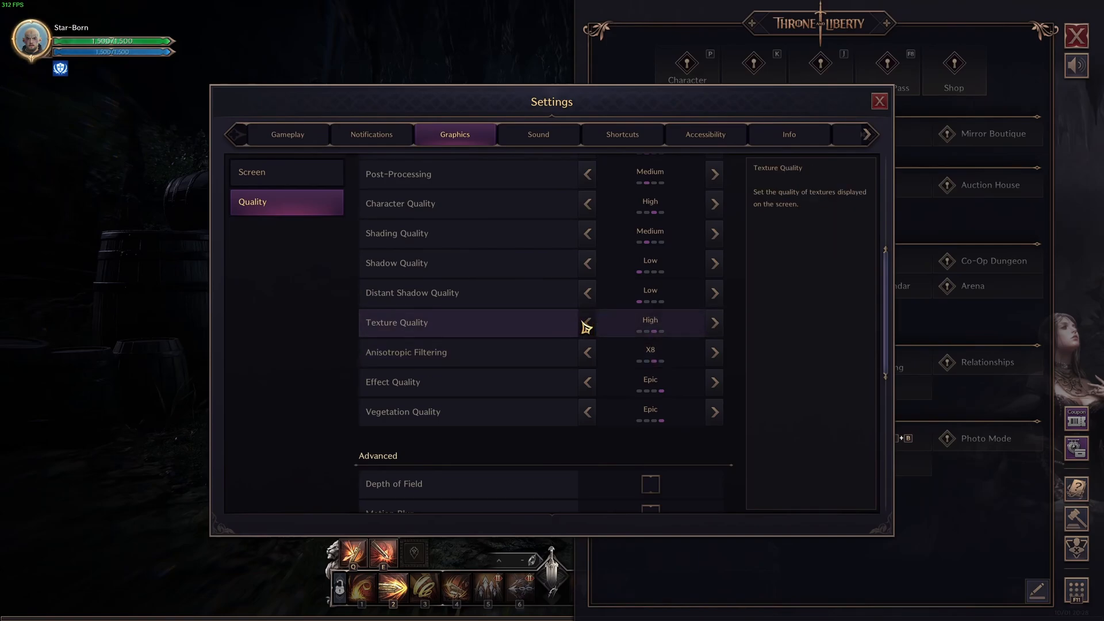
{"action": "left_click", "coordinate": [587, 352]}
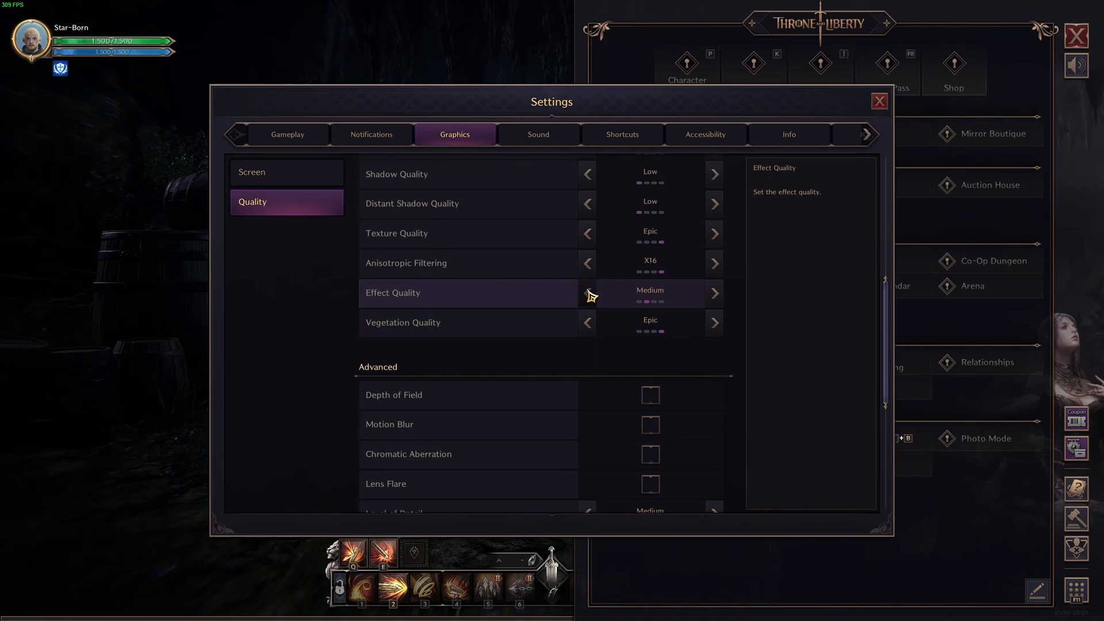
{"action": "left_click", "coordinate": [587, 292]}
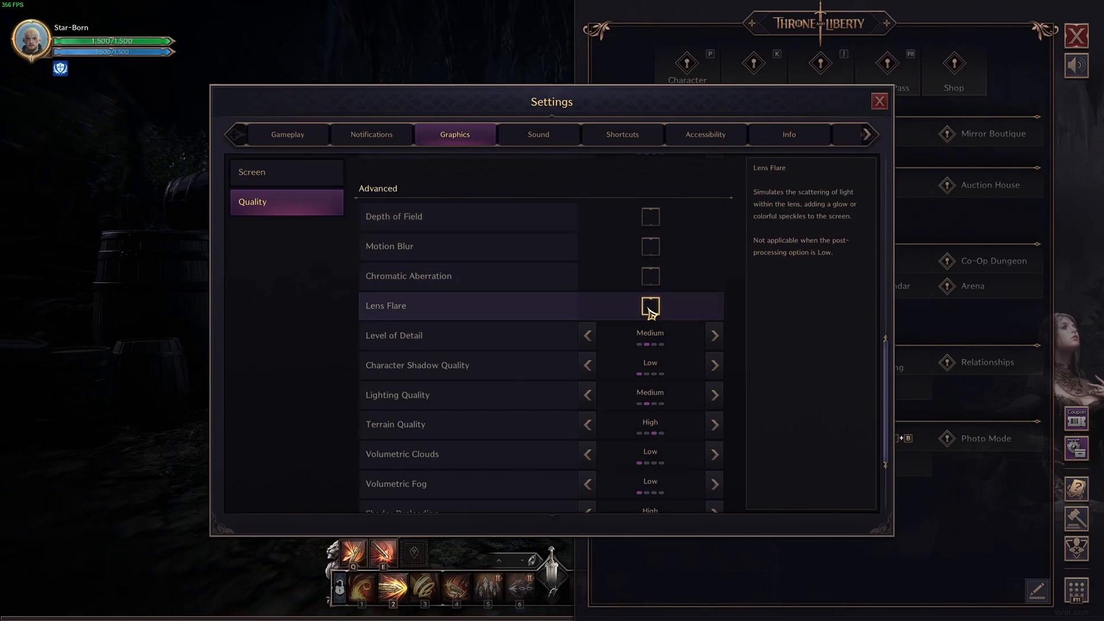
{"action": "mouse_move", "coordinate": [628, 270]}
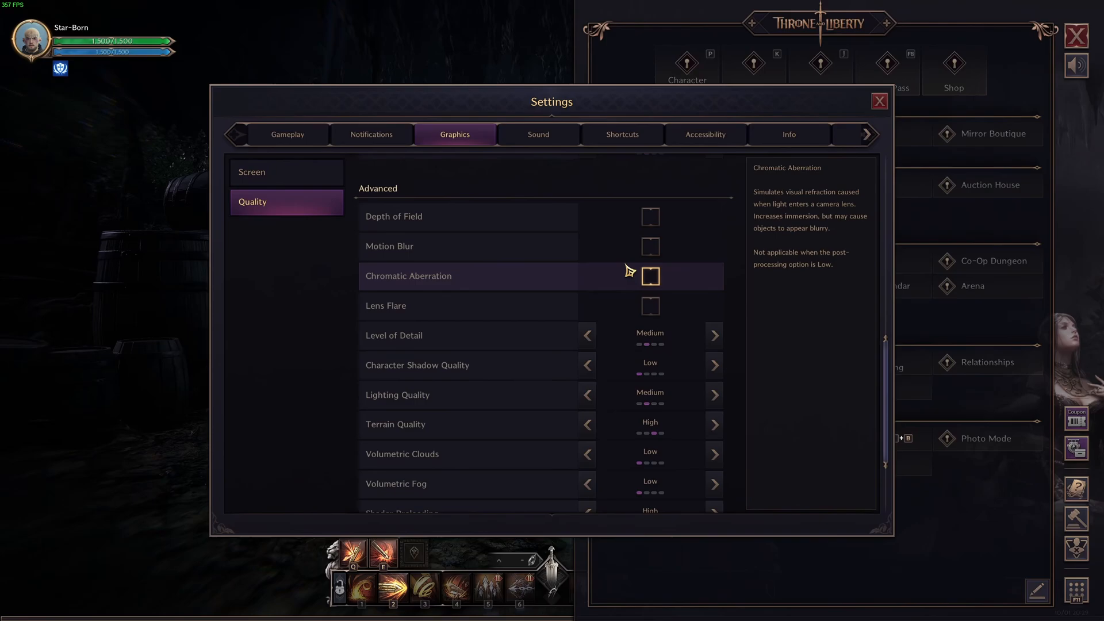
{"action": "scroll", "scroll_direction": "down", "scroll_amount": 3}
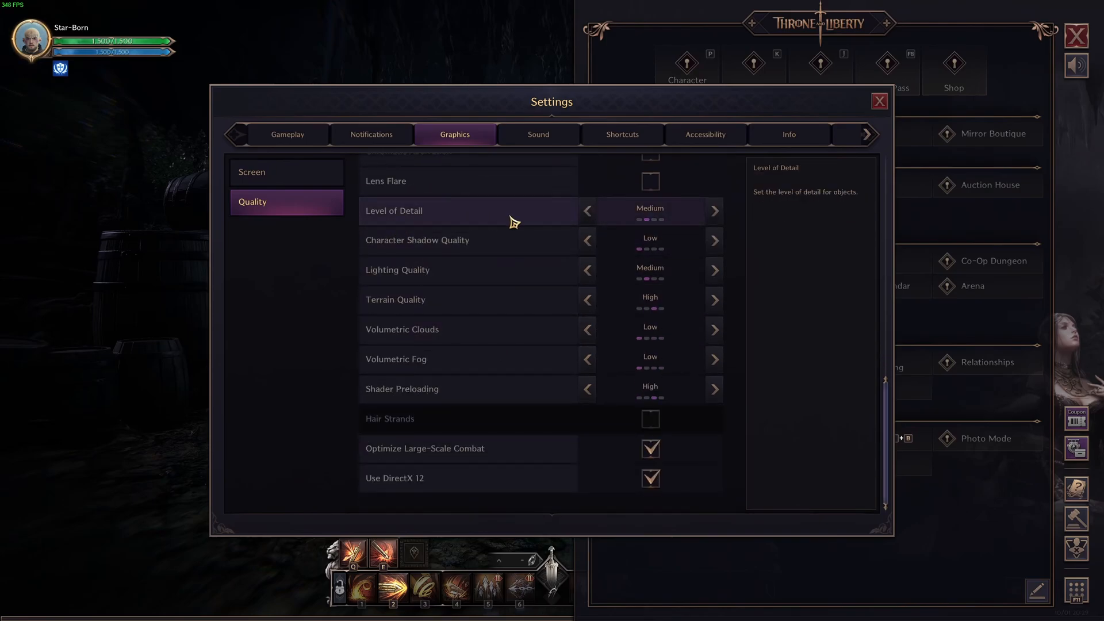
{"action": "mouse_move", "coordinate": [422, 246]}
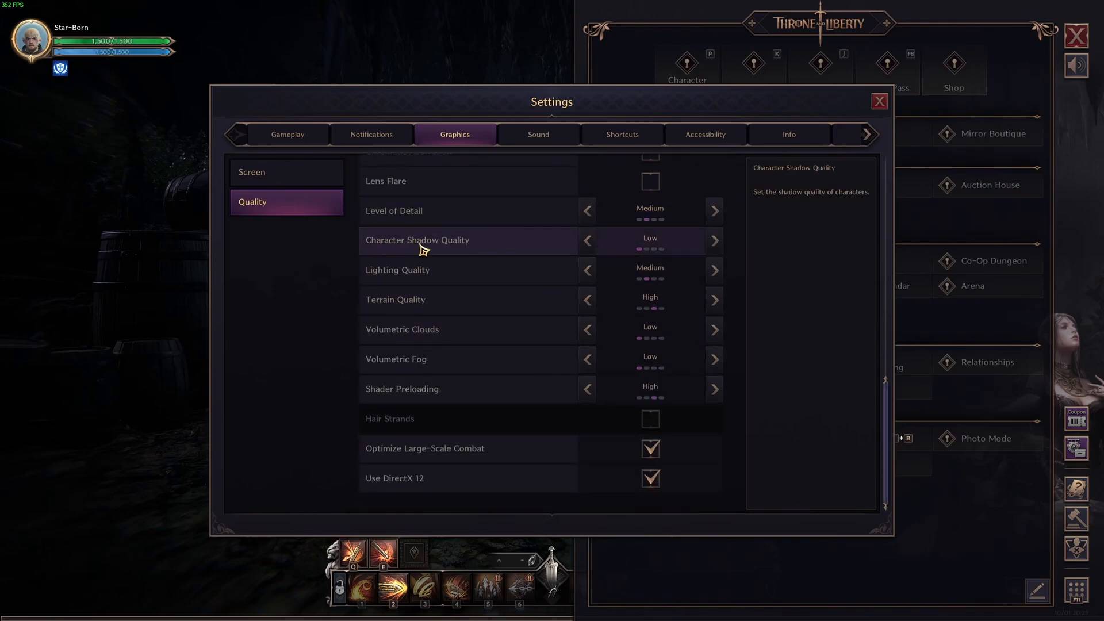
{"action": "mouse_move", "coordinate": [667, 239]}
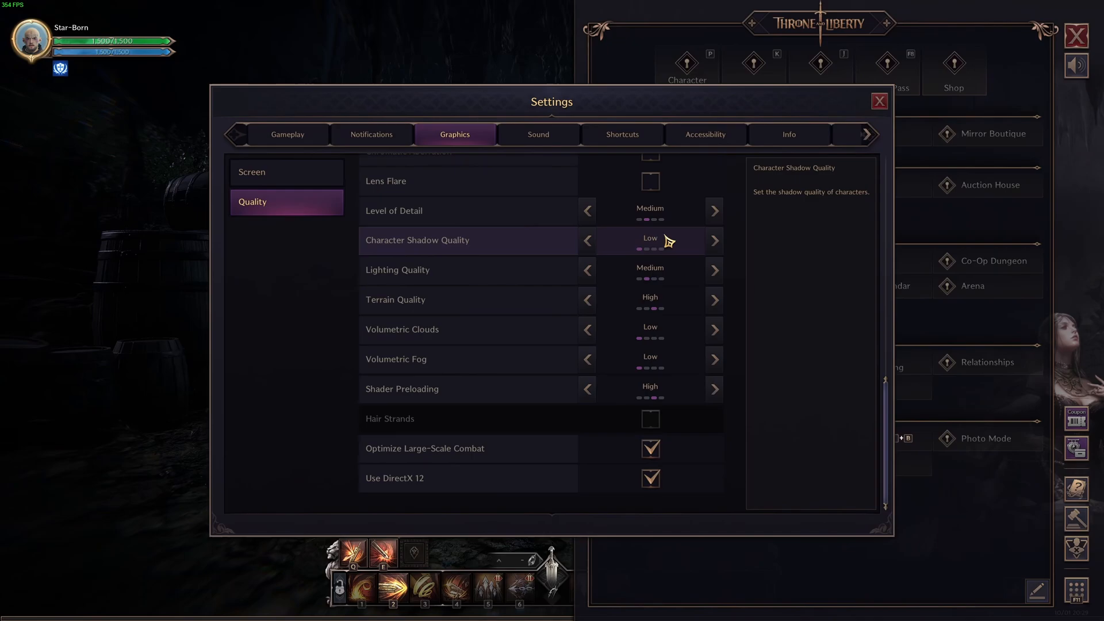
{"action": "mouse_move", "coordinate": [658, 288]}
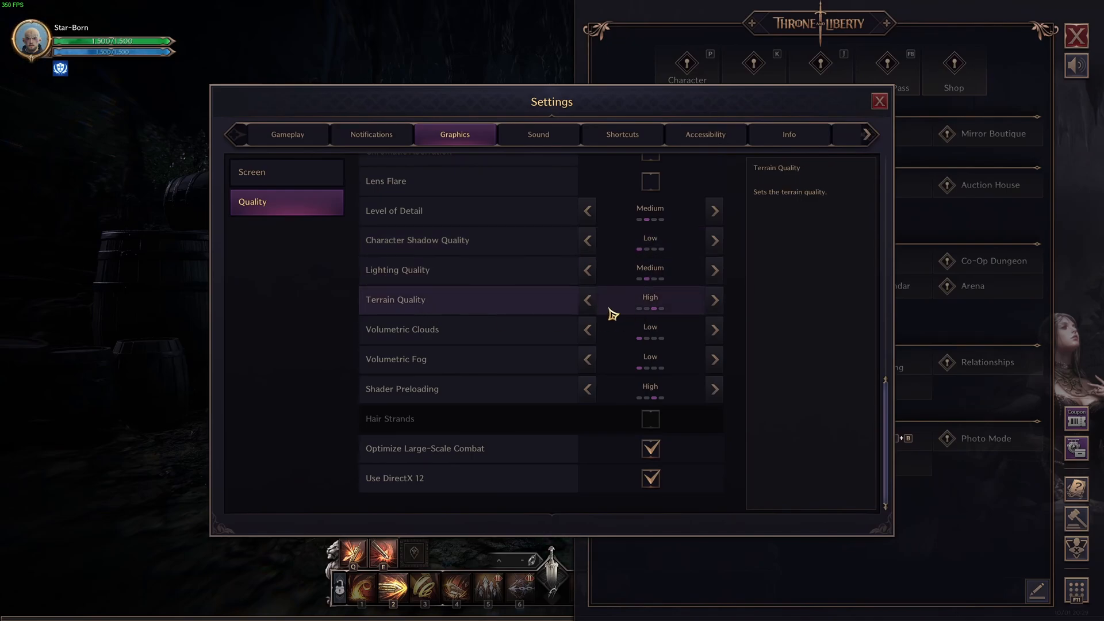
{"action": "mouse_move", "coordinate": [422, 331]}
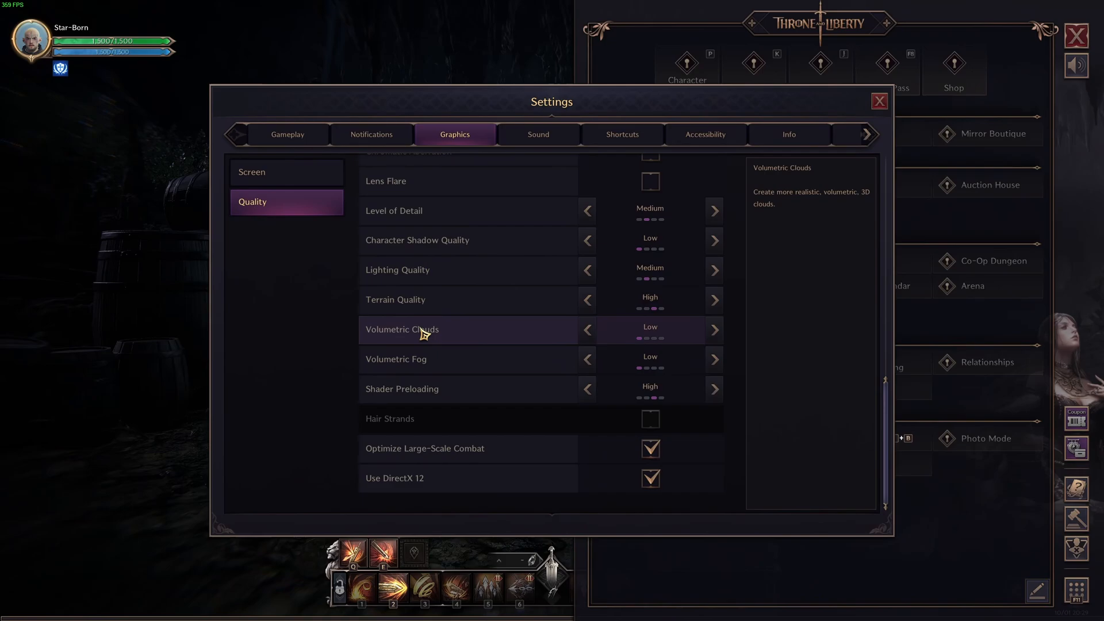
{"action": "scroll", "scroll_direction": "down", "scroll_amount": 3}
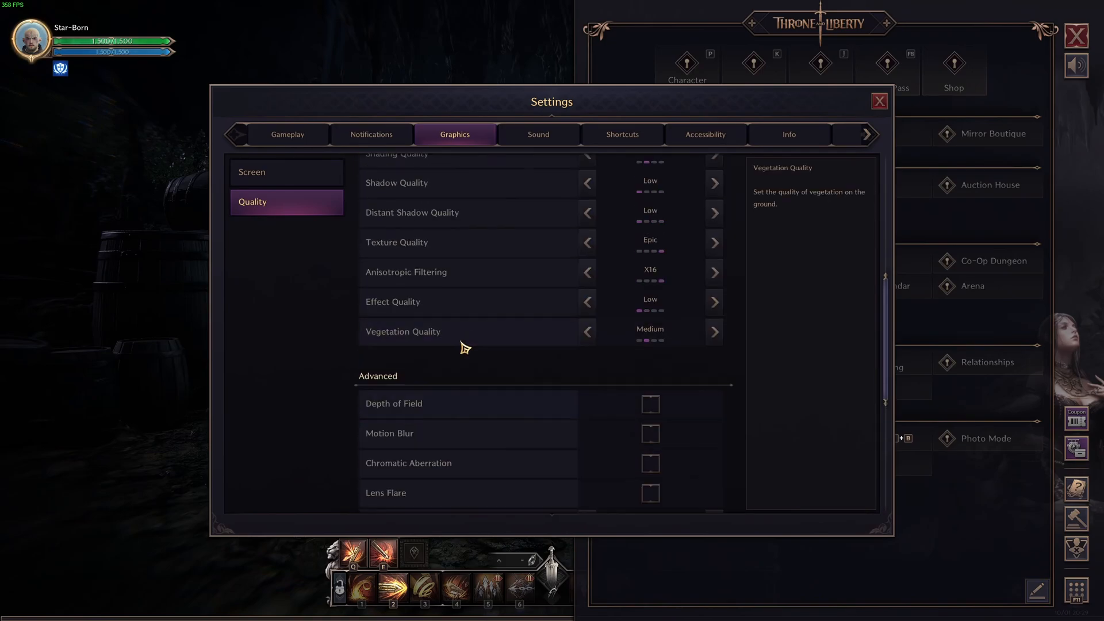
{"action": "scroll", "scroll_direction": "down", "scroll_amount": 3}
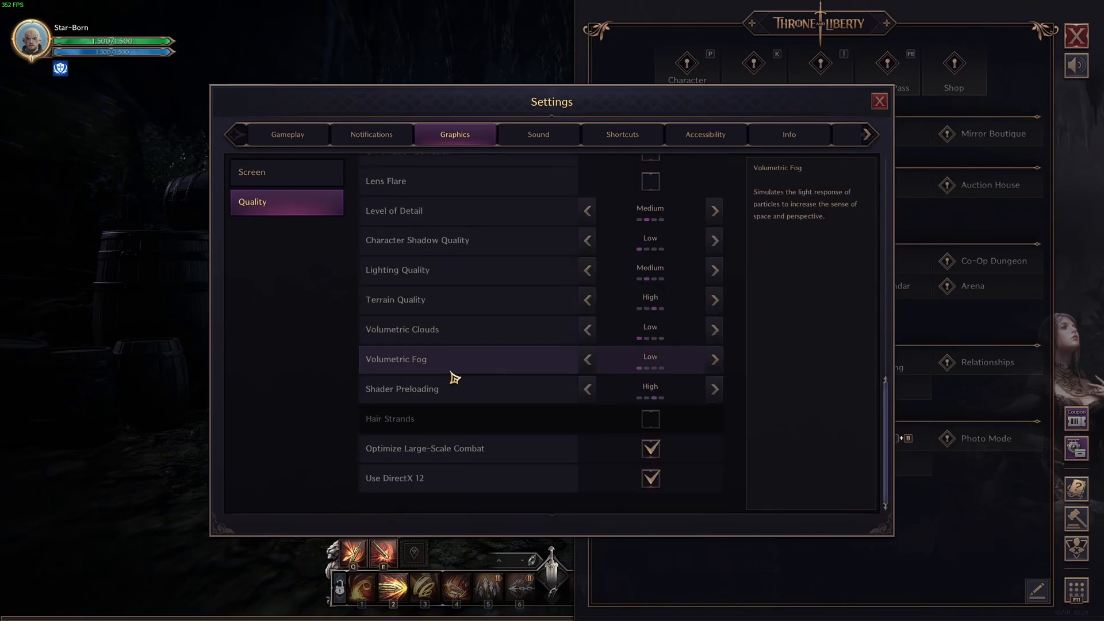
{"action": "mouse_move", "coordinate": [673, 340]}
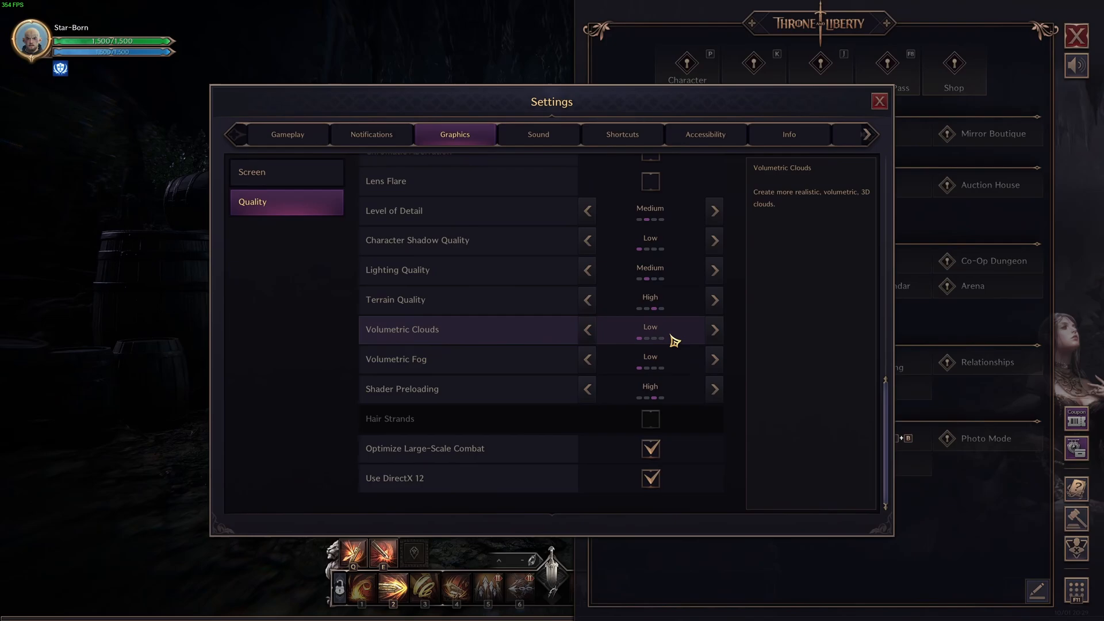
{"action": "mouse_move", "coordinate": [660, 351]}
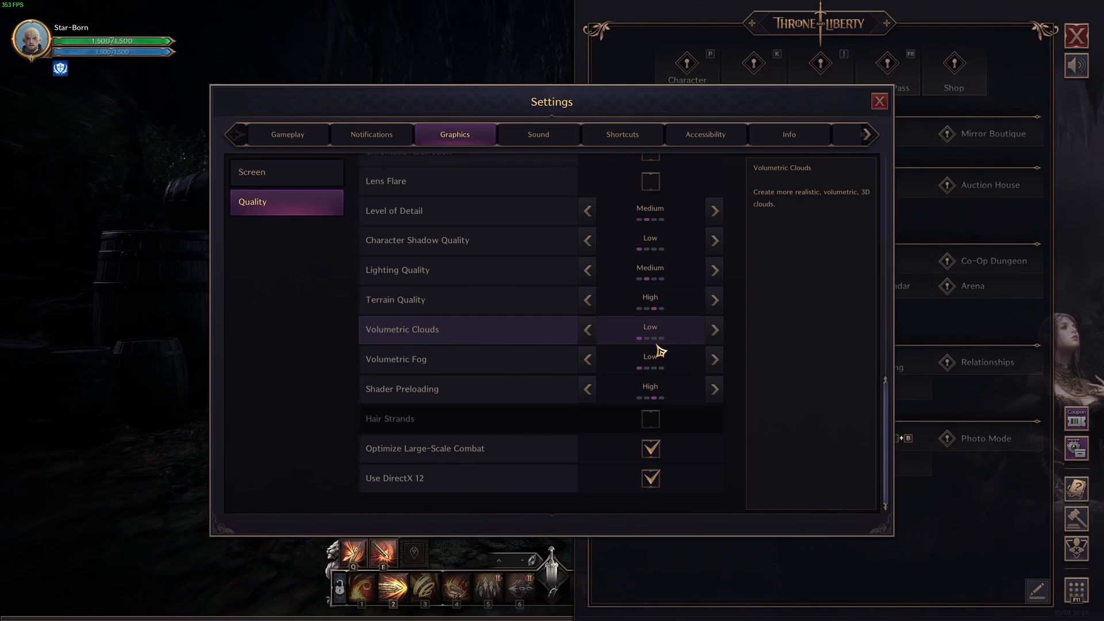
{"action": "mouse_move", "coordinate": [375, 395]}
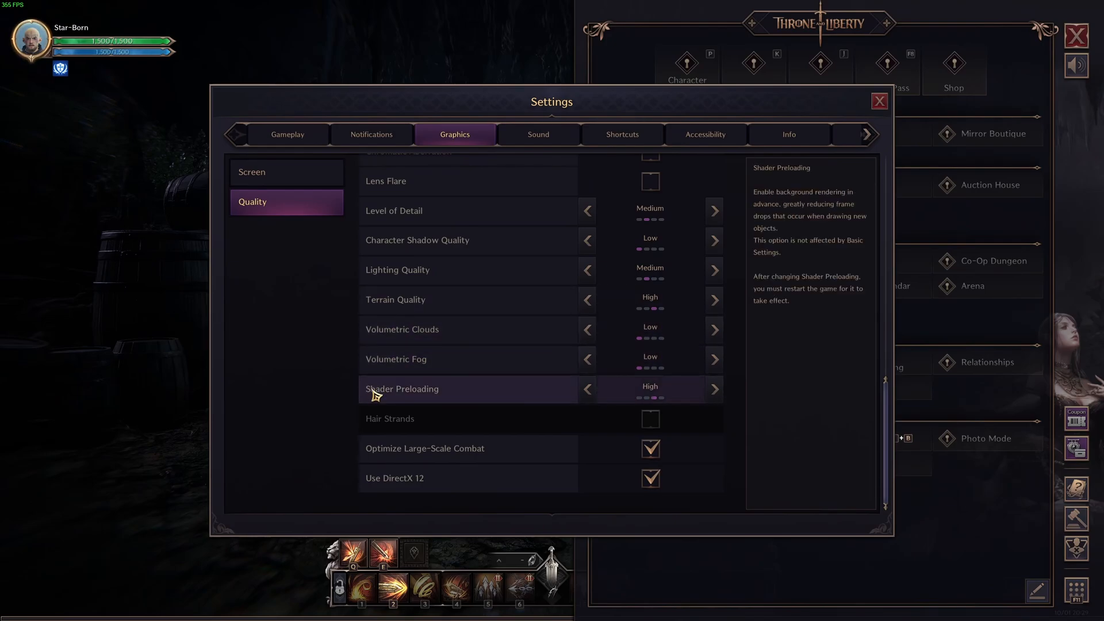